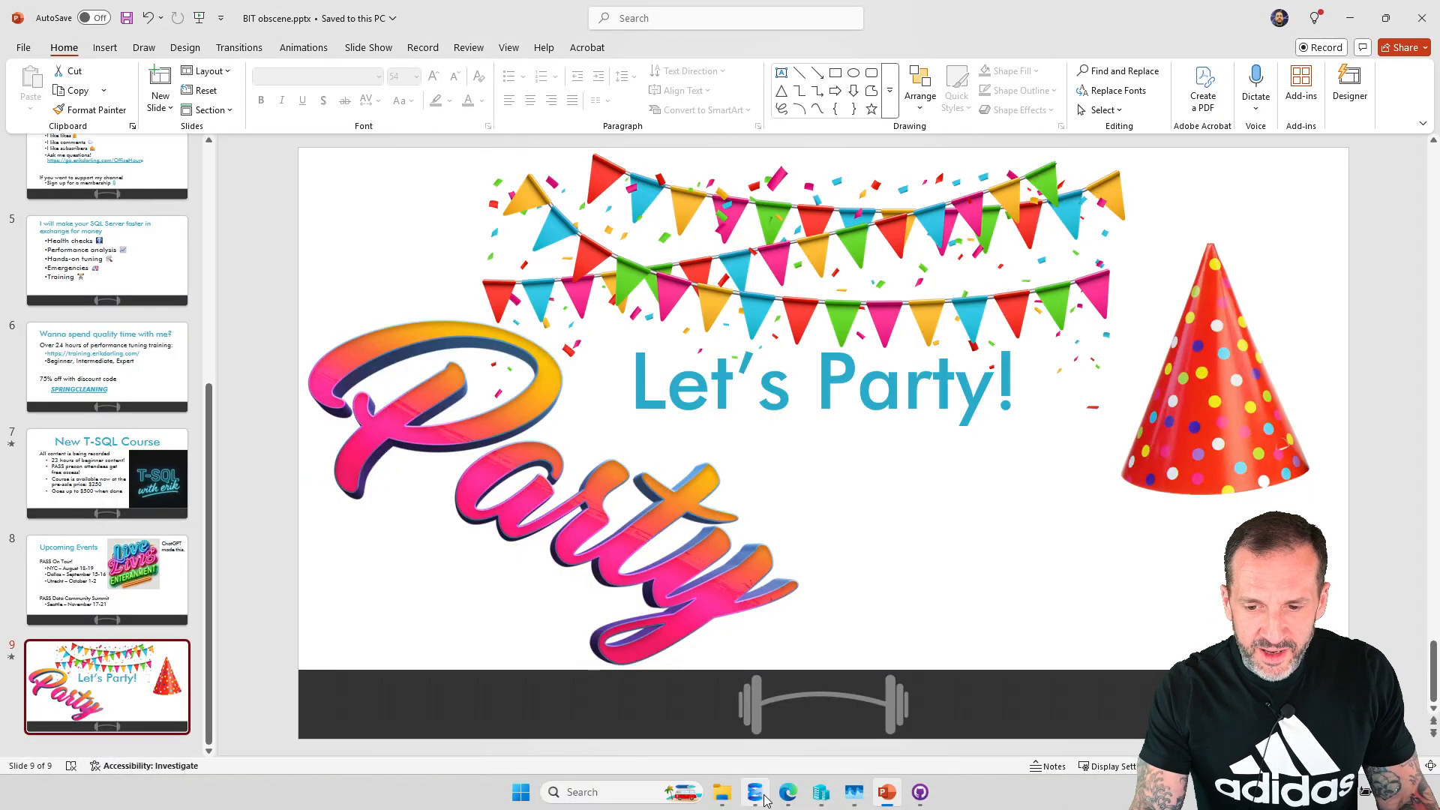
Step: Switch from PowerPoint's party slide to the SQL Server Management Studio query editor
left_click(752, 792)
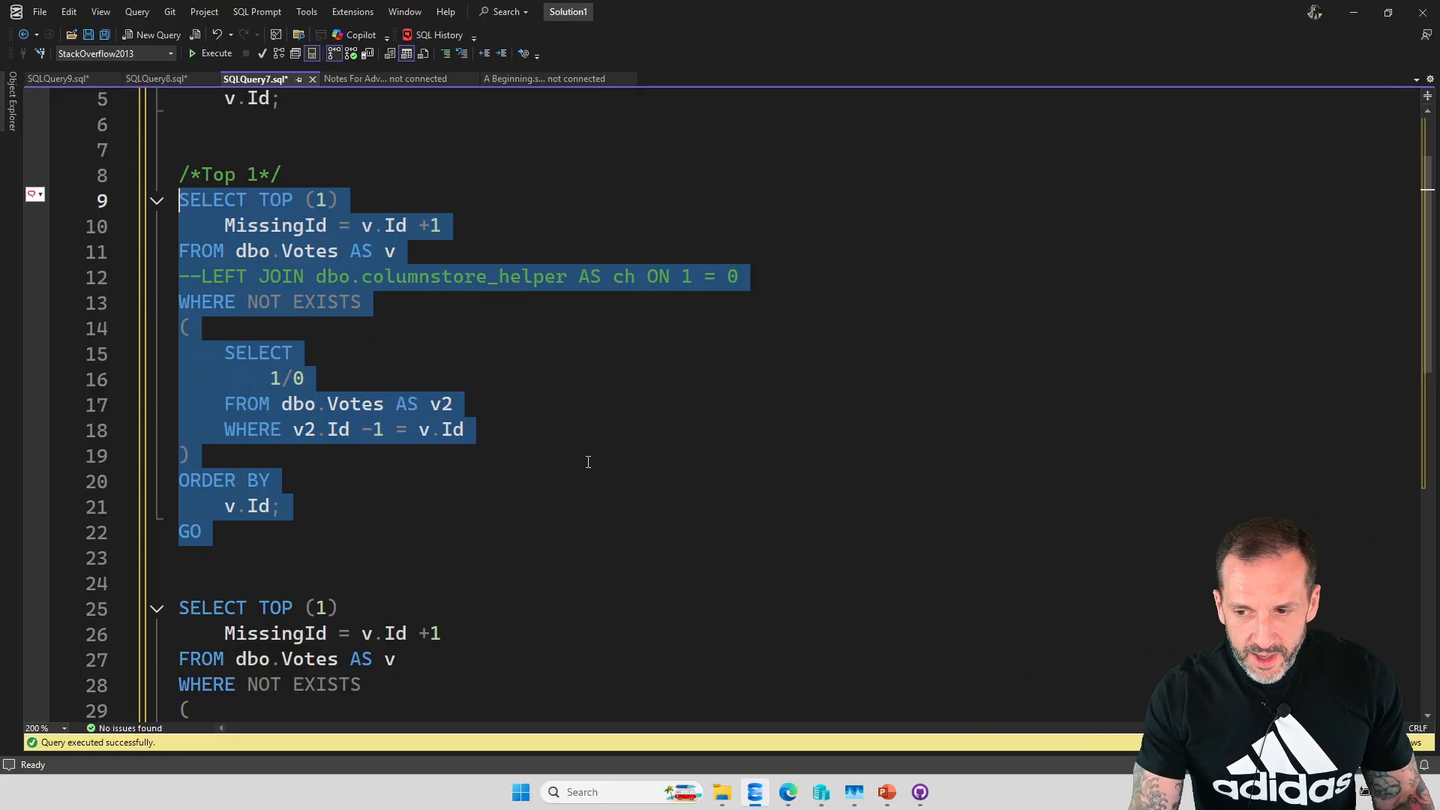
Step: Run the Top 1 missing-Id query (returns 8) and view its Hash Match plan
left_click(212, 52)
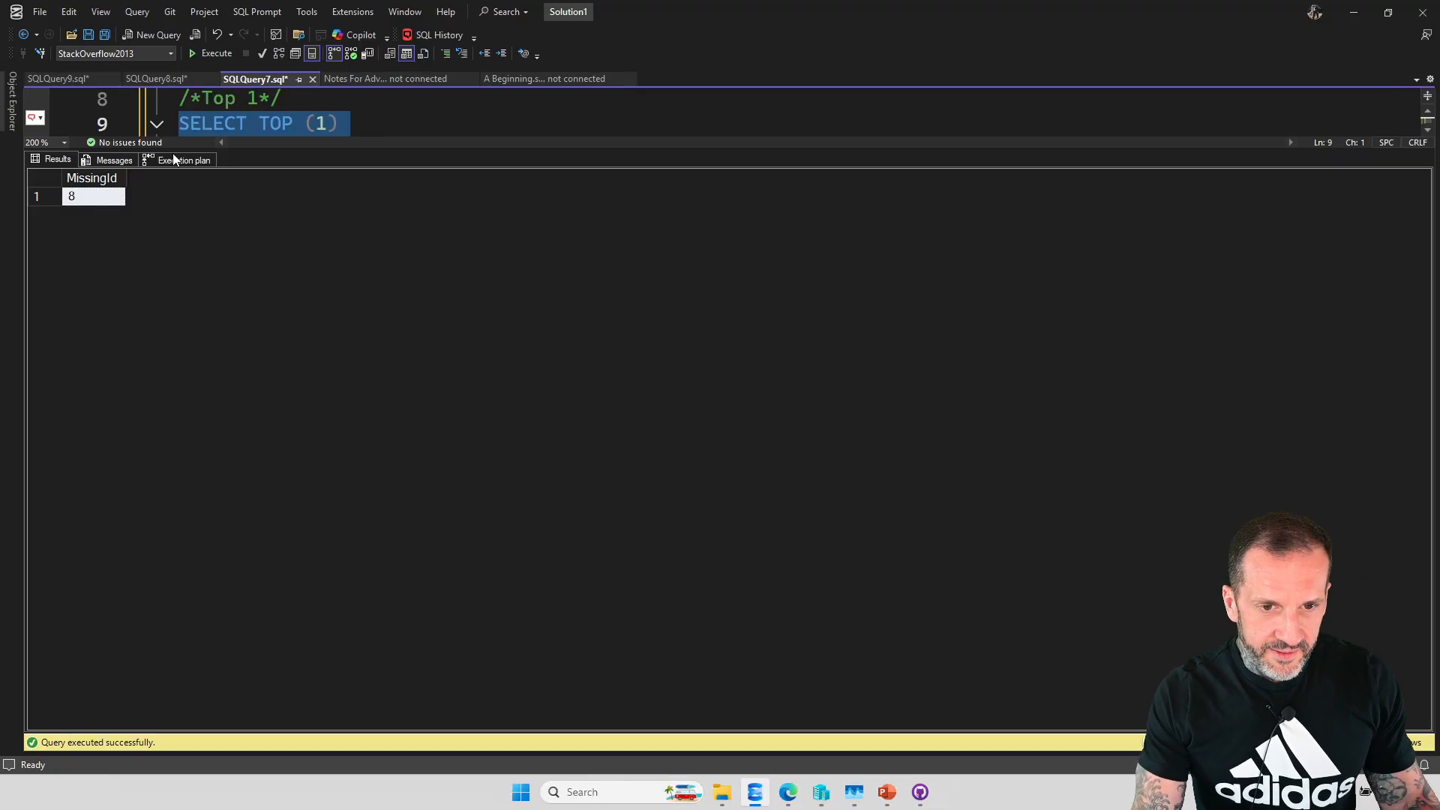
left_click(183, 160)
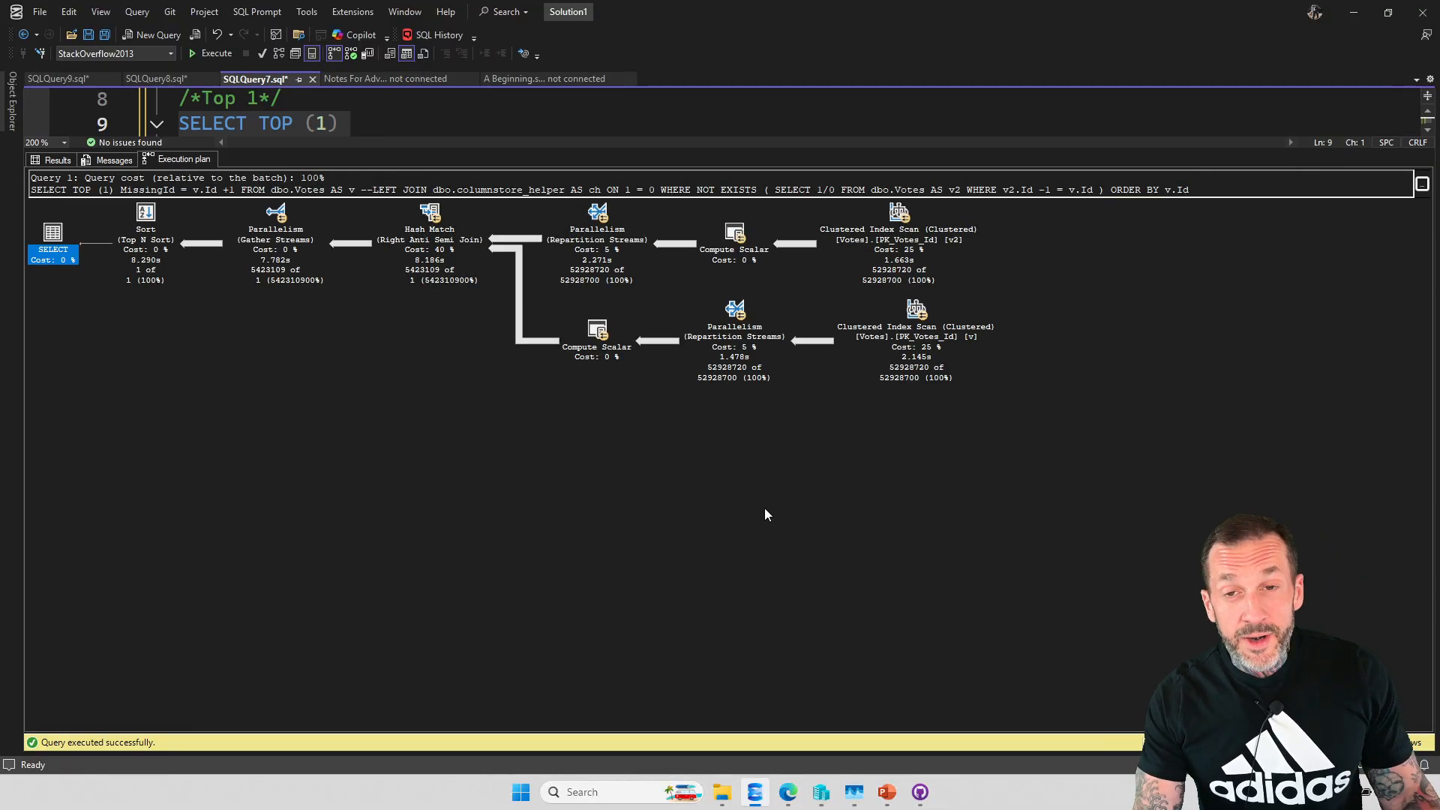
mouse_move(748, 507)
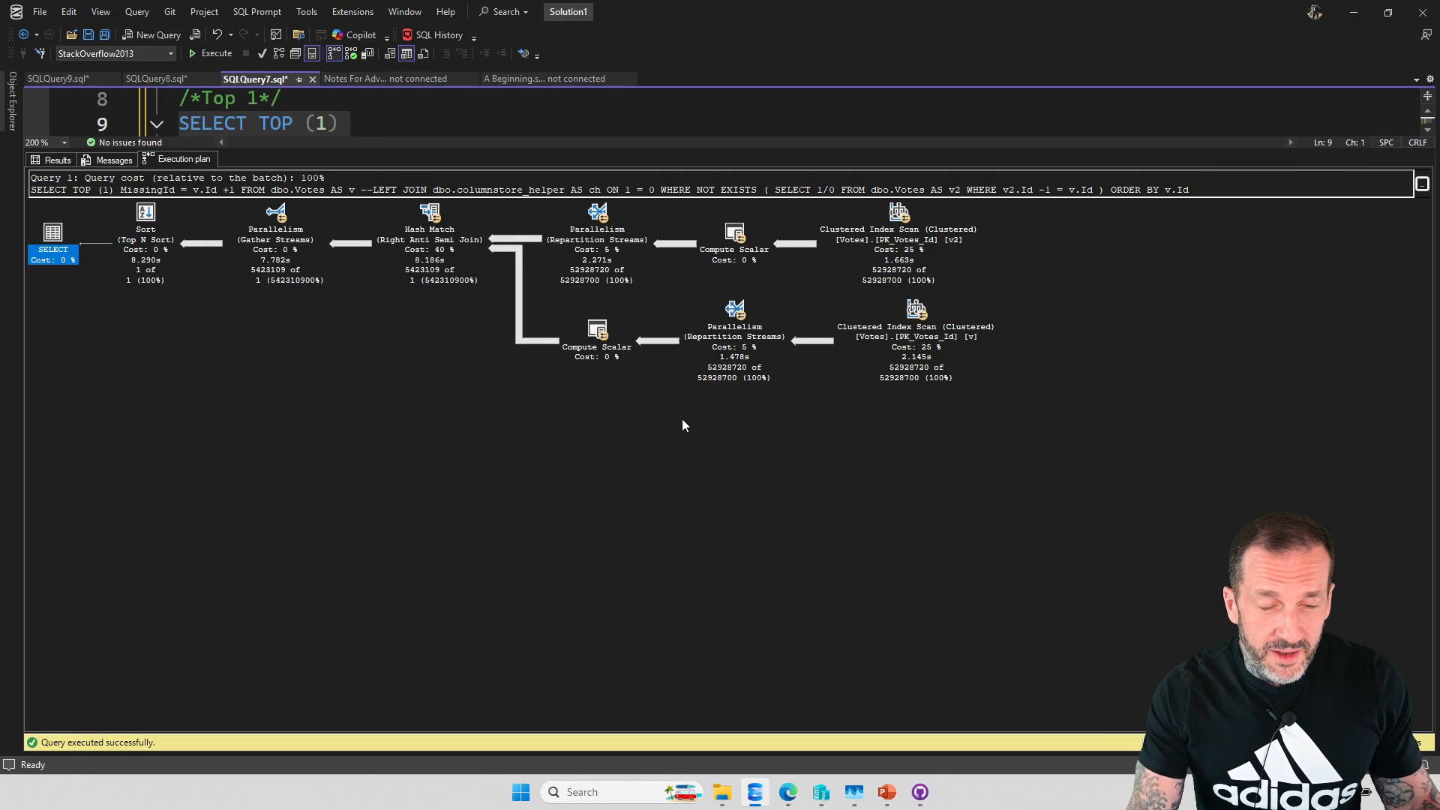
mouse_move(965, 516)
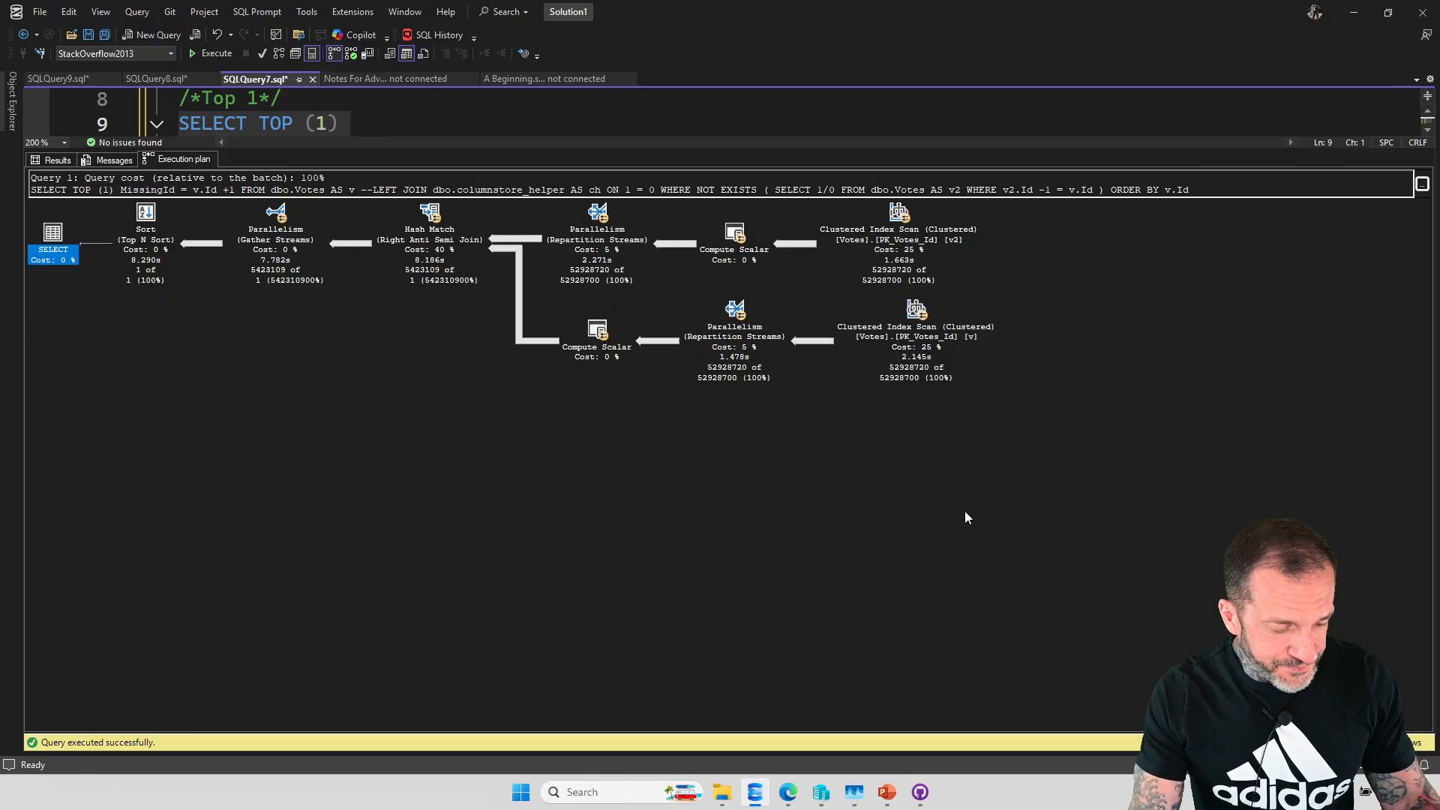
mouse_move(936, 441)
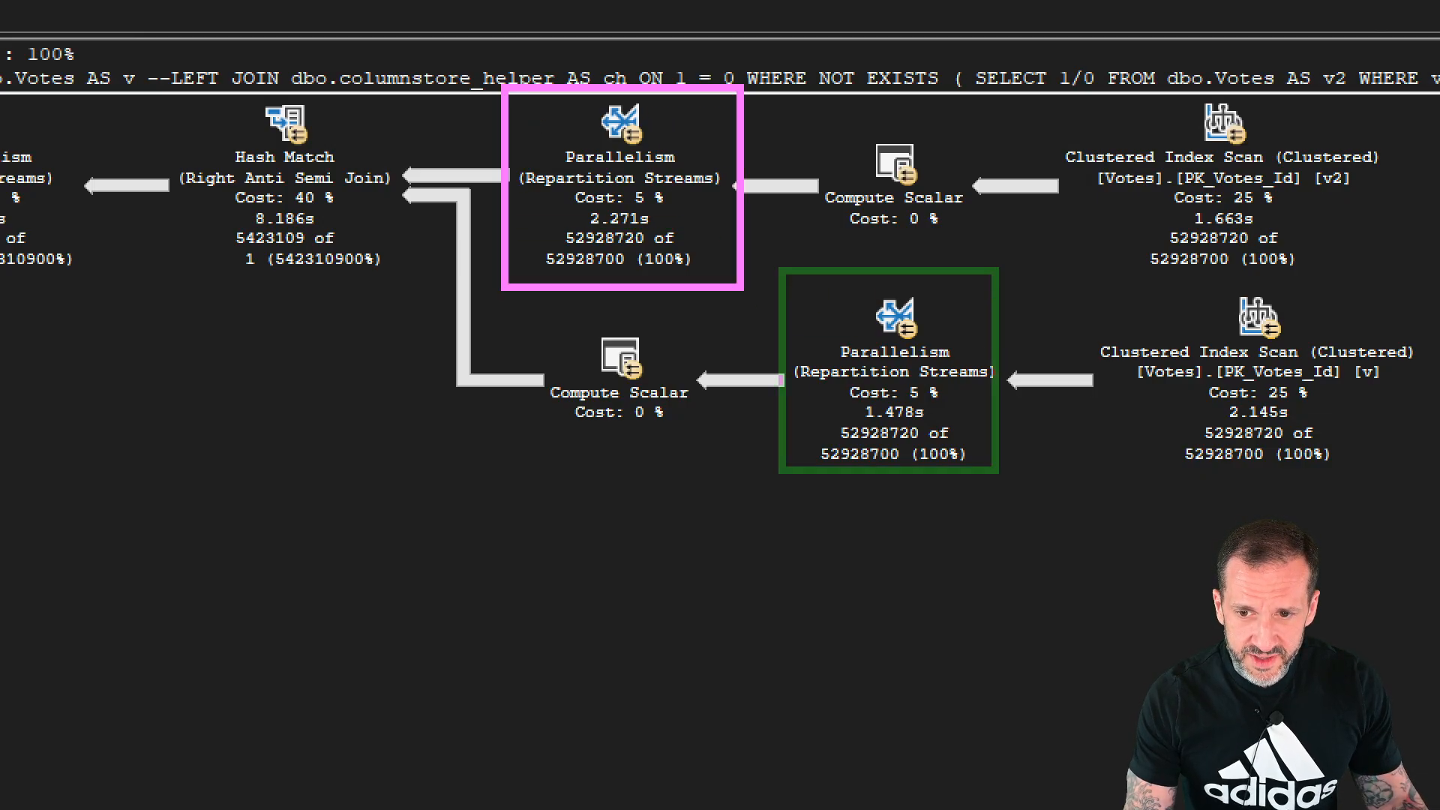
Step: Close the results area so the Top 1 query code fills the editor
left_click(891, 377)
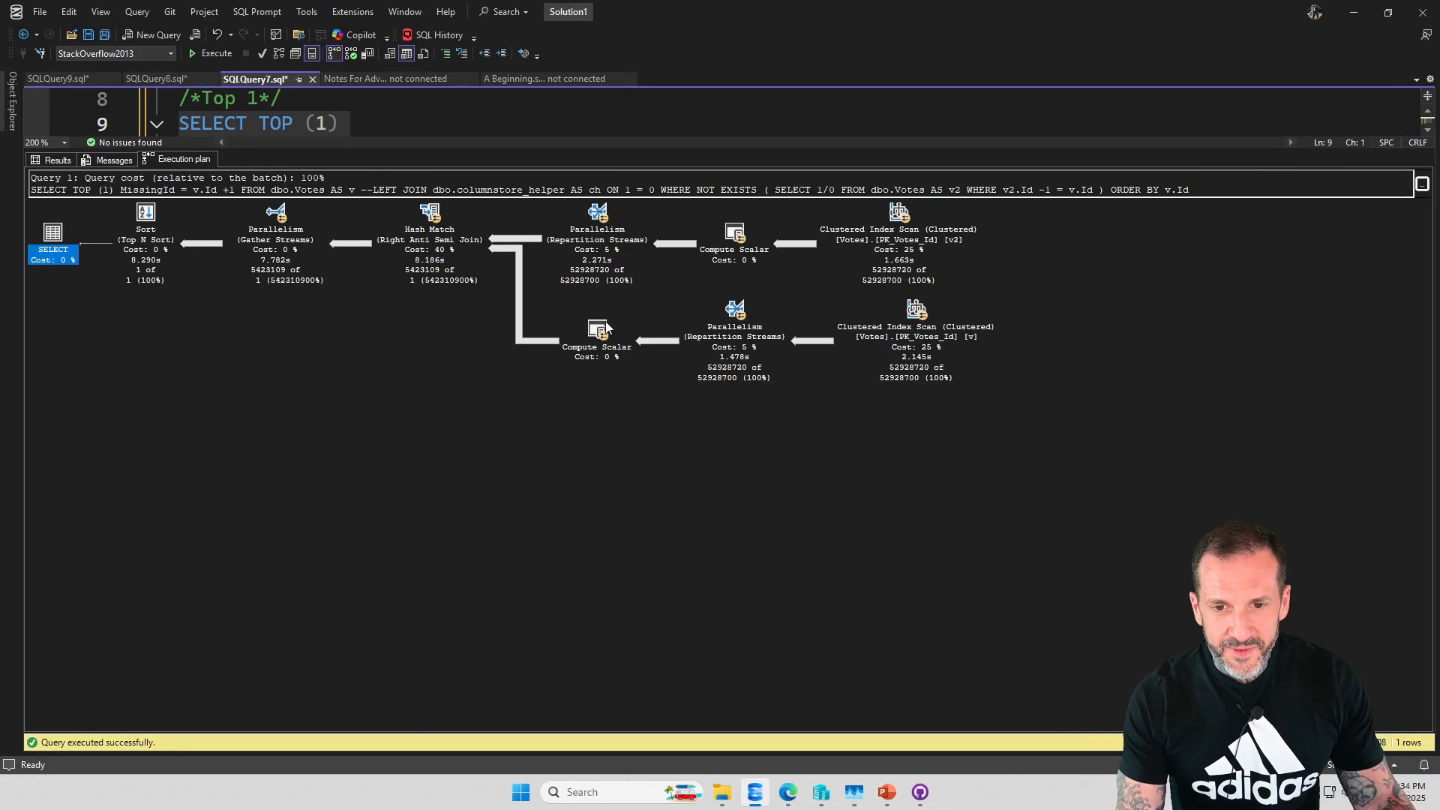
mouse_move(589, 343)
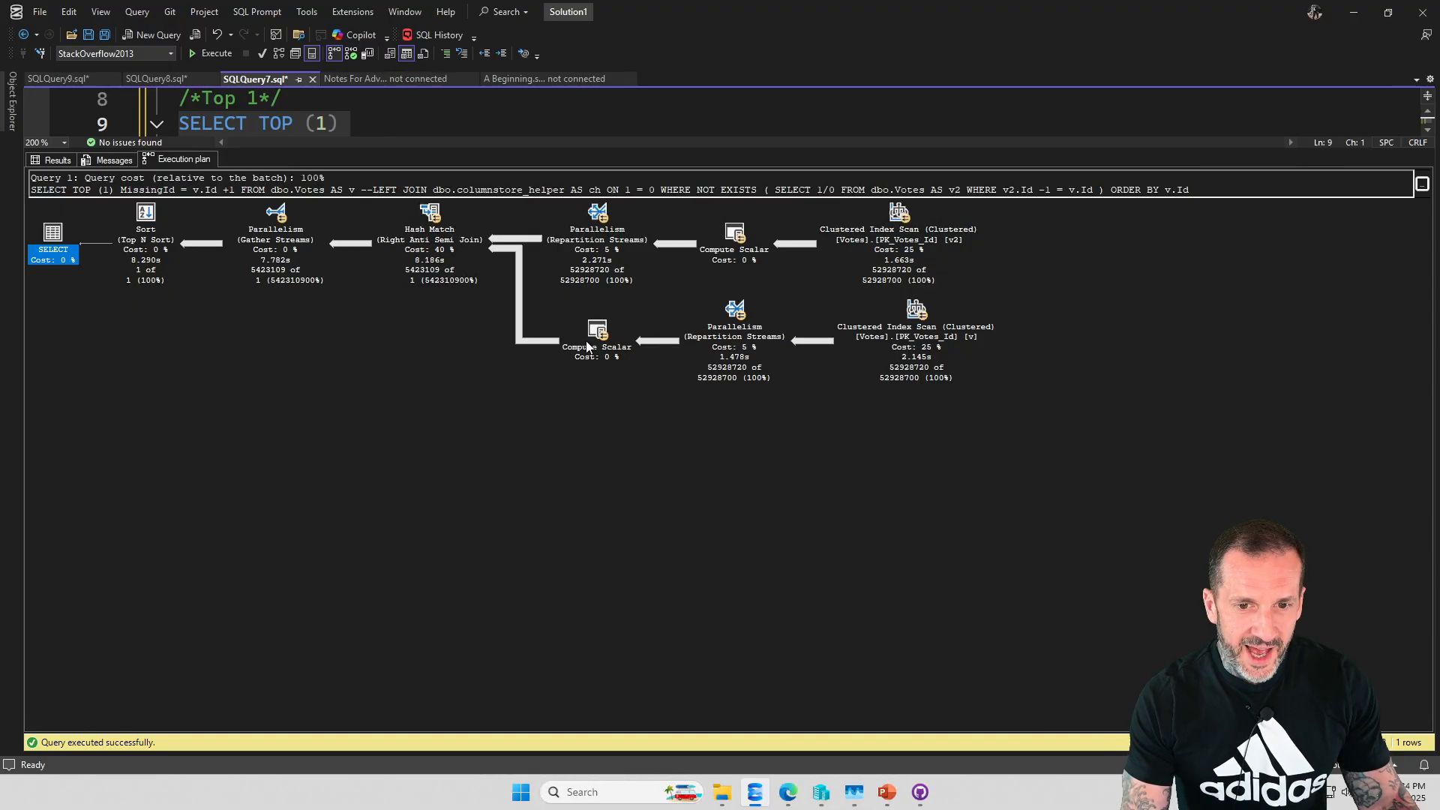
mouse_move(588, 610)
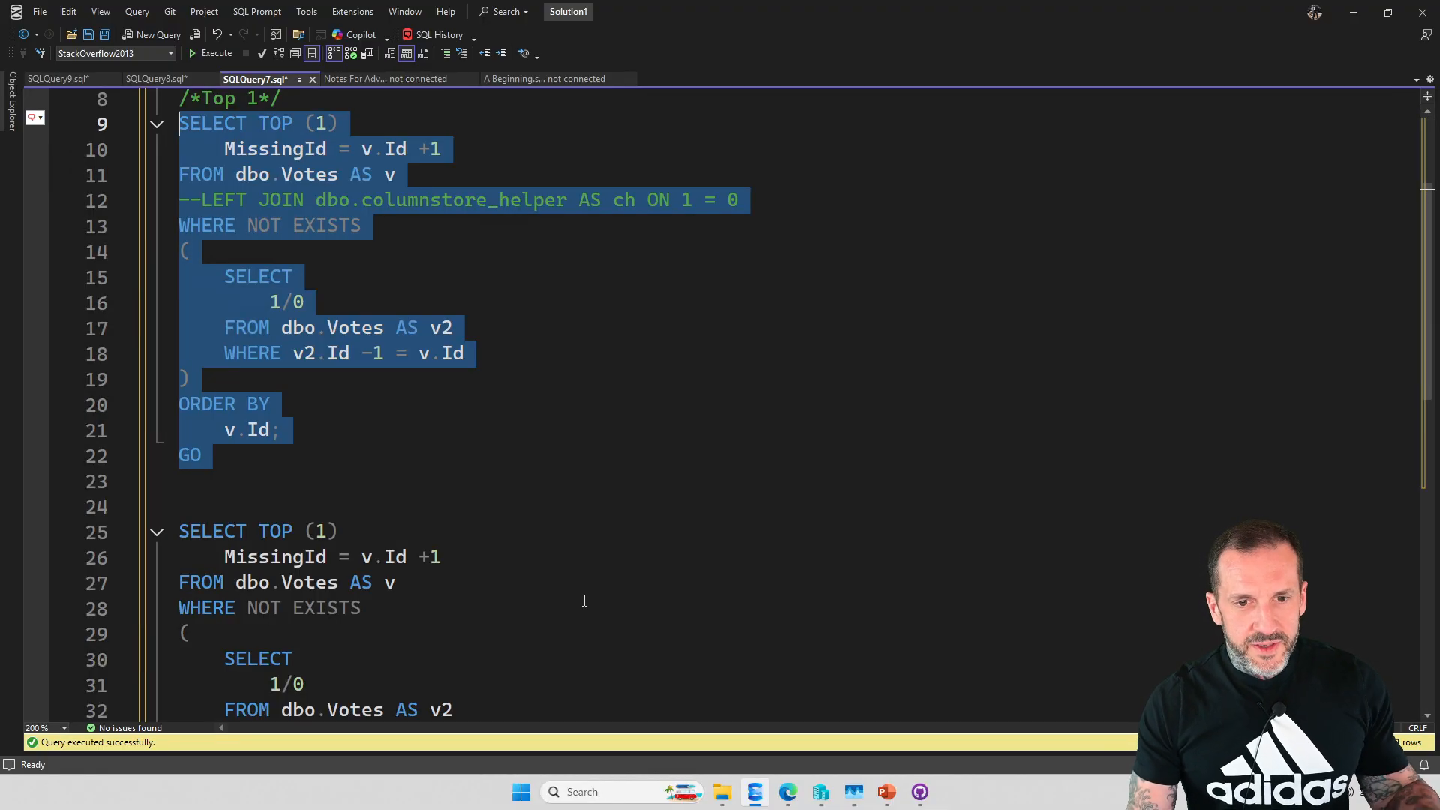
mouse_move(349, 372)
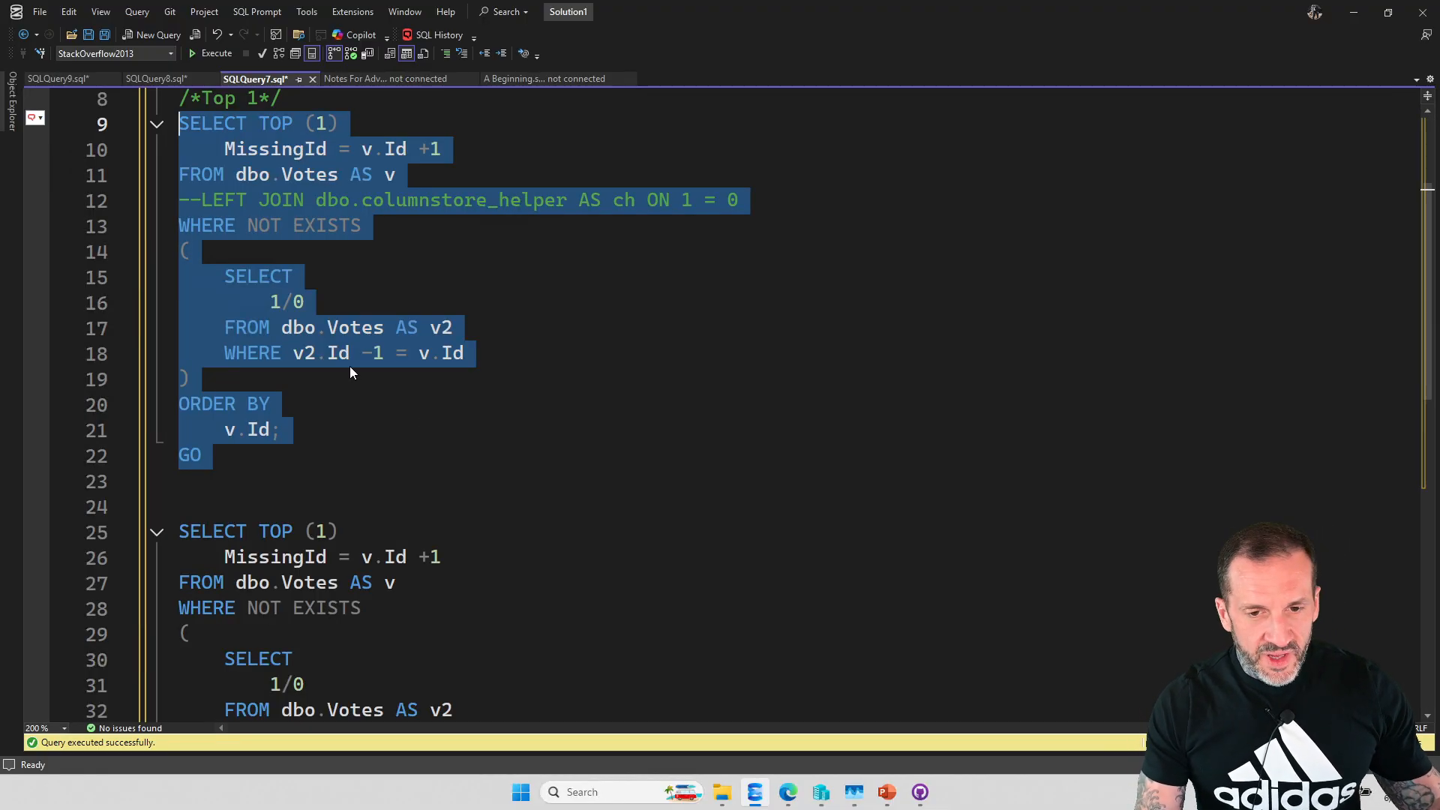
mouse_move(201, 207)
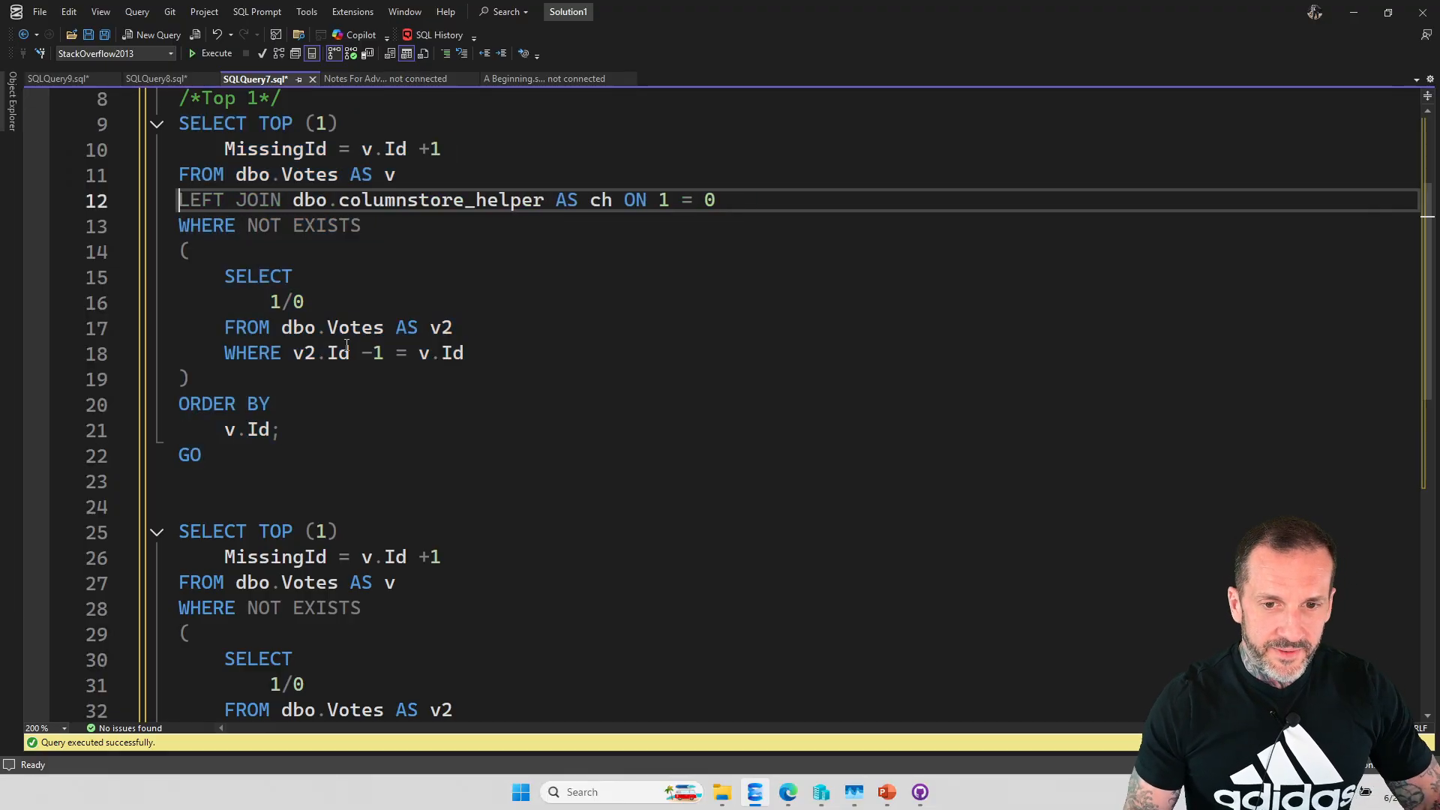
mouse_move(496, 298)
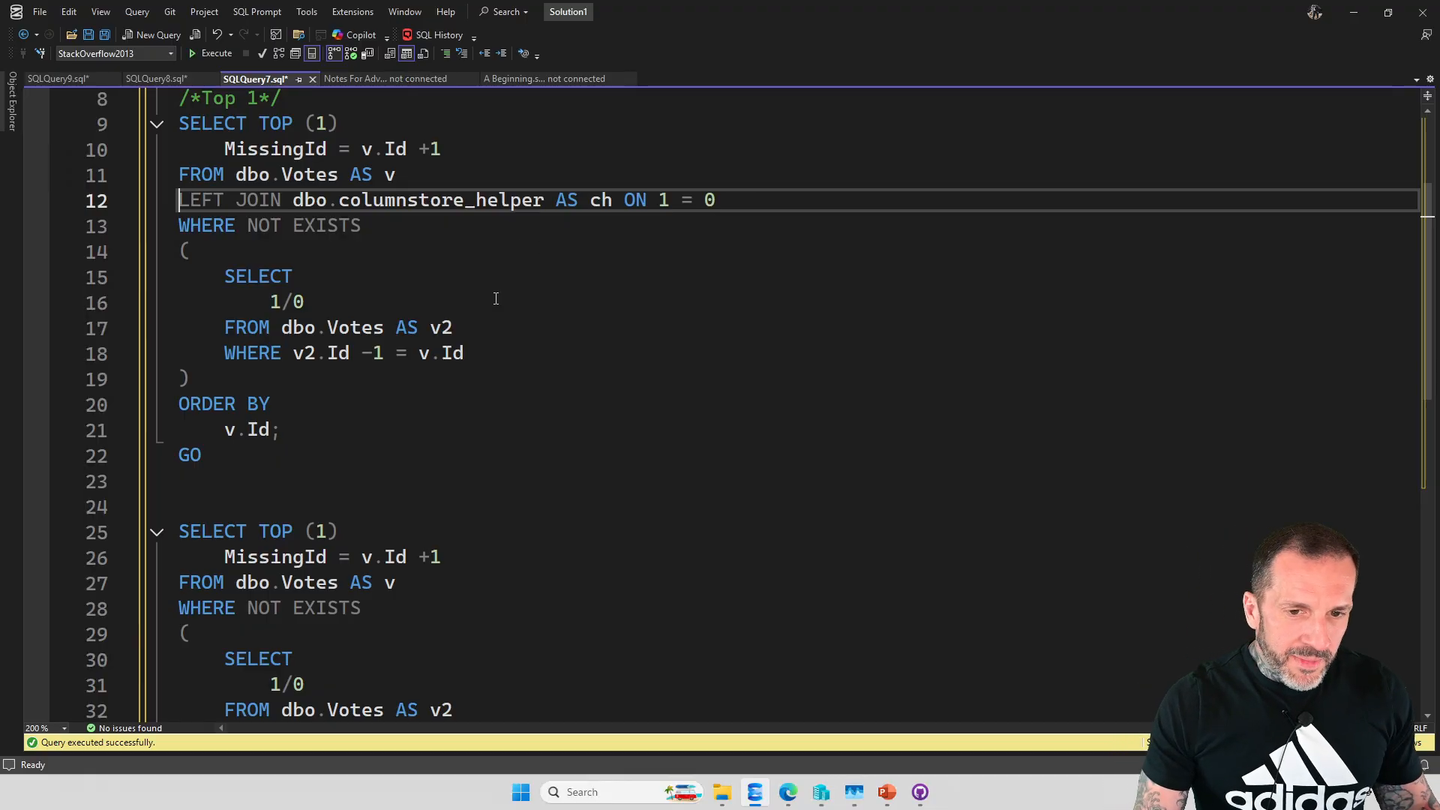
mouse_move(441, 200)
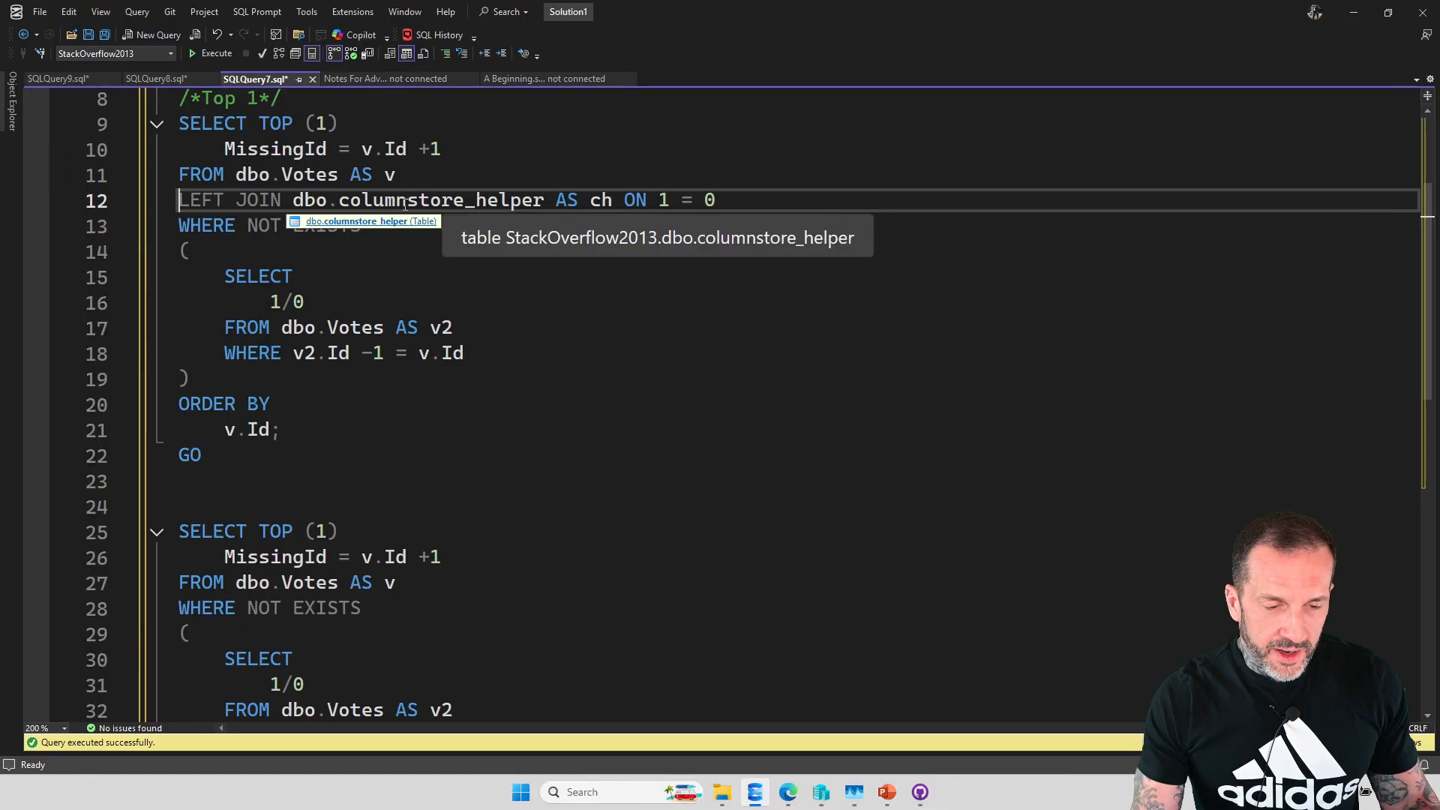
Step: Activate the columnstore_helper LEFT JOIN and run SELECT * FROM dbo.columnstore_helper AS ch
left_click(264, 480)
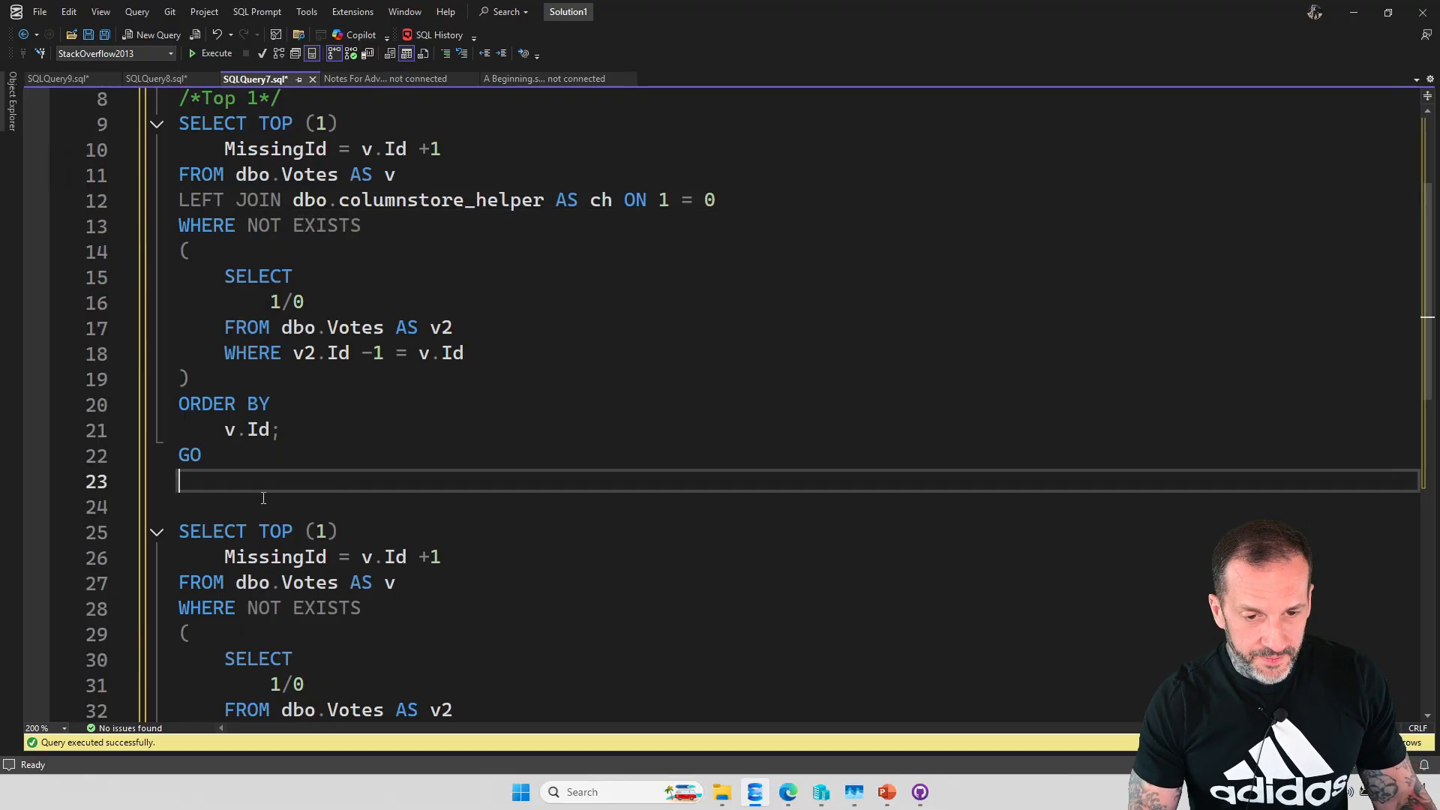
type("SELECT")
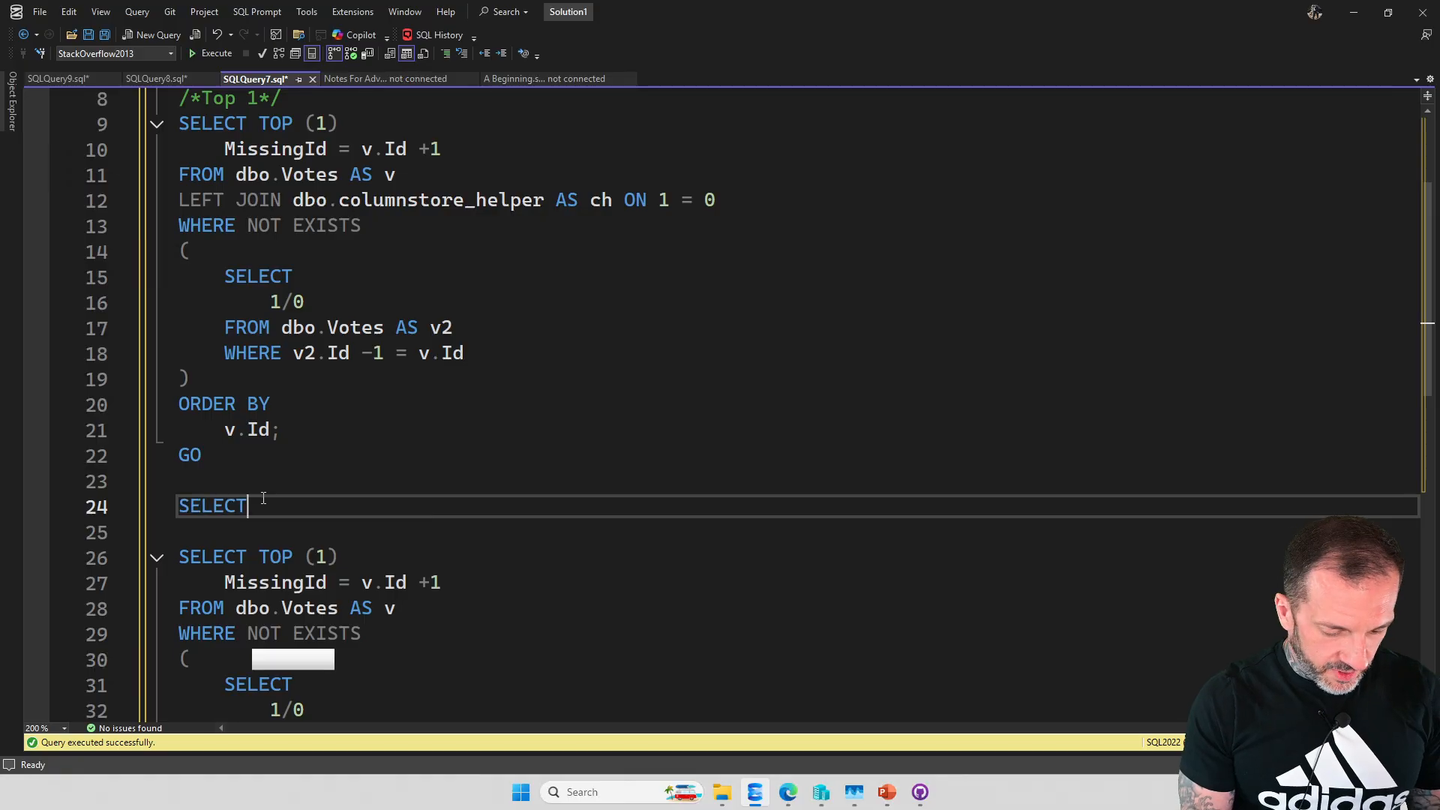
type("* FROM dbo.columnstore_helper AS ch;")
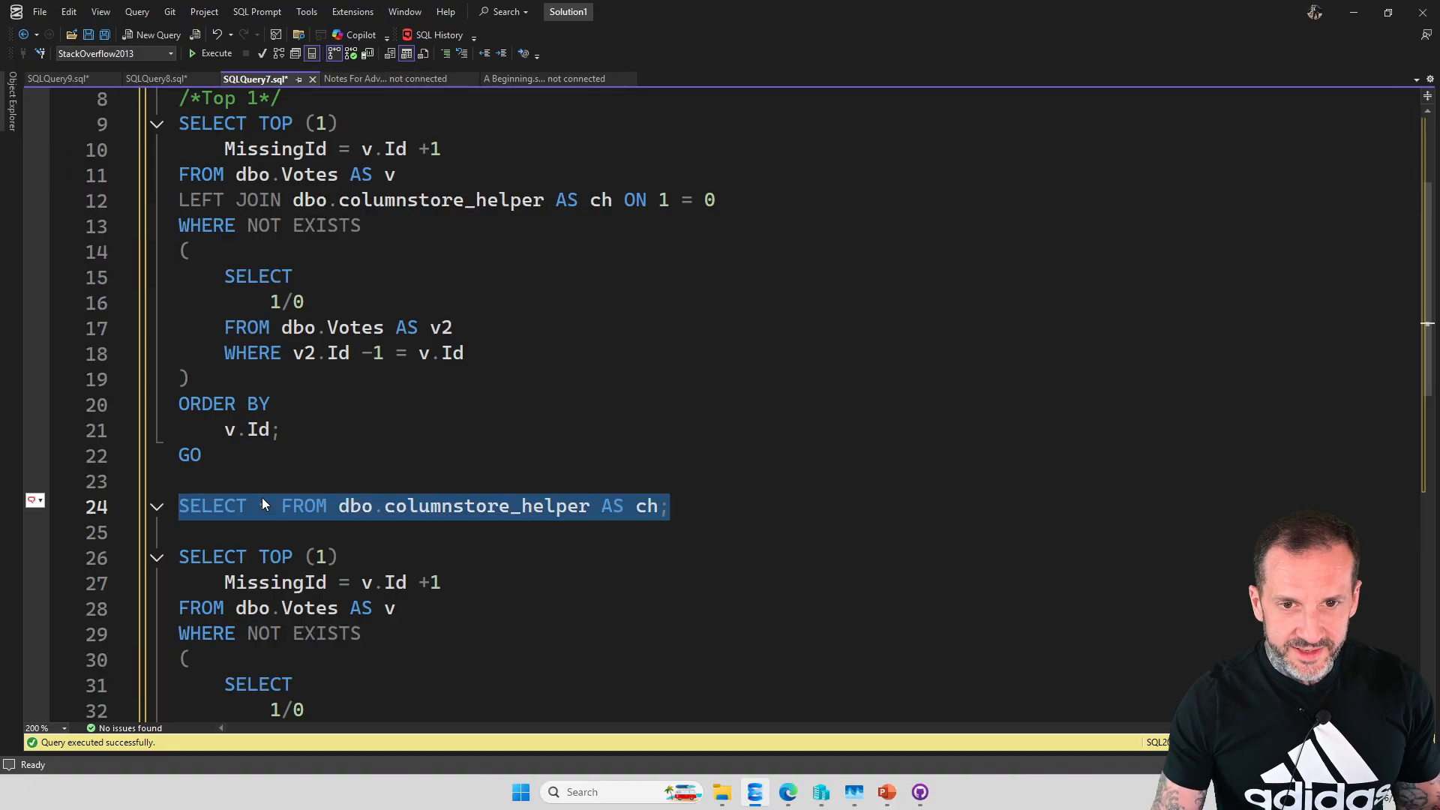
left_click(216, 52)
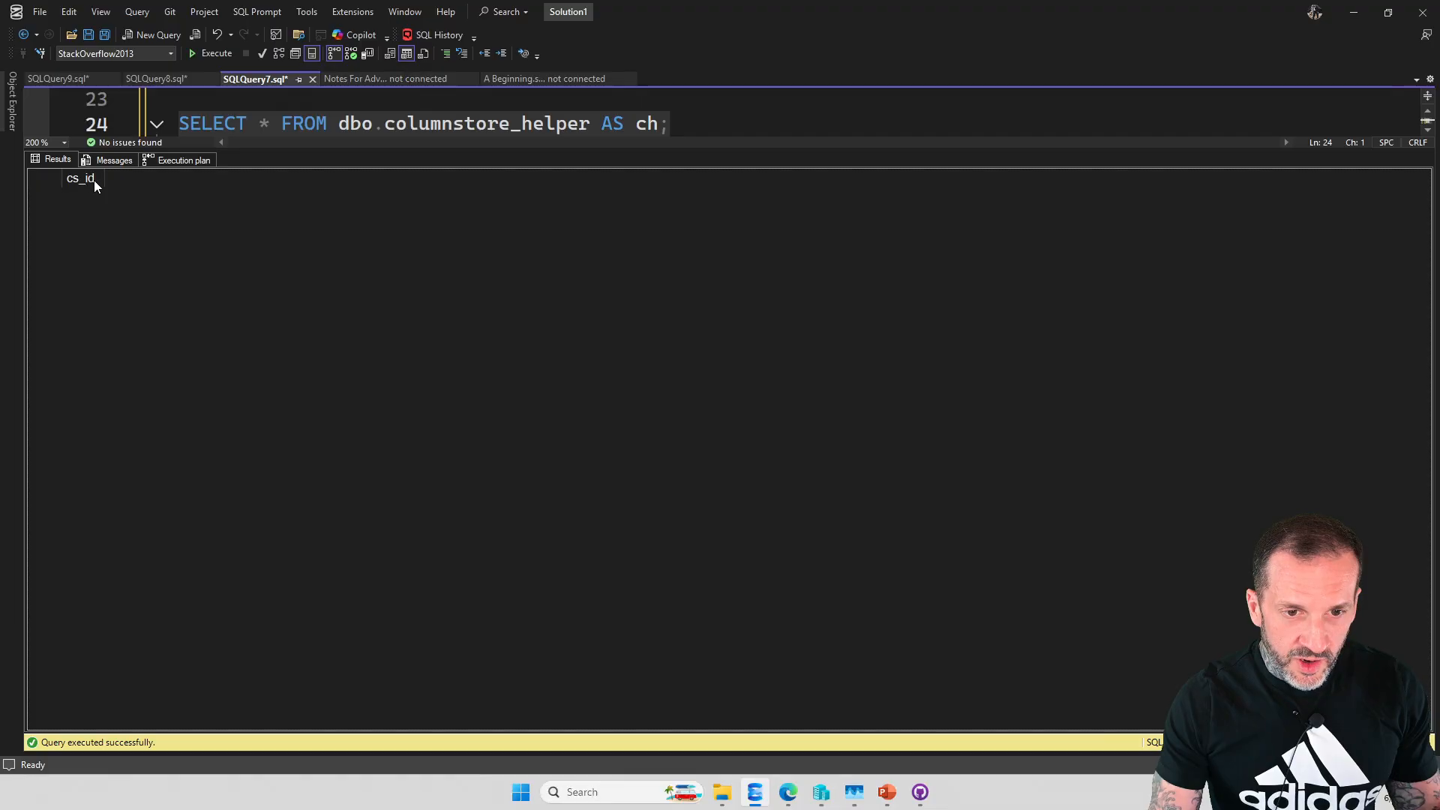
Step: Hide the results, scroll up, and delete the columnstore_helper test query line
left_click(183, 160)
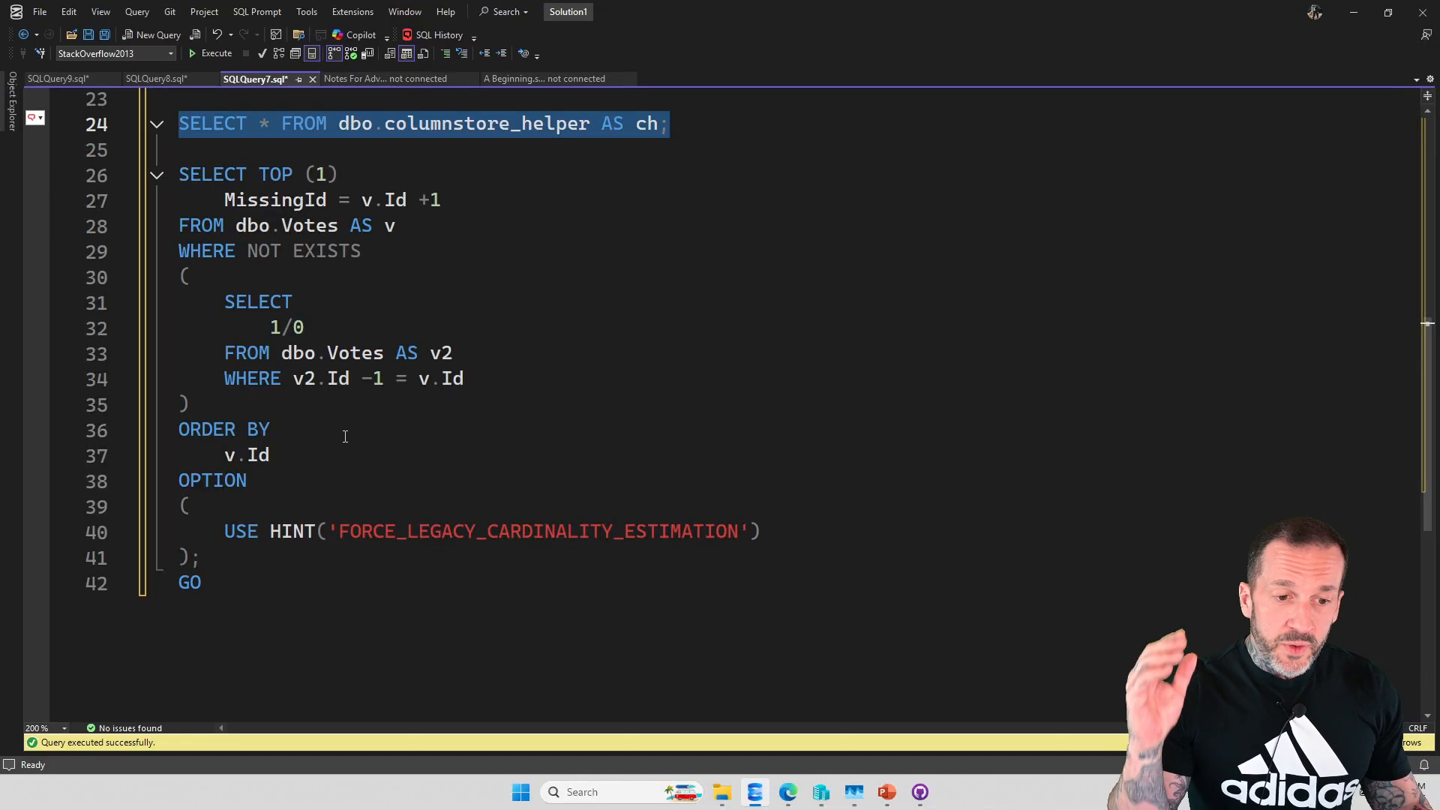
scroll("up", 3)
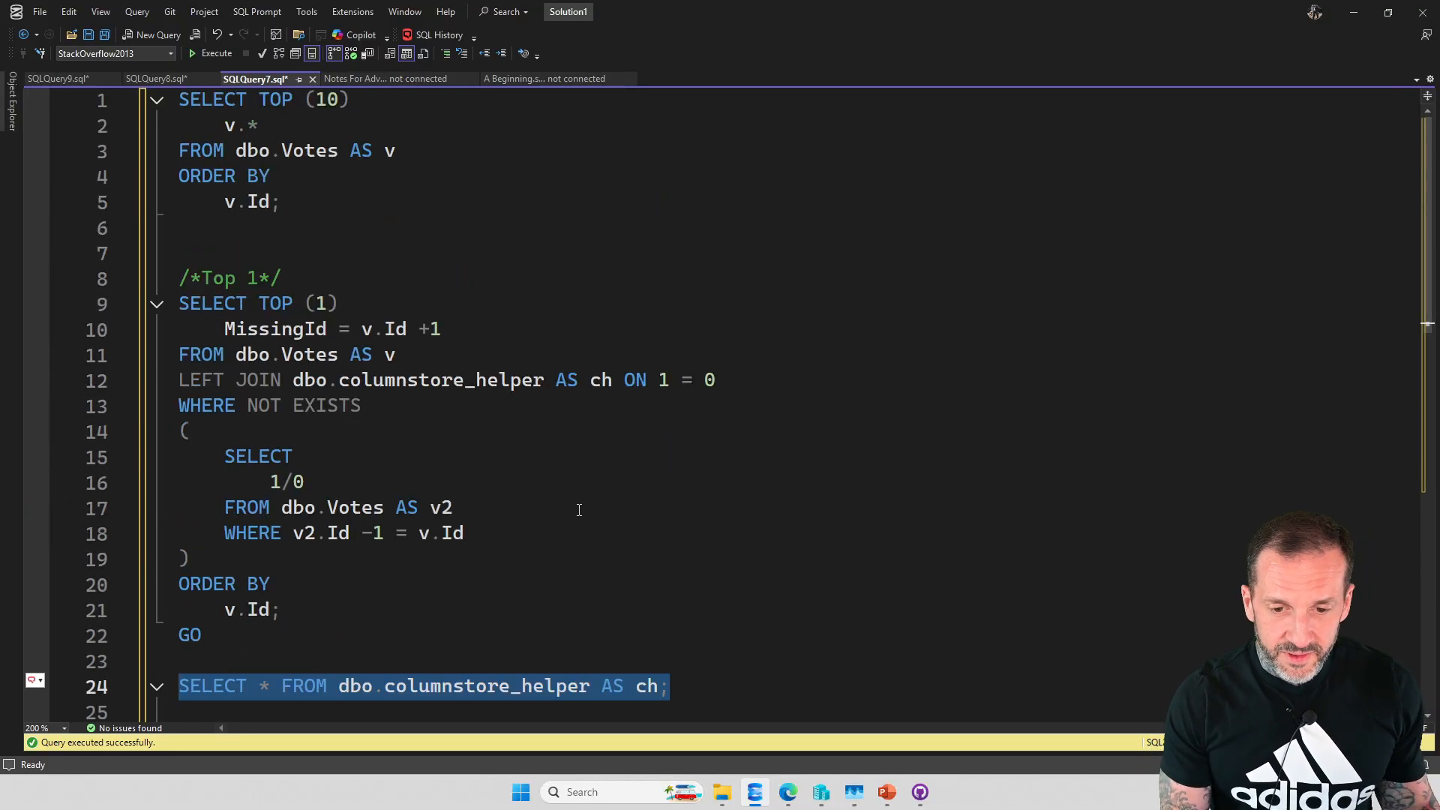
key("Delete")
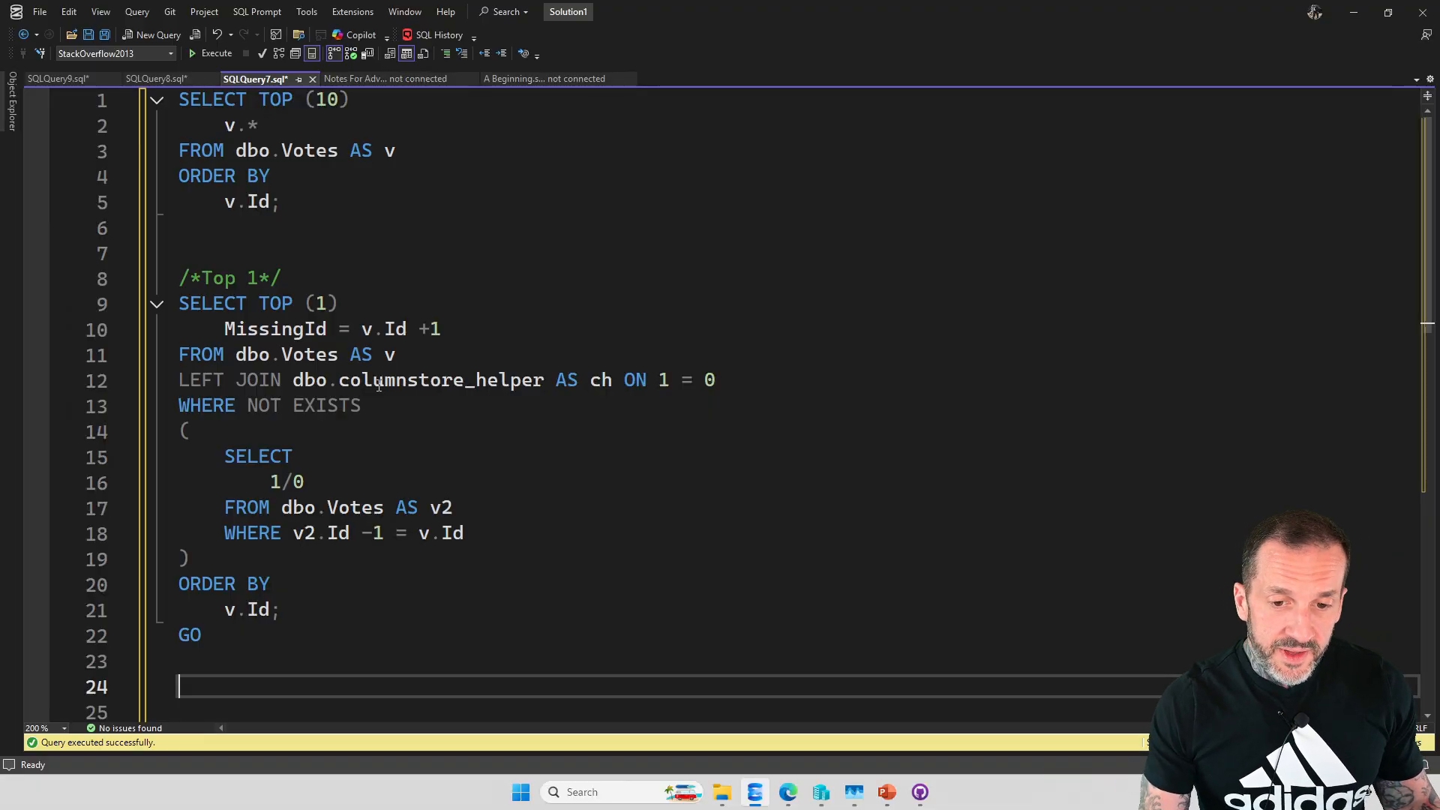
mouse_move(466, 405)
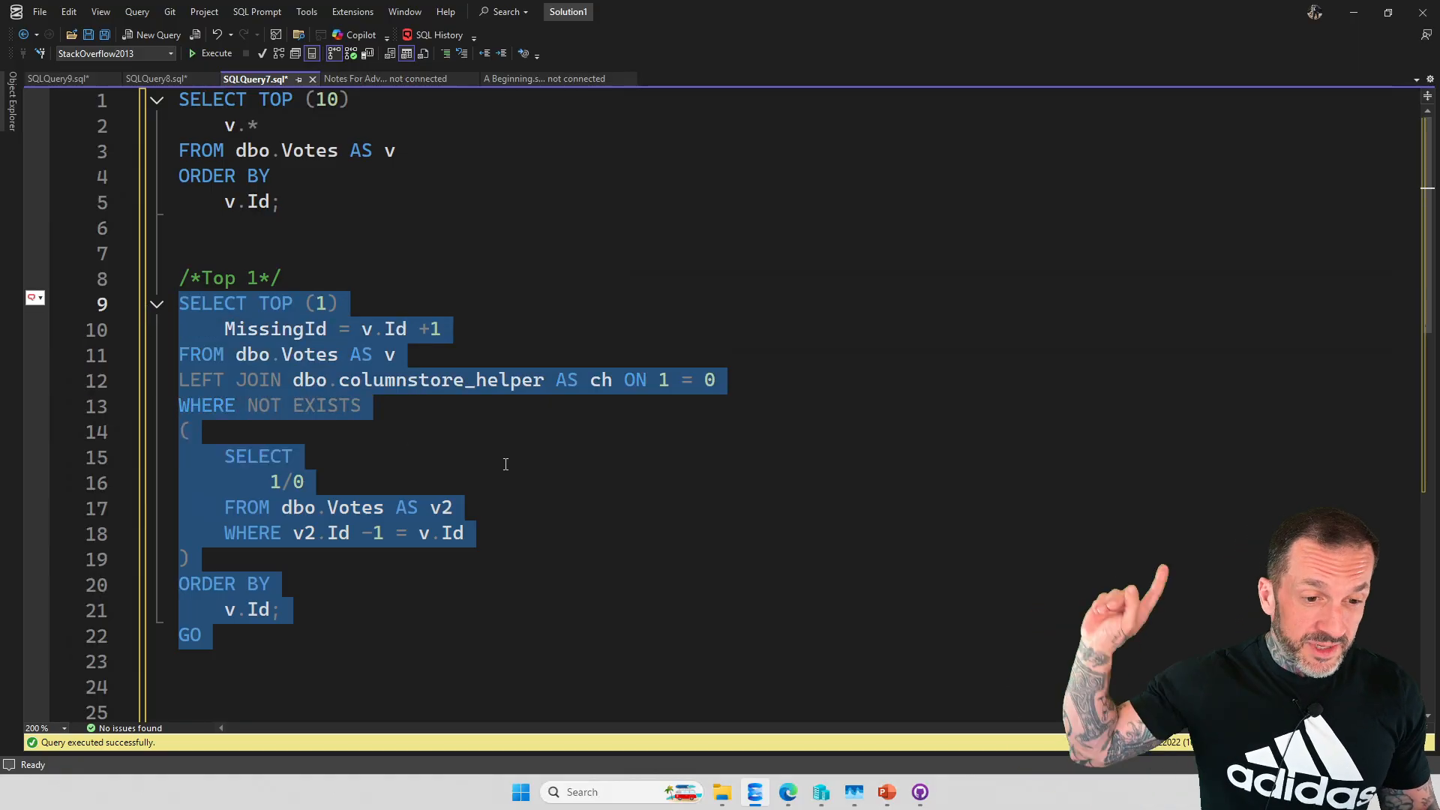
Step: Rerun the Top 1 query with the LEFT JOIN and inspect its 0.696s Hash Match plan
left_click(191, 53)
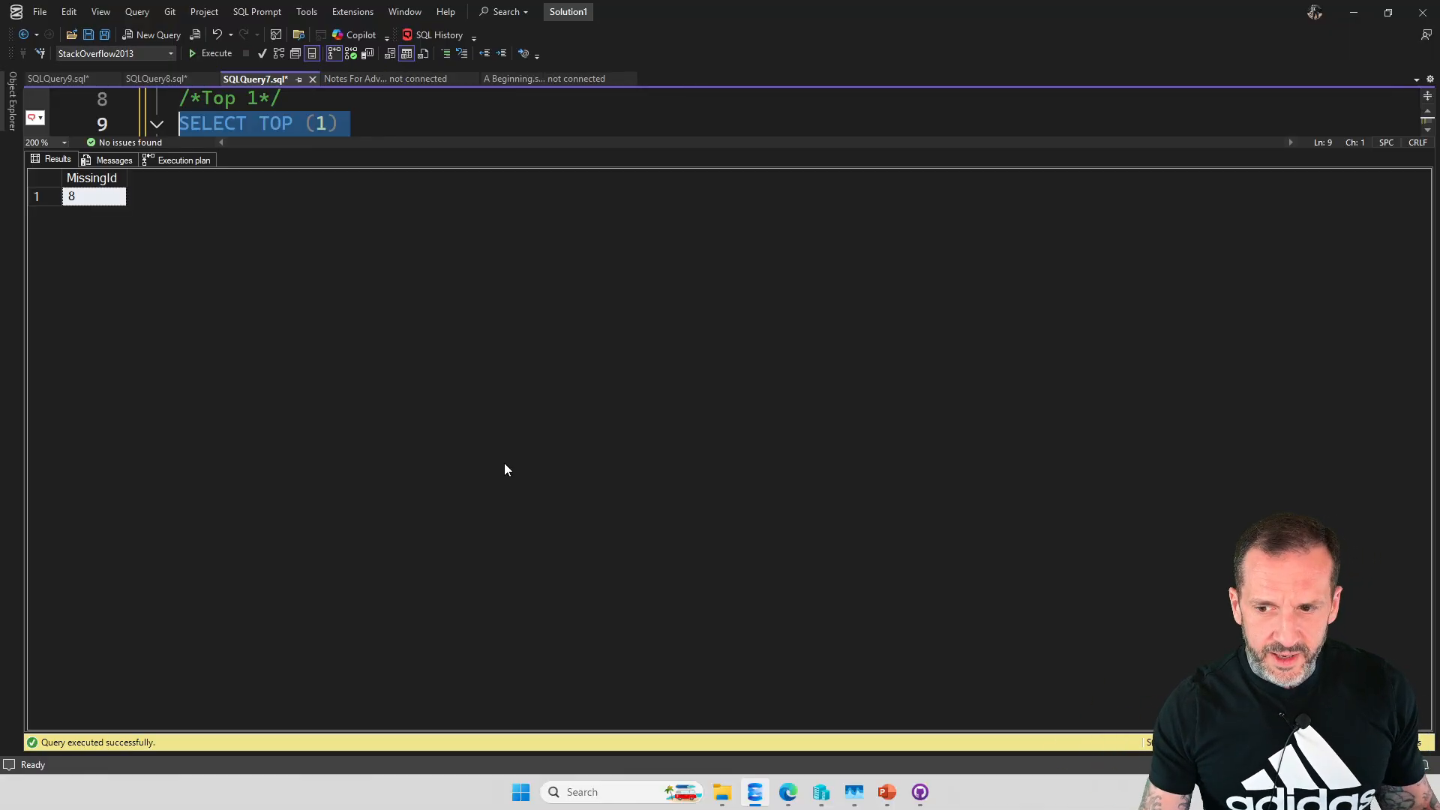
left_click(183, 159)
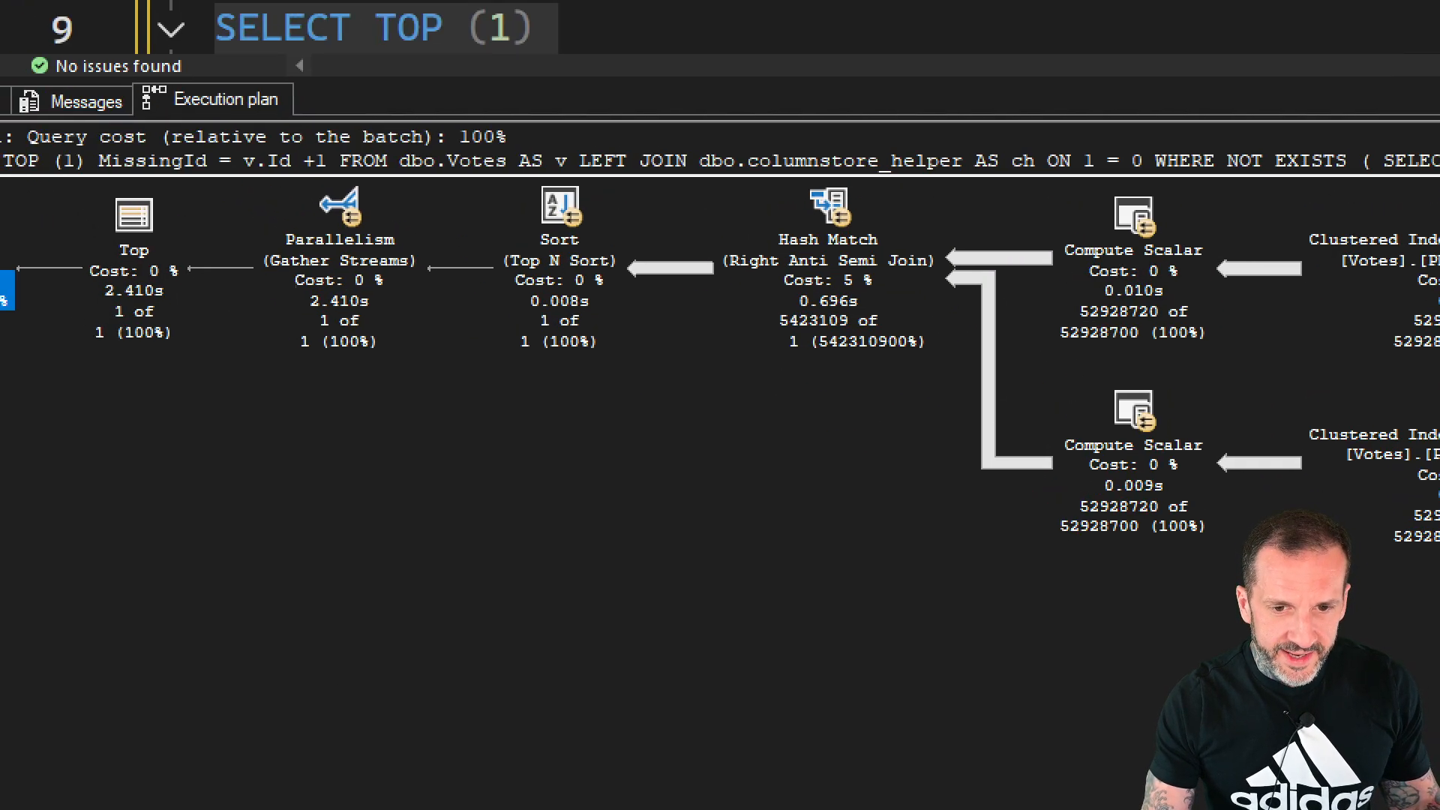
left_click(339, 299)
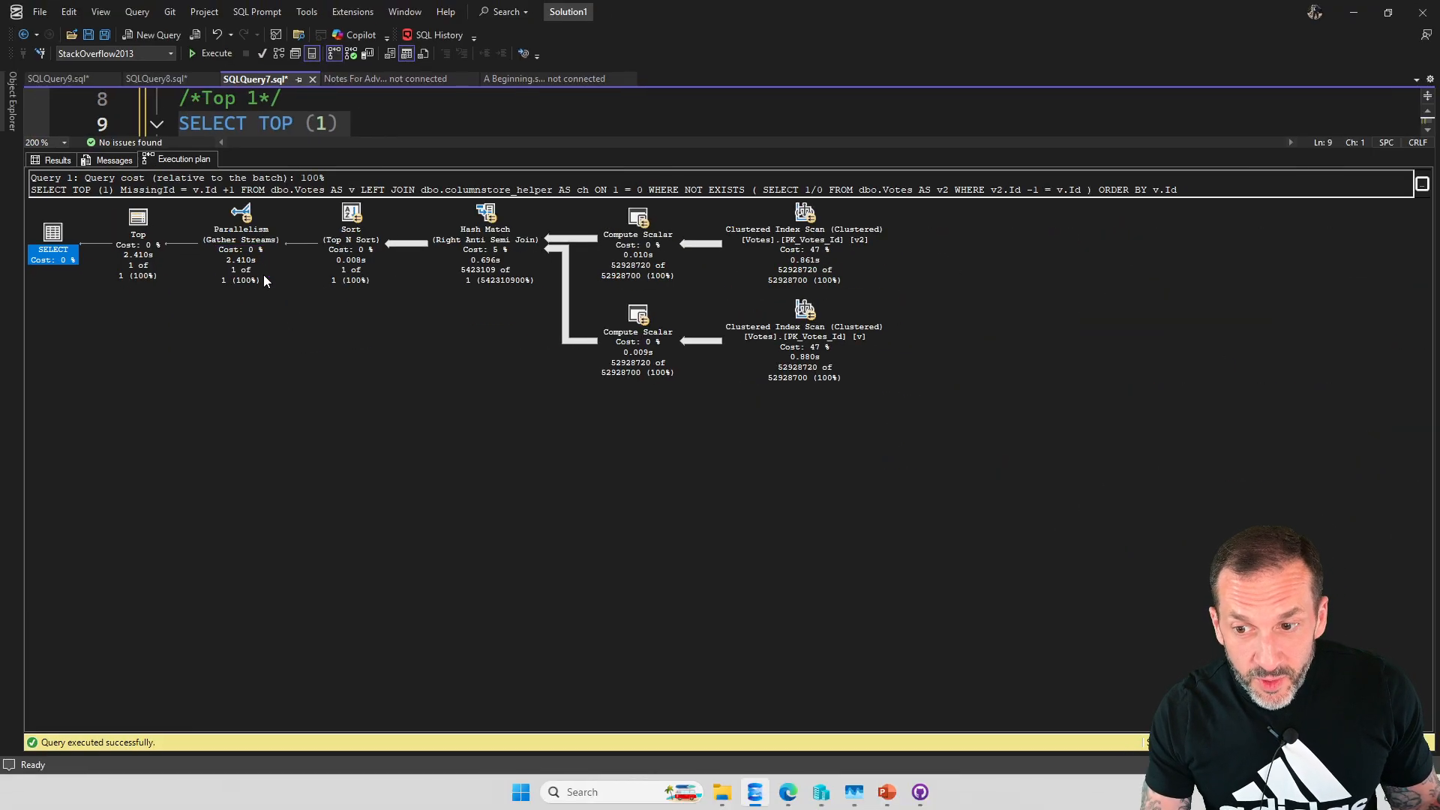
mouse_move(655, 487)
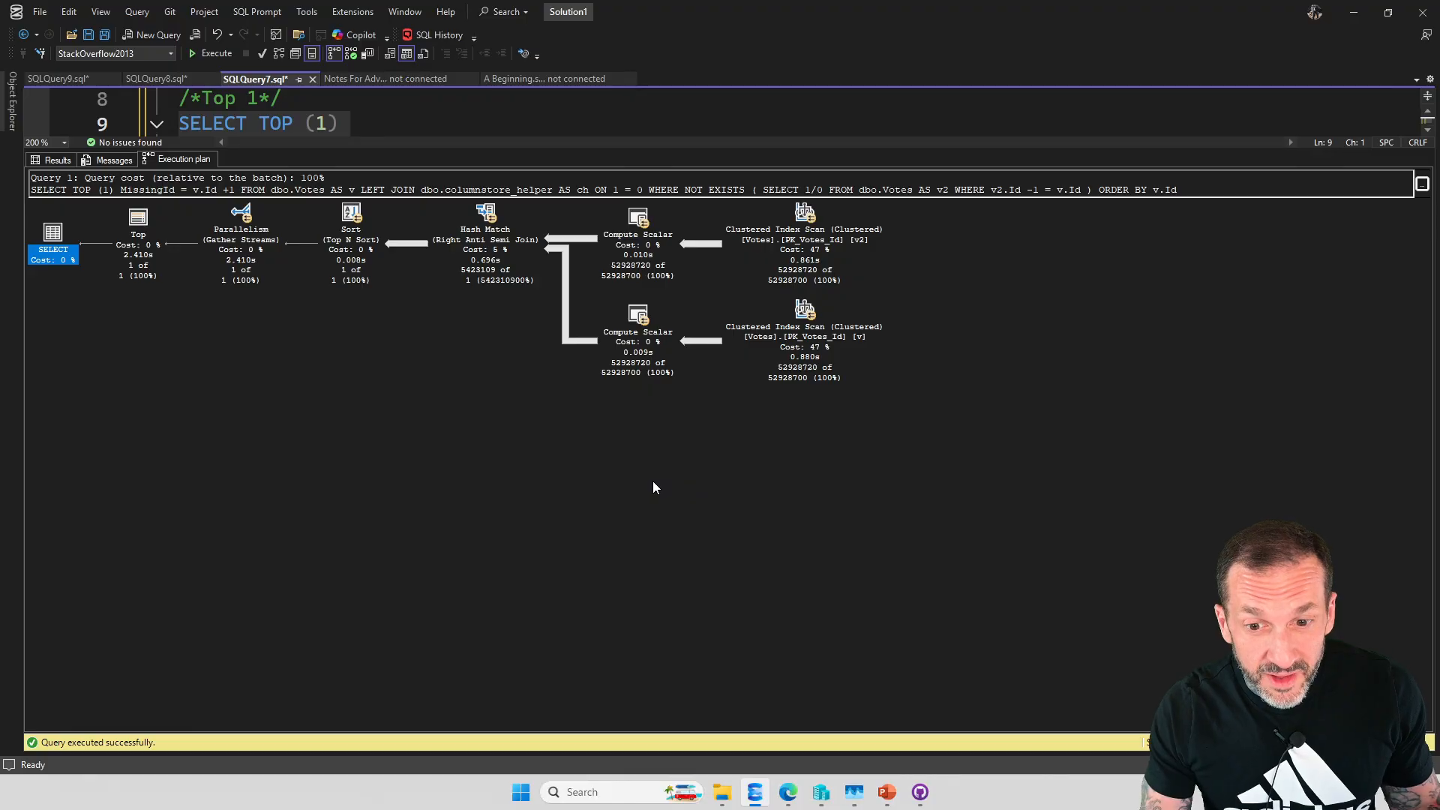
mouse_move(634, 488)
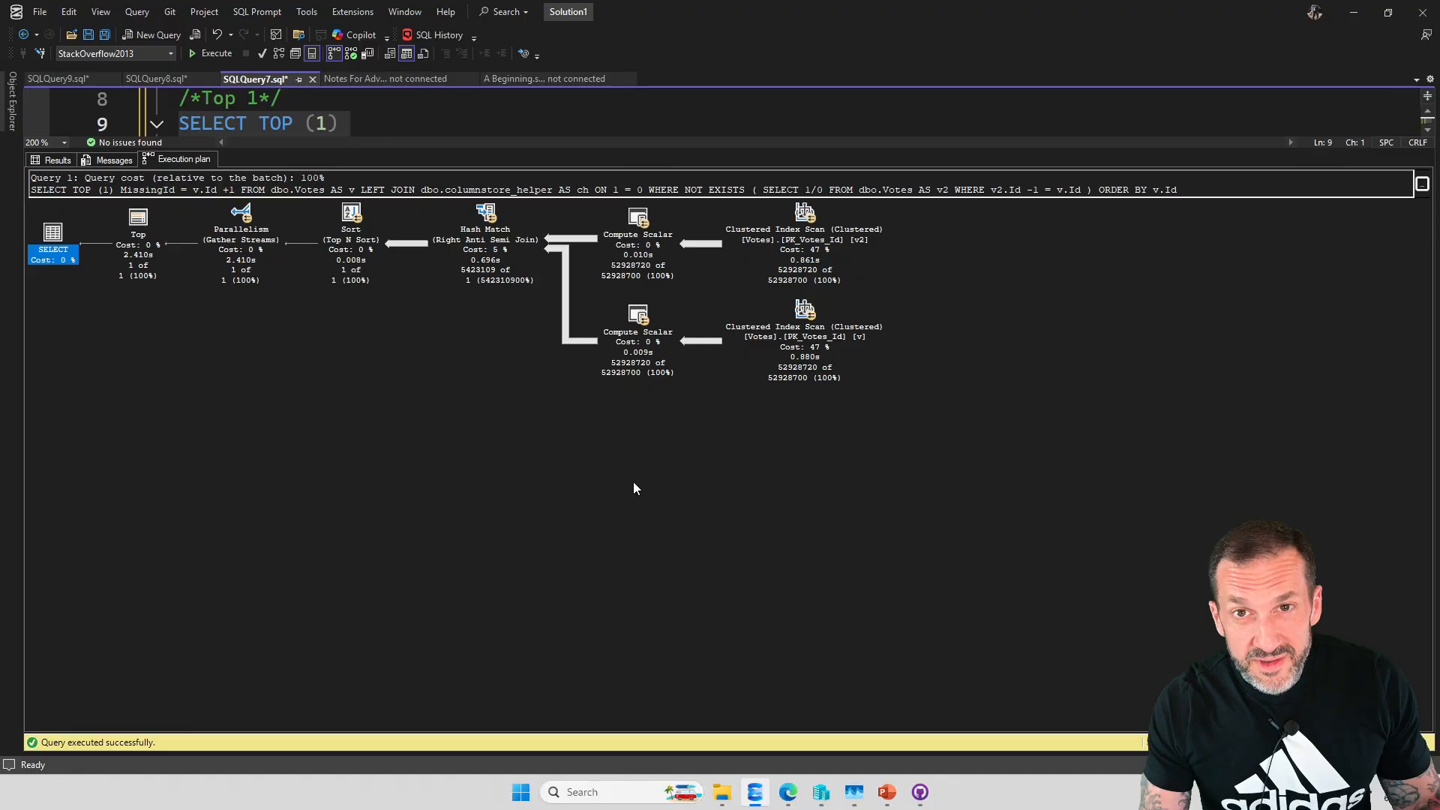
mouse_move(766, 456)
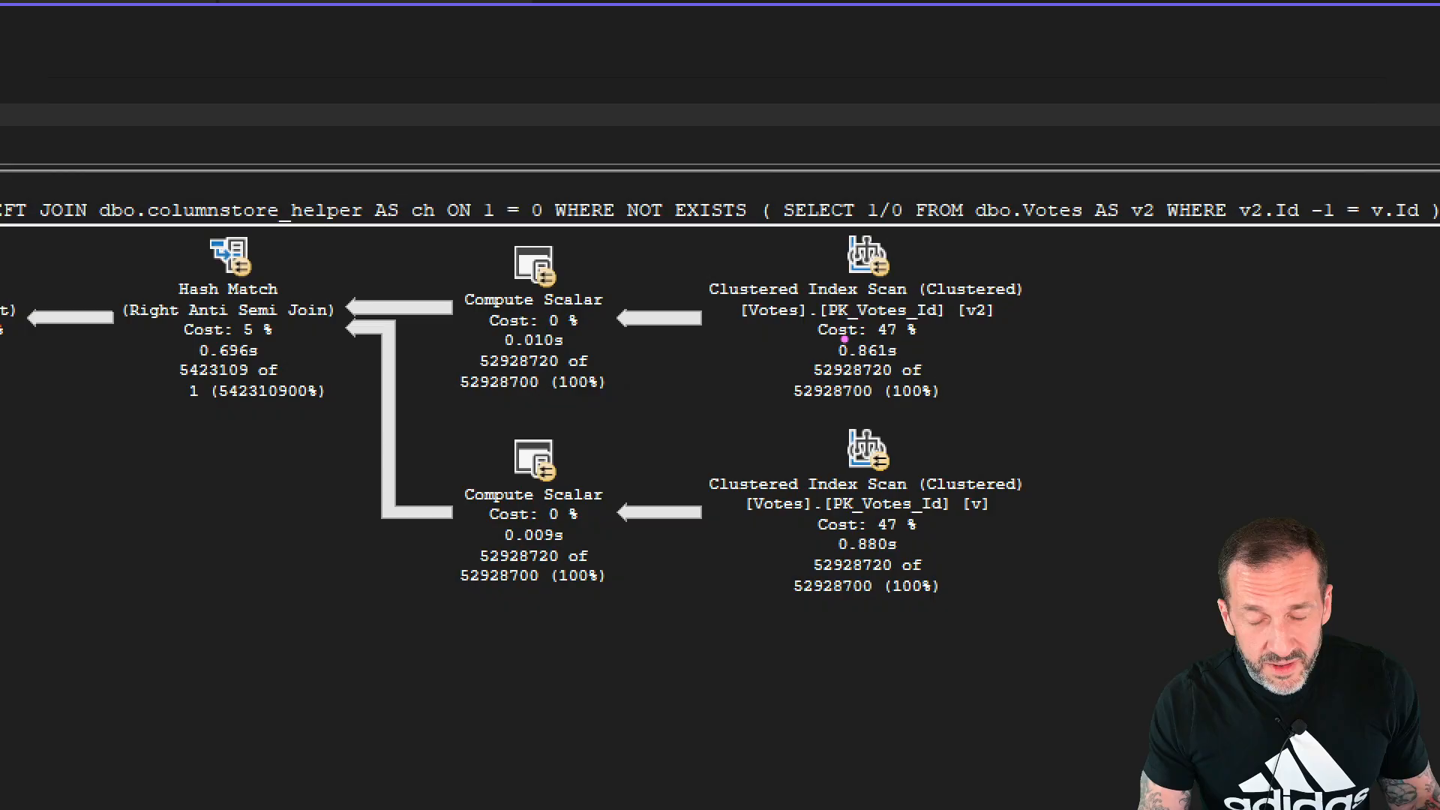
mouse_move(701, 225)
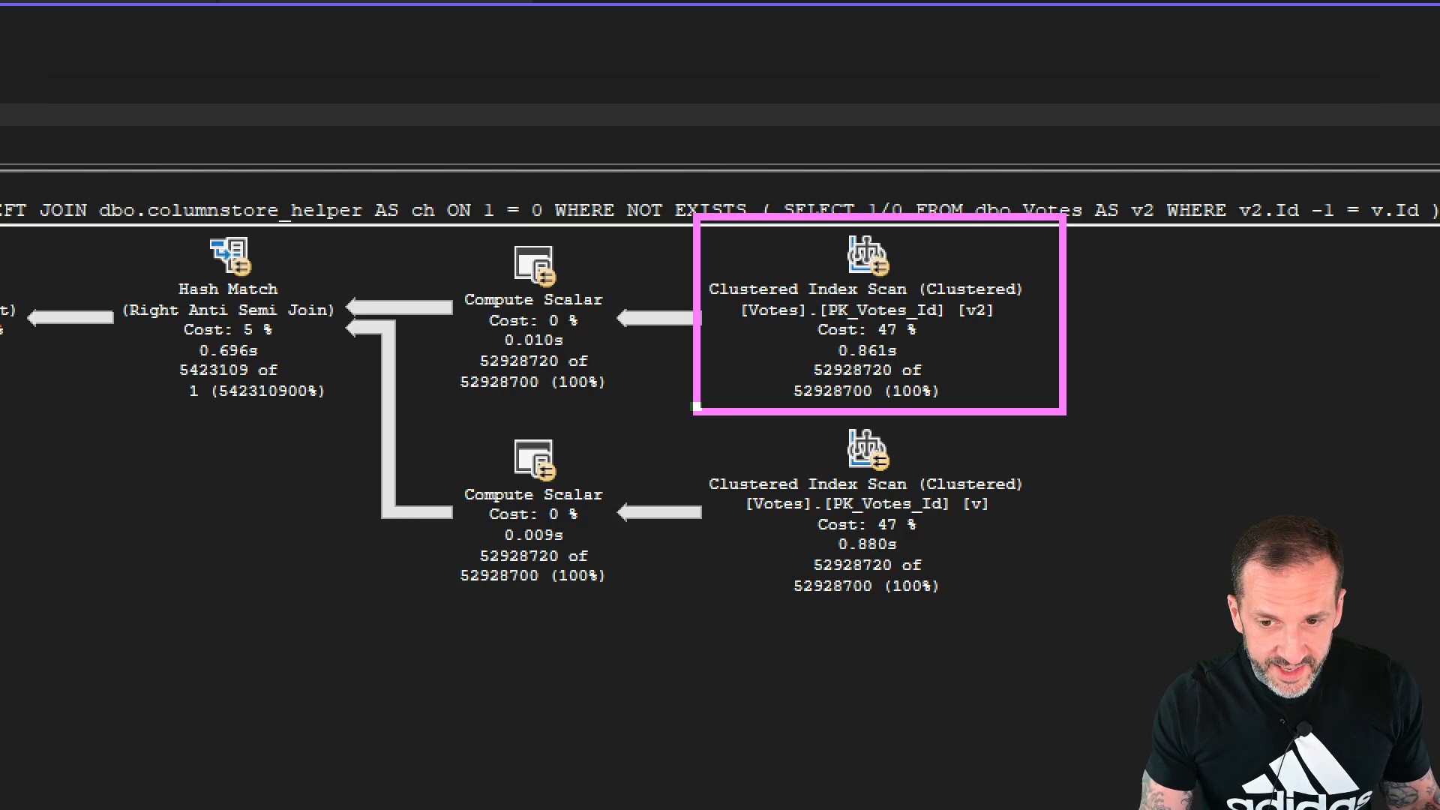
left_click(863, 514)
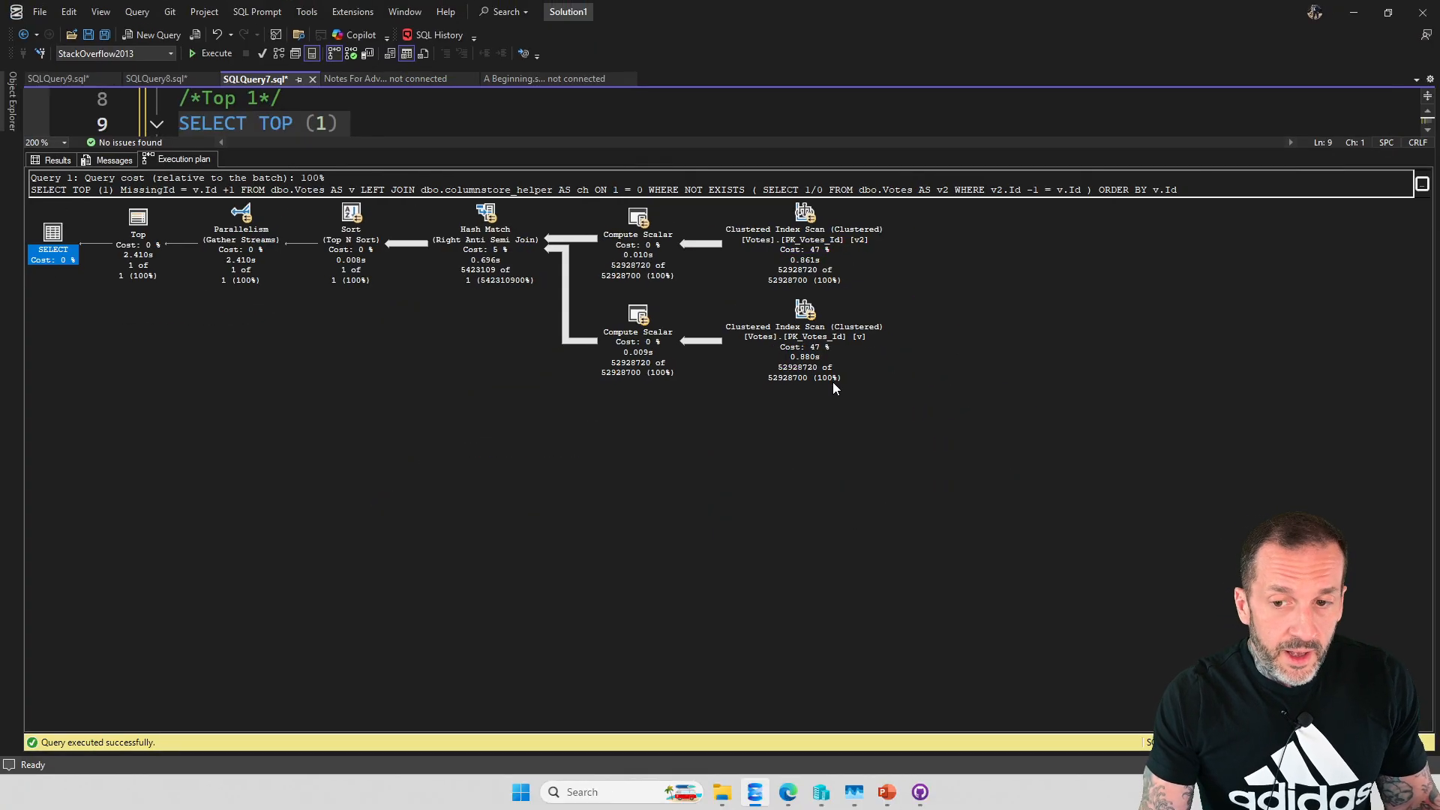
mouse_move(788, 312)
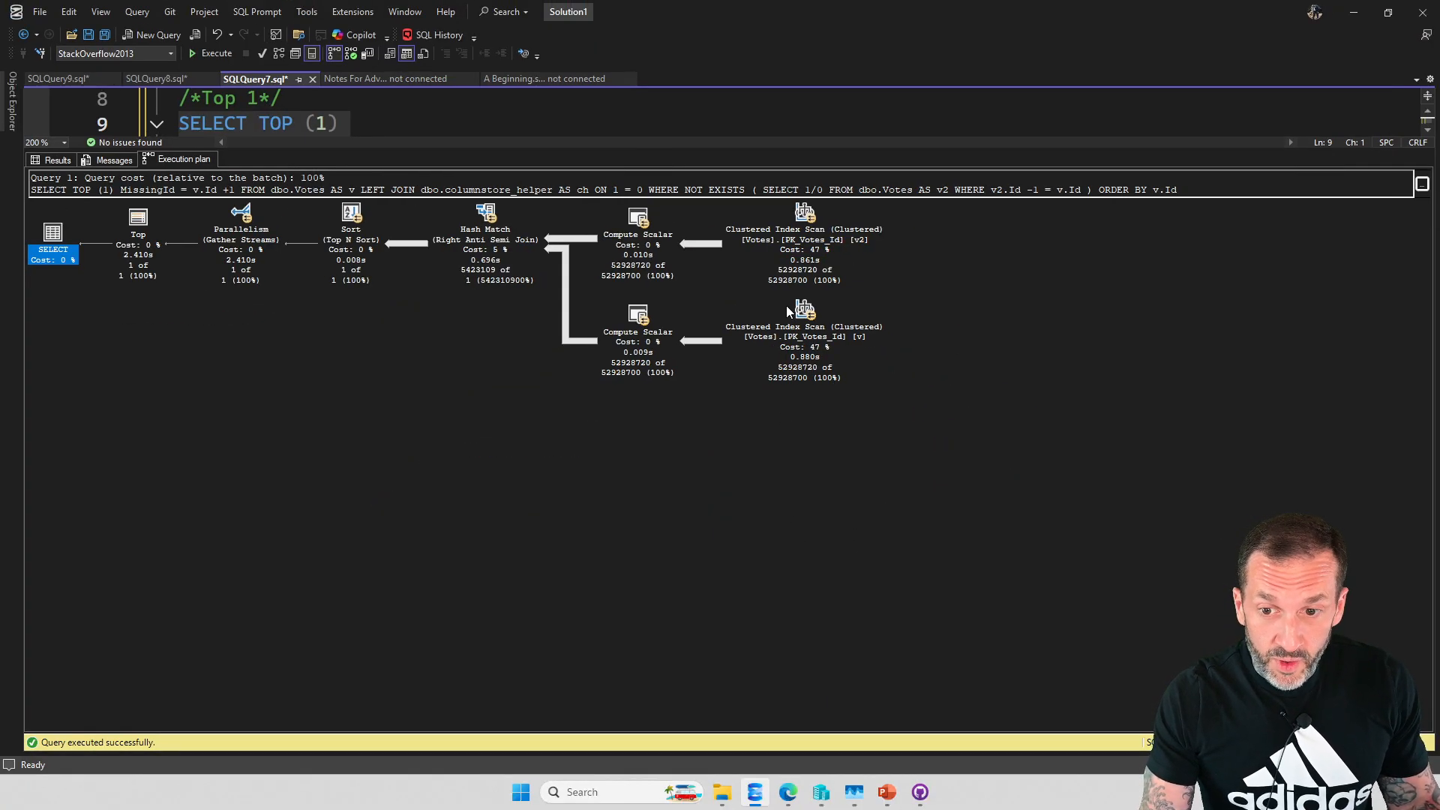
mouse_move(792, 221)
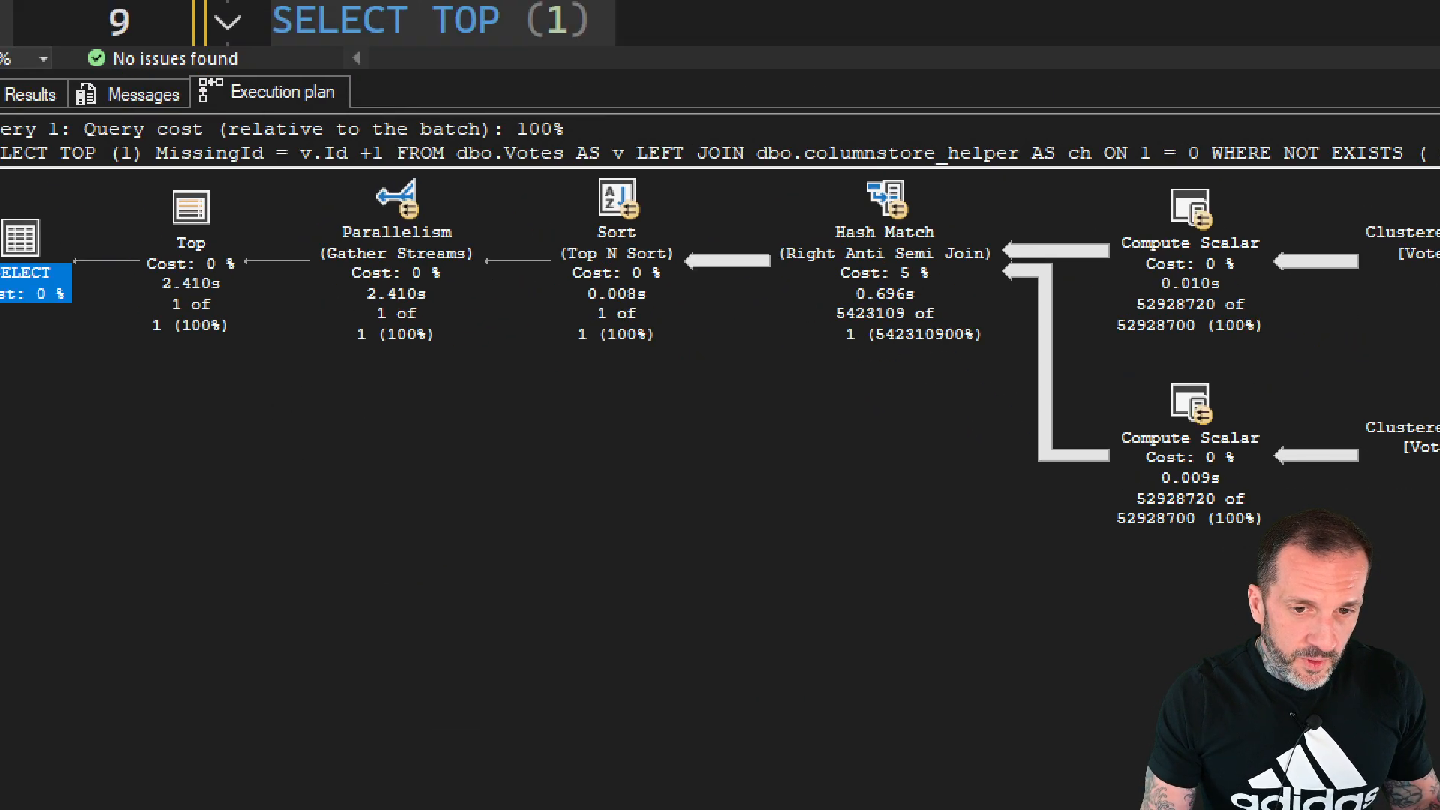
left_click(400, 266)
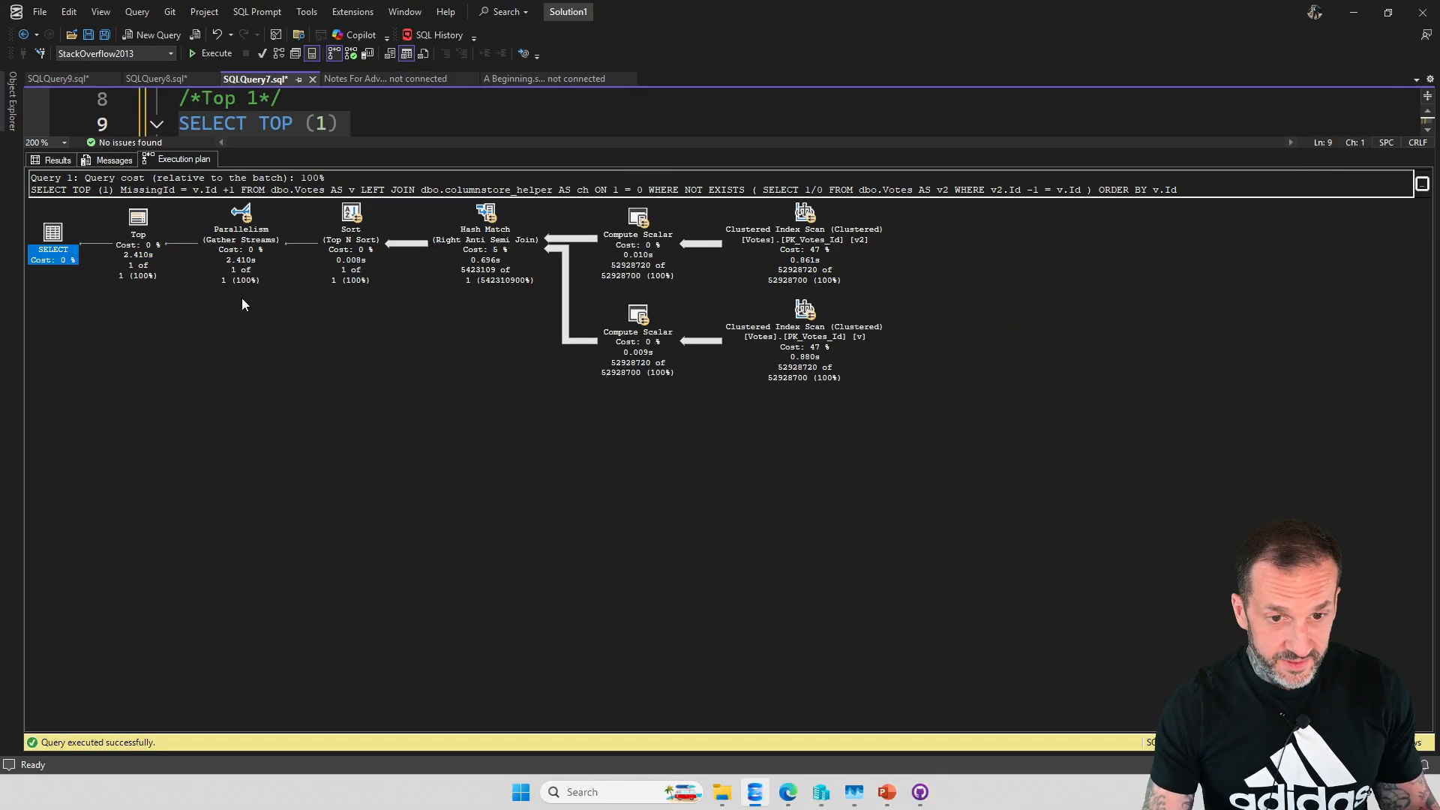
mouse_move(52, 231)
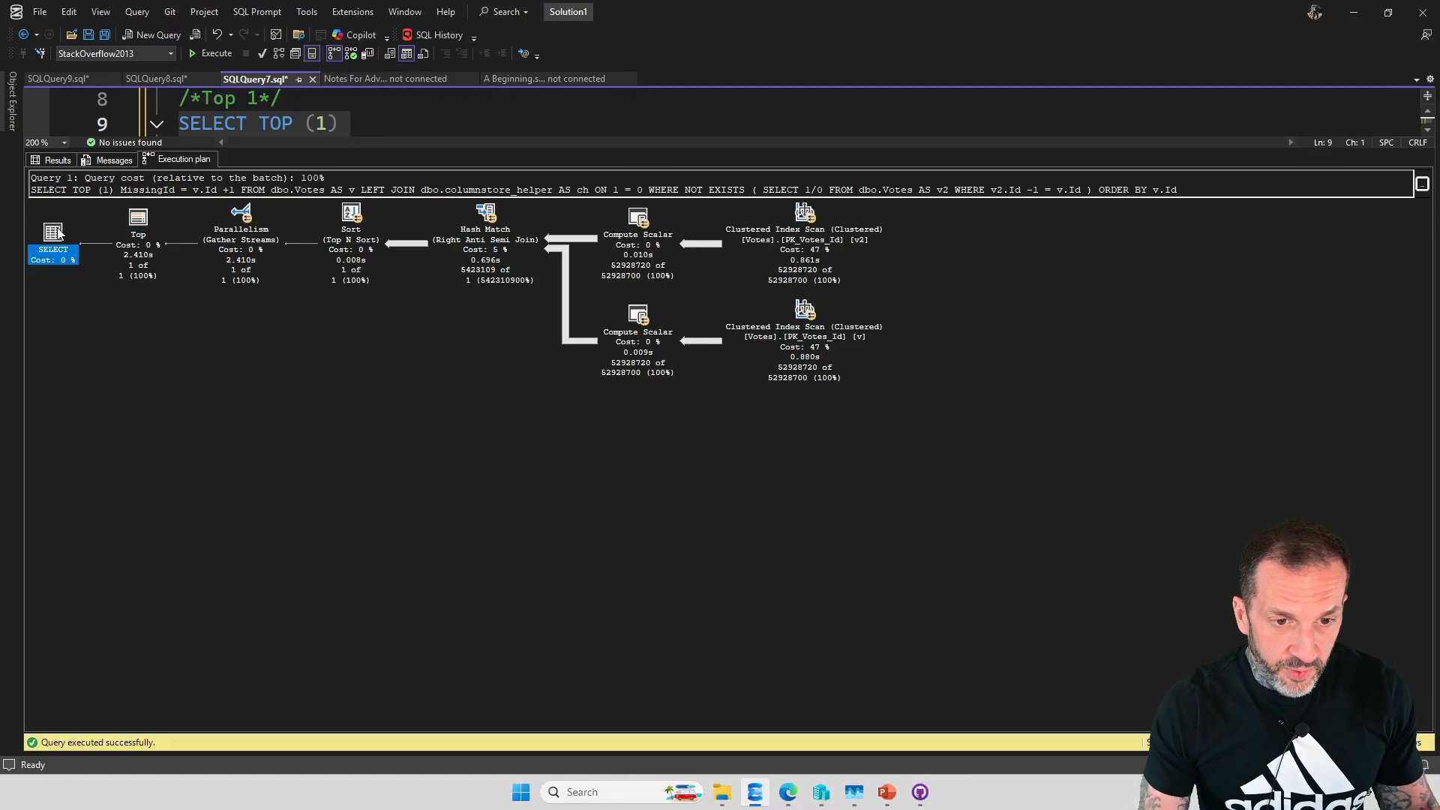
Step: Select the root SELECT operator to show BatchModeOnRowStoreUsed = True in Properties
left_click(53, 232)
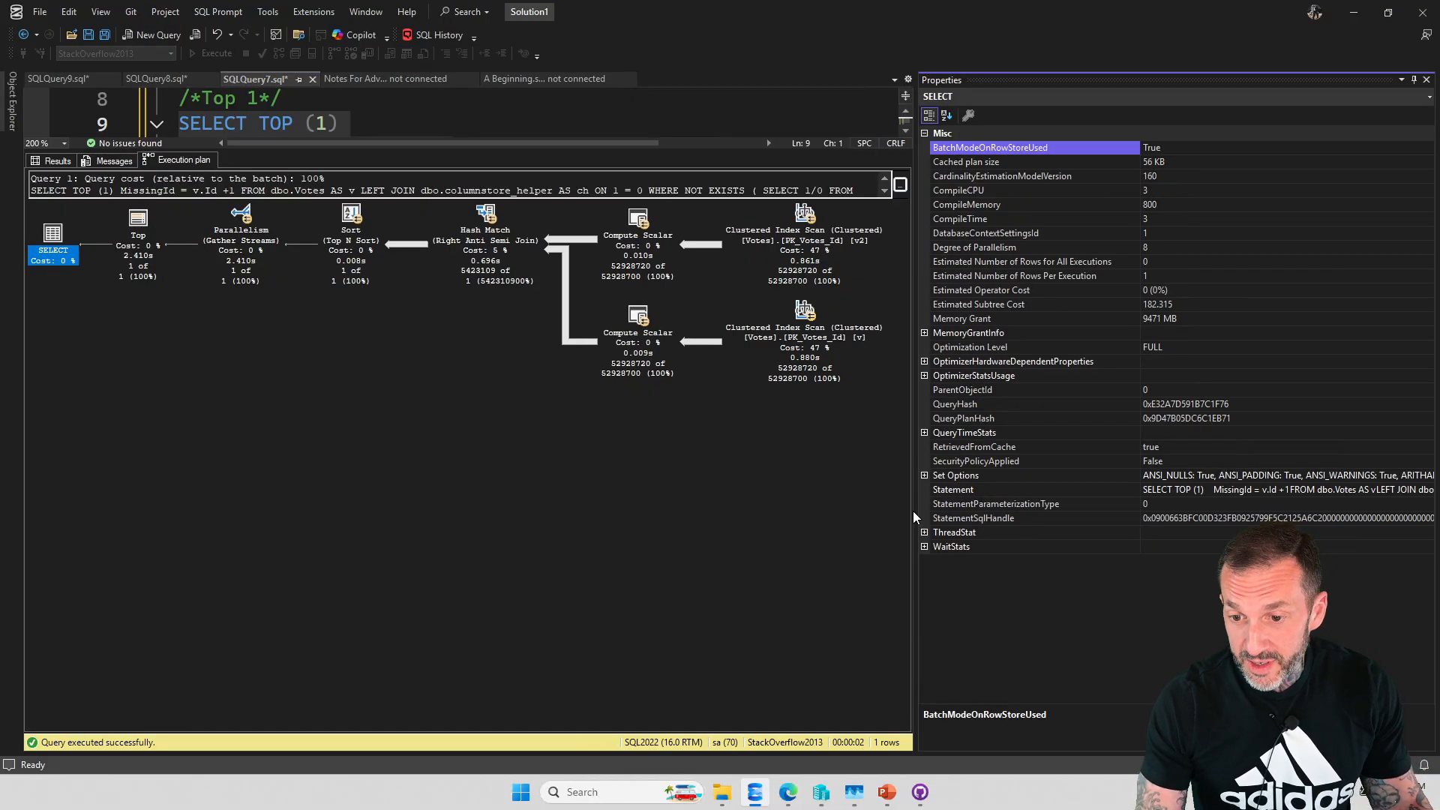
Step: Expand QueryTimeStats (18,296 ms CPU vs 2,410 ms elapsed), then close Properties
left_click(925, 433)
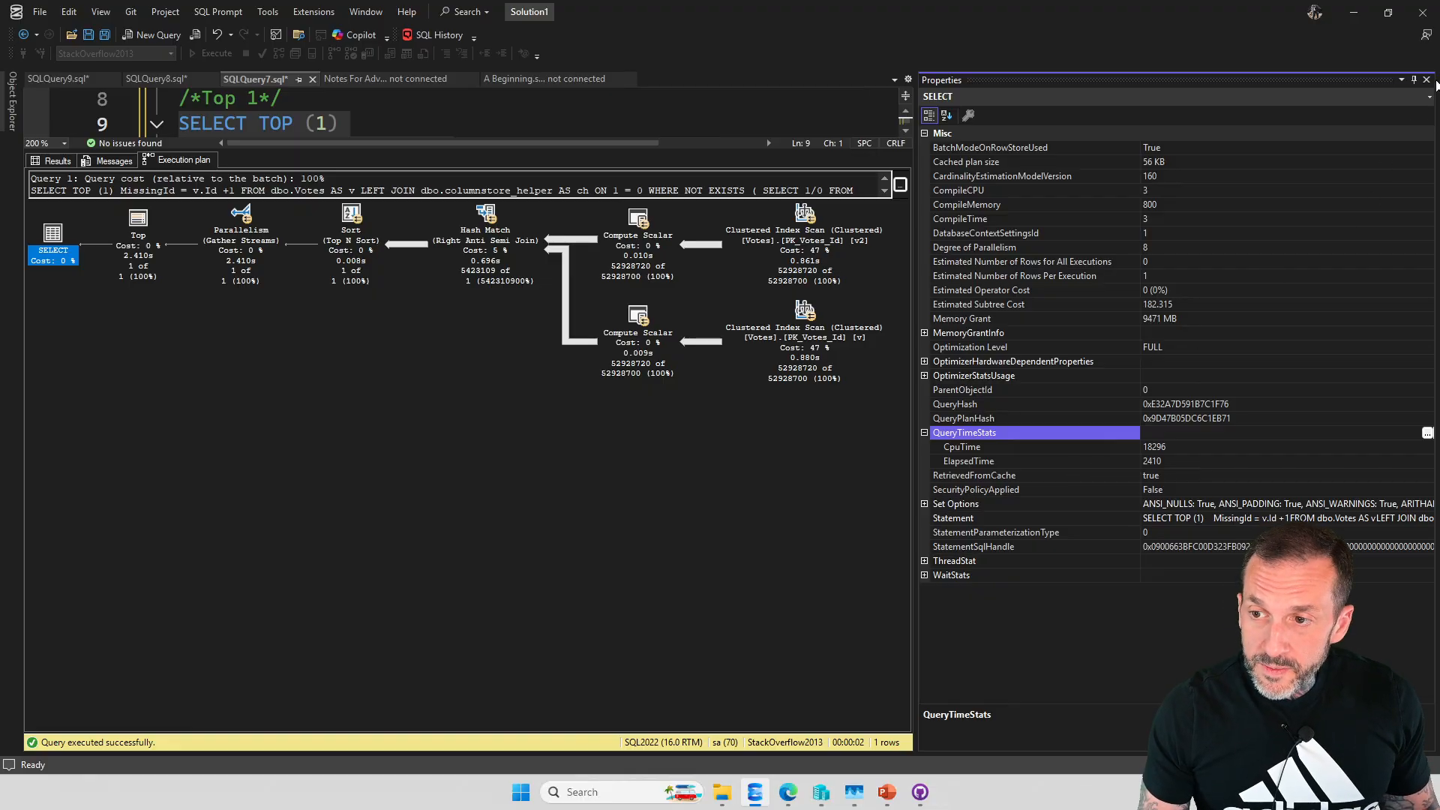
left_click(1429, 80)
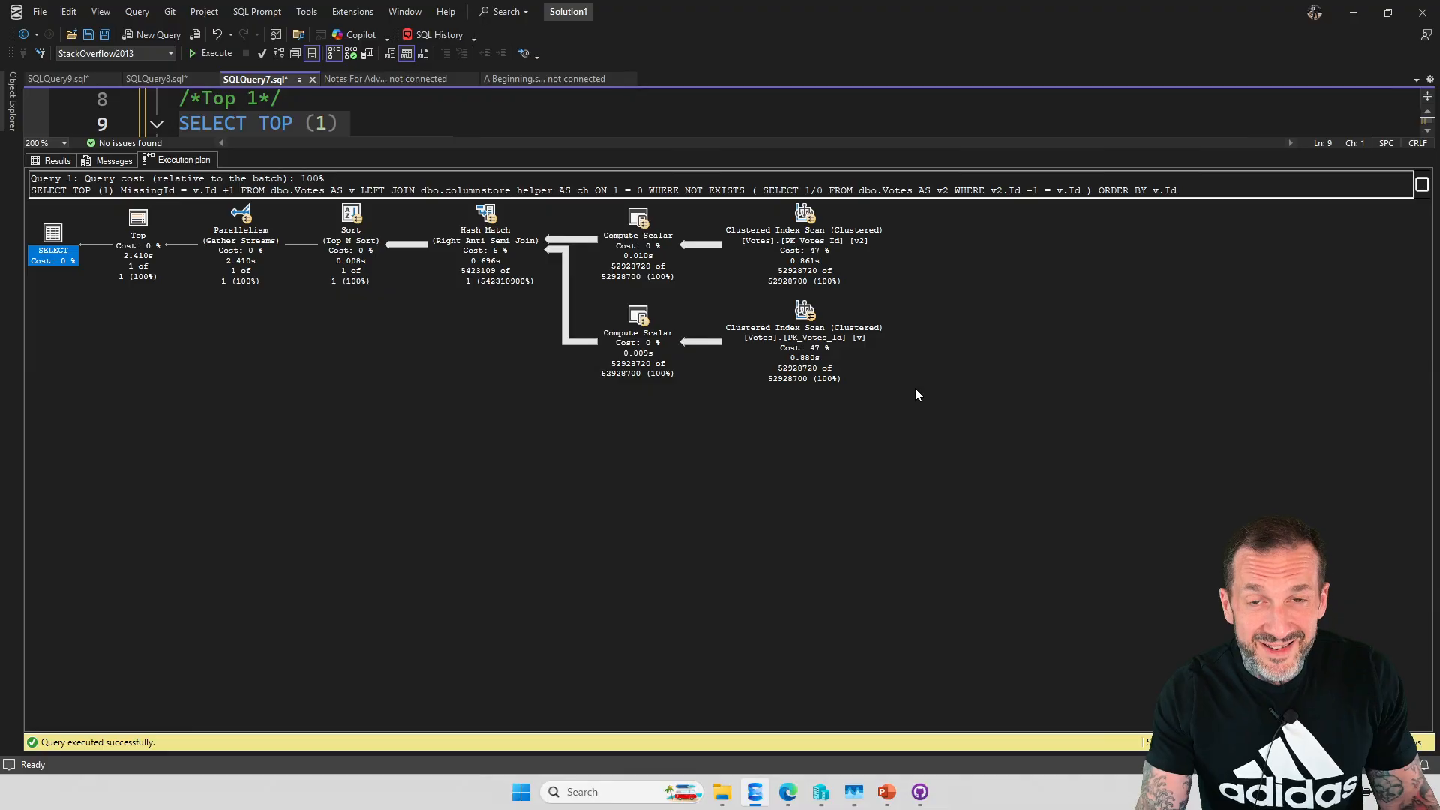
mouse_move(730, 577)
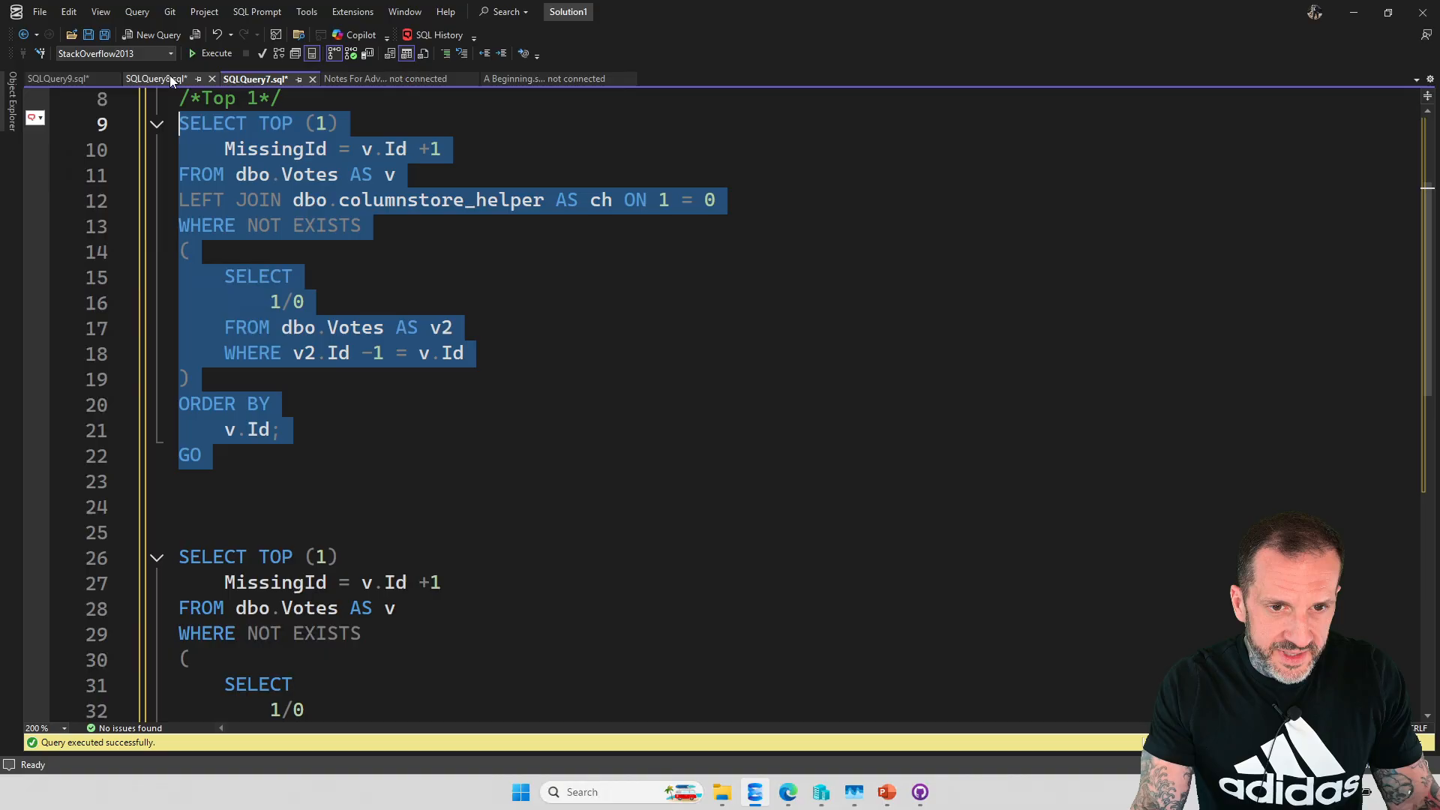
Step: Review the SQLQuery8 #missing gap script, briefly check SQLQuery7, and return to SQLQuery8
left_click(156, 79)
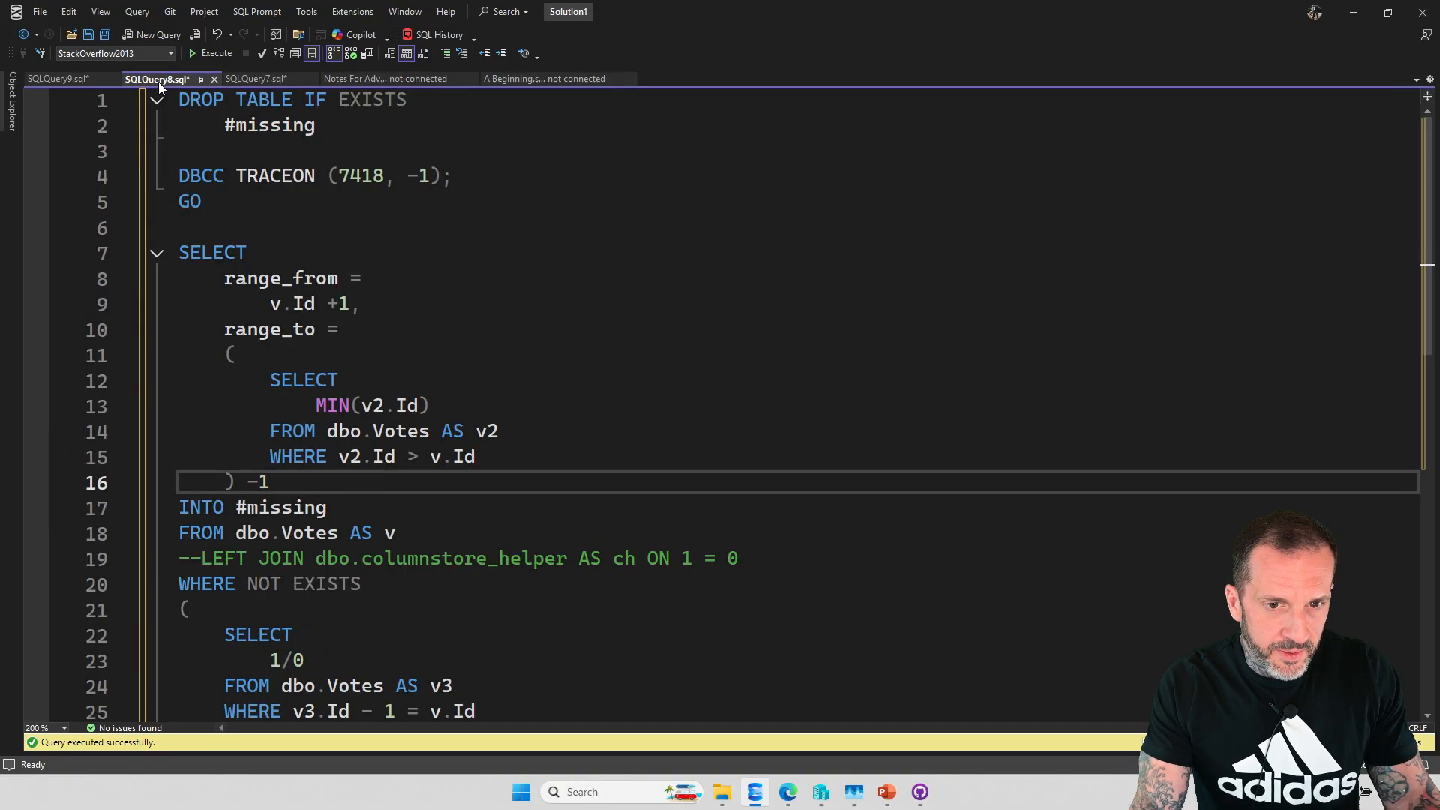
mouse_move(445, 265)
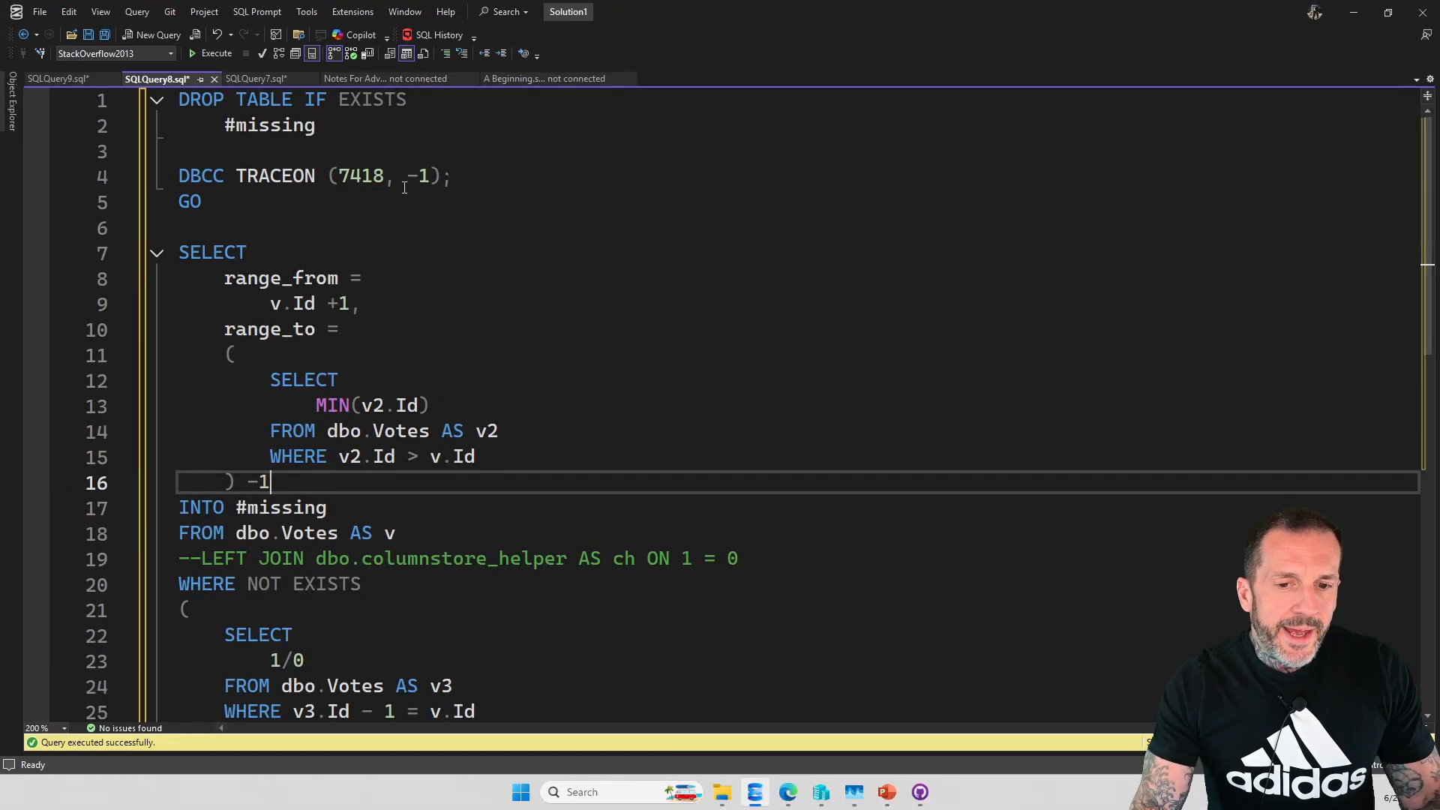
mouse_move(536, 268)
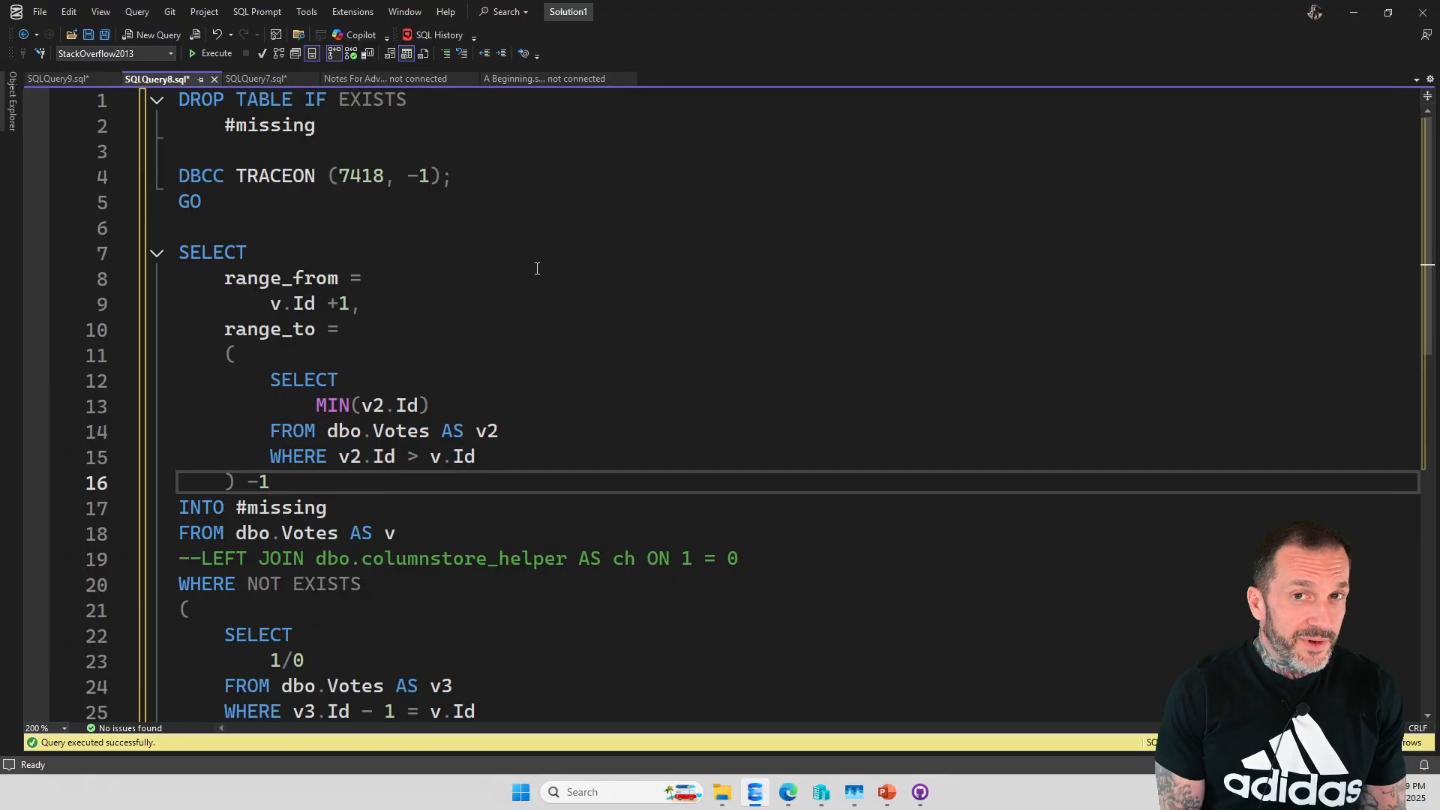
left_click(269, 483)
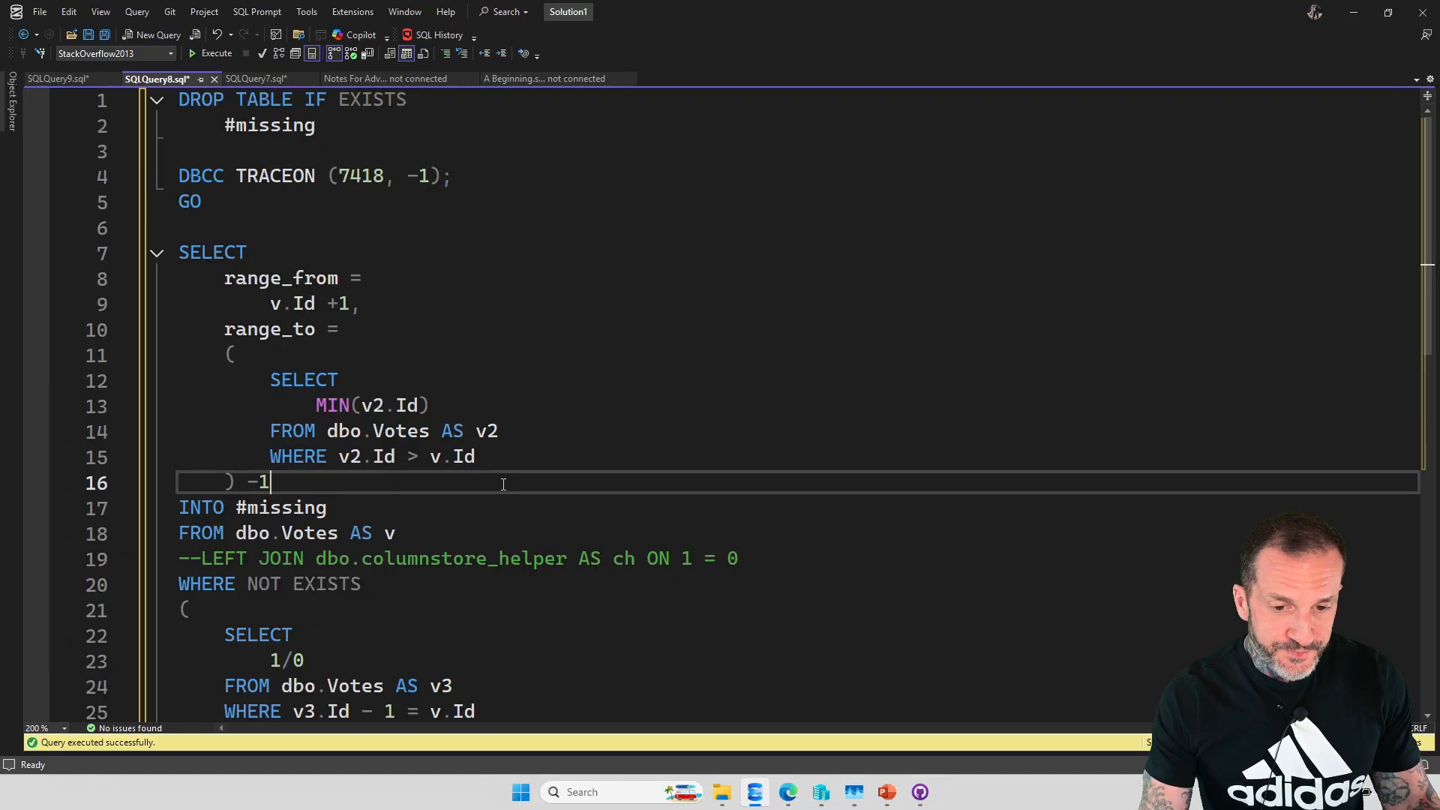
scroll("down", 3)
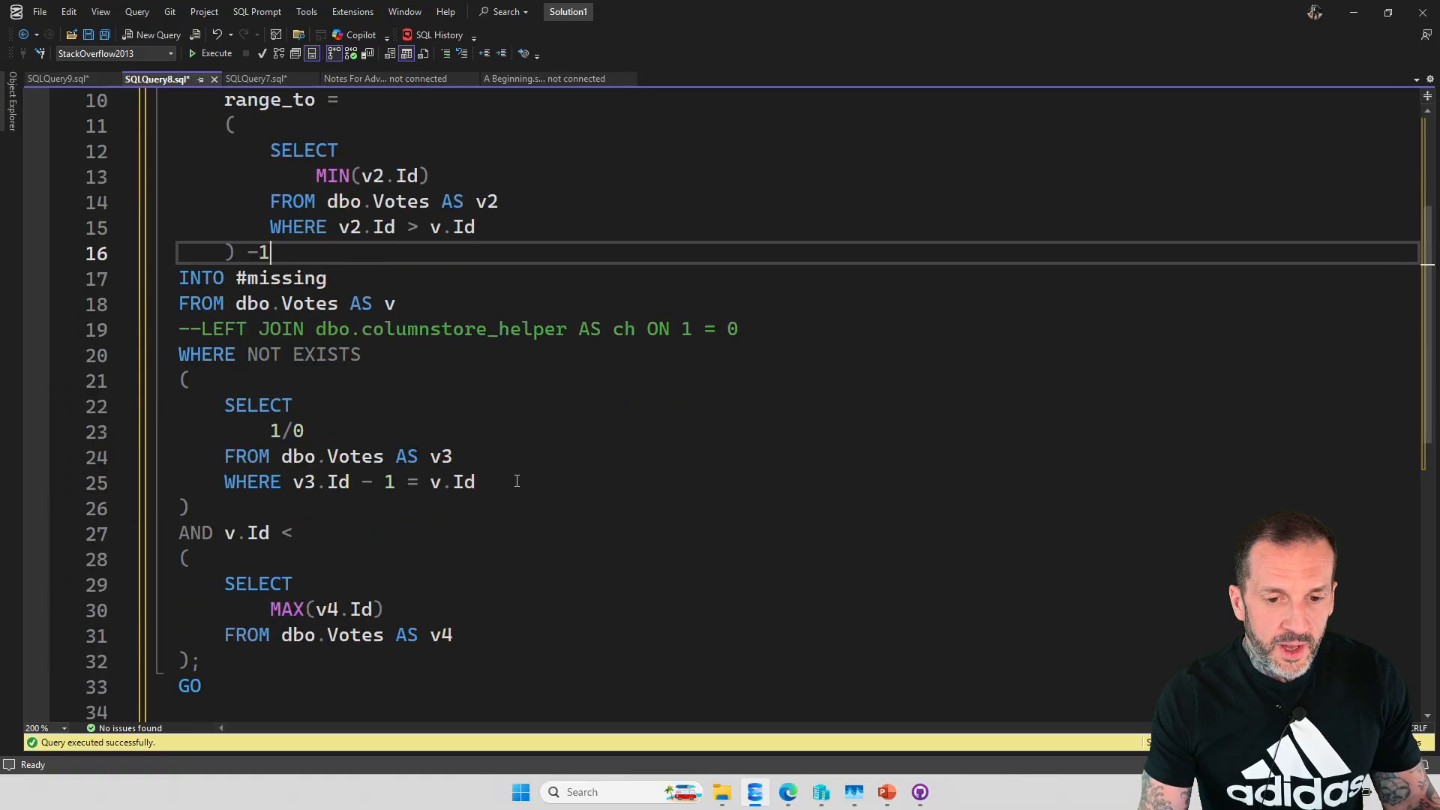
scroll("up", 3)
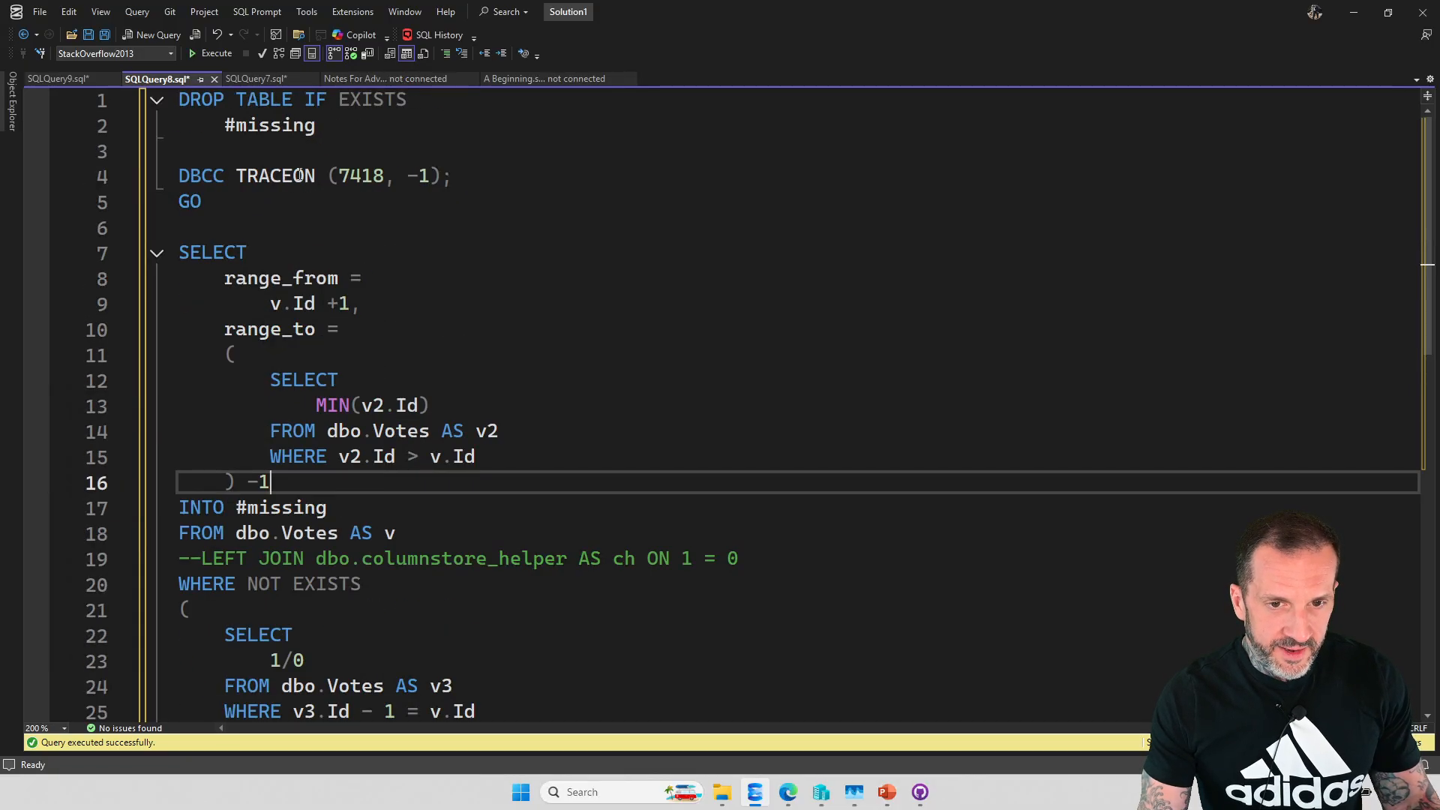
left_click(257, 78)
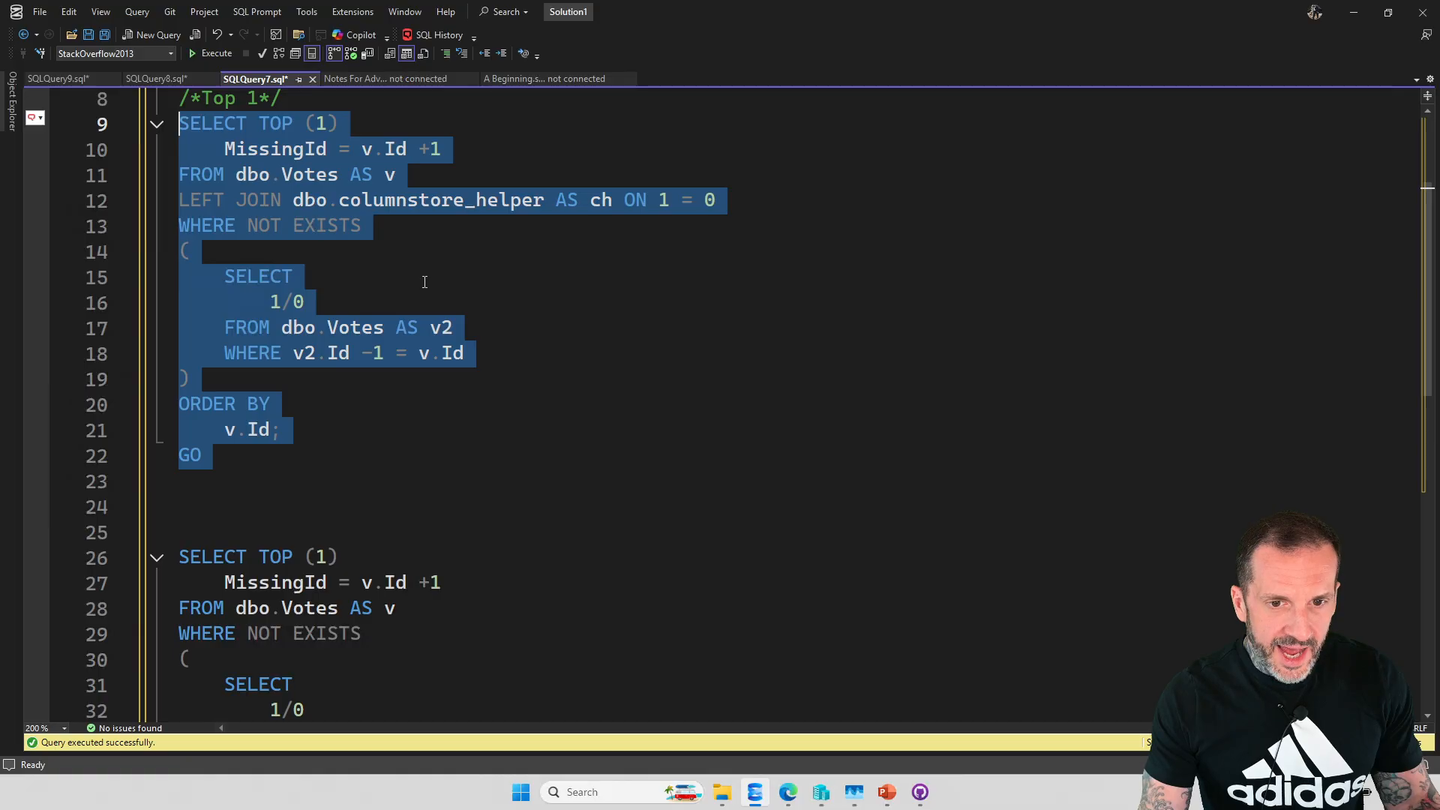
mouse_move(156, 78)
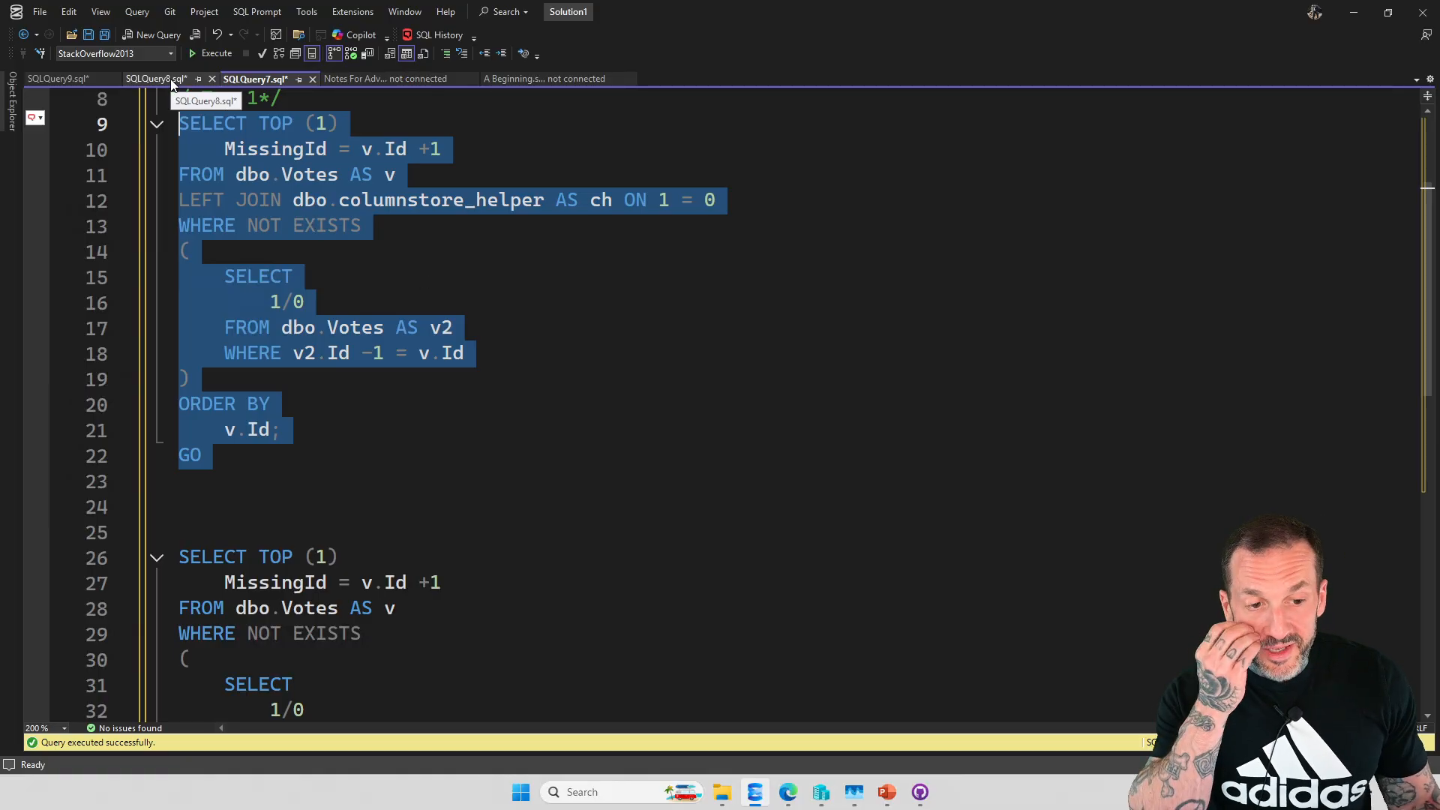
left_click(154, 78)
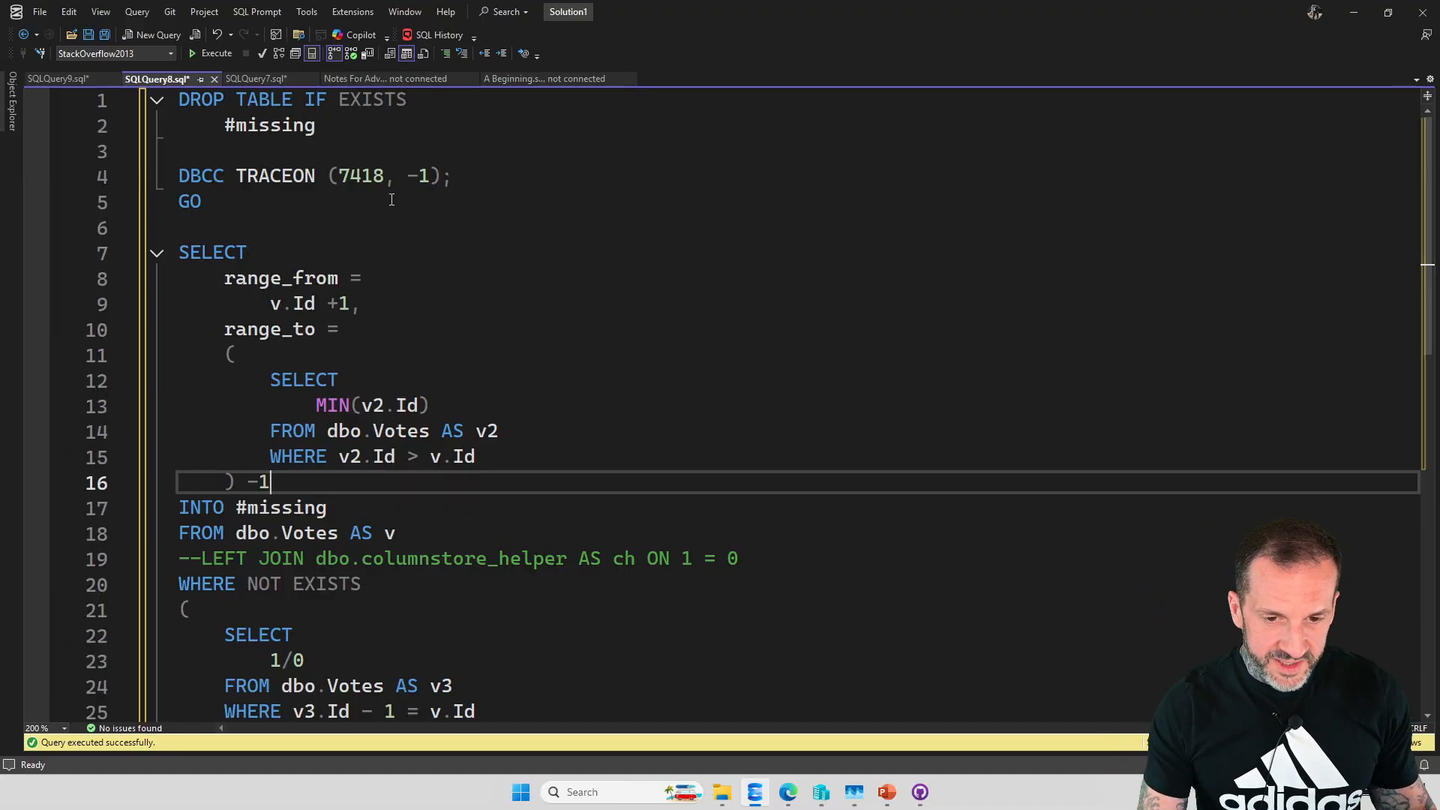
scroll("down", 3)
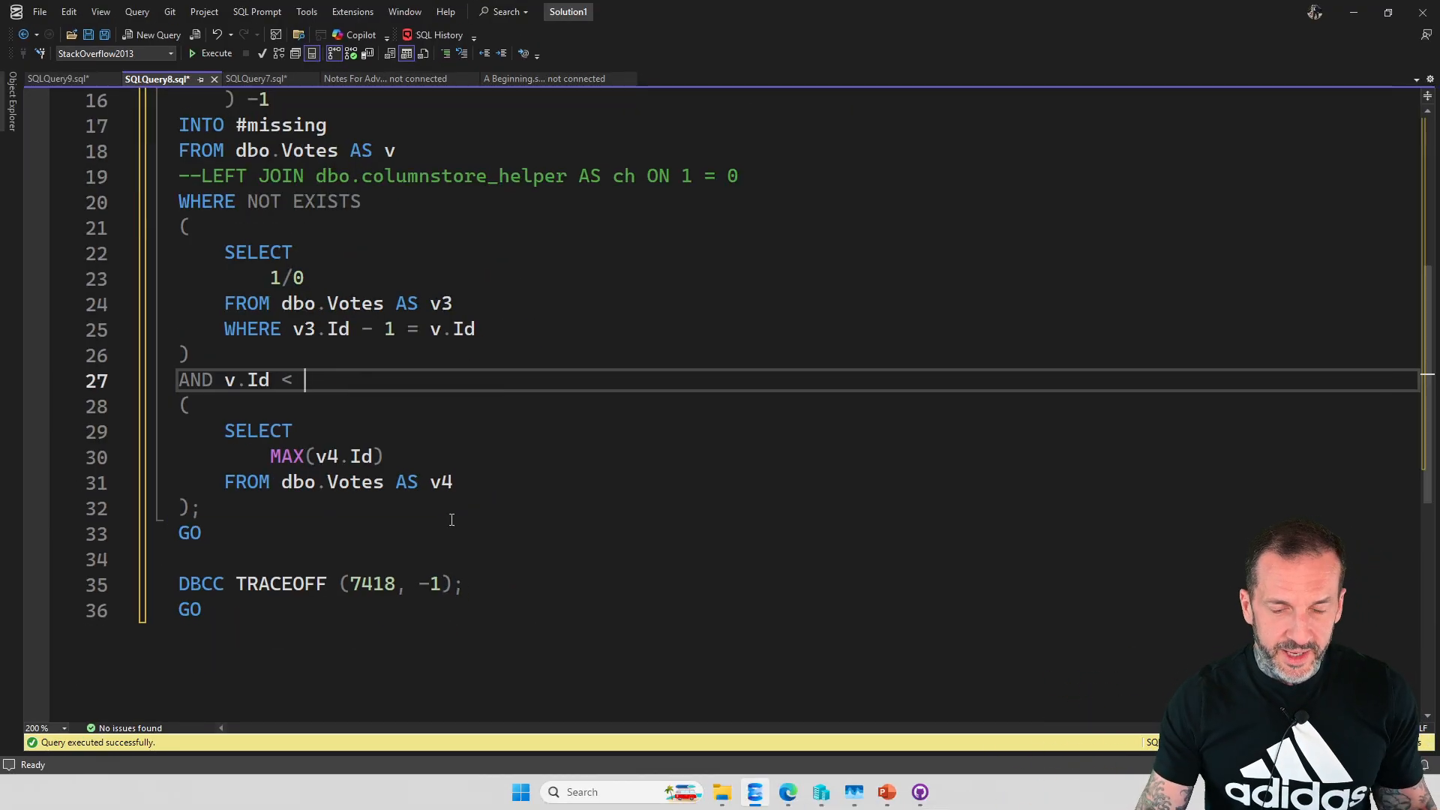
scroll("up", 3)
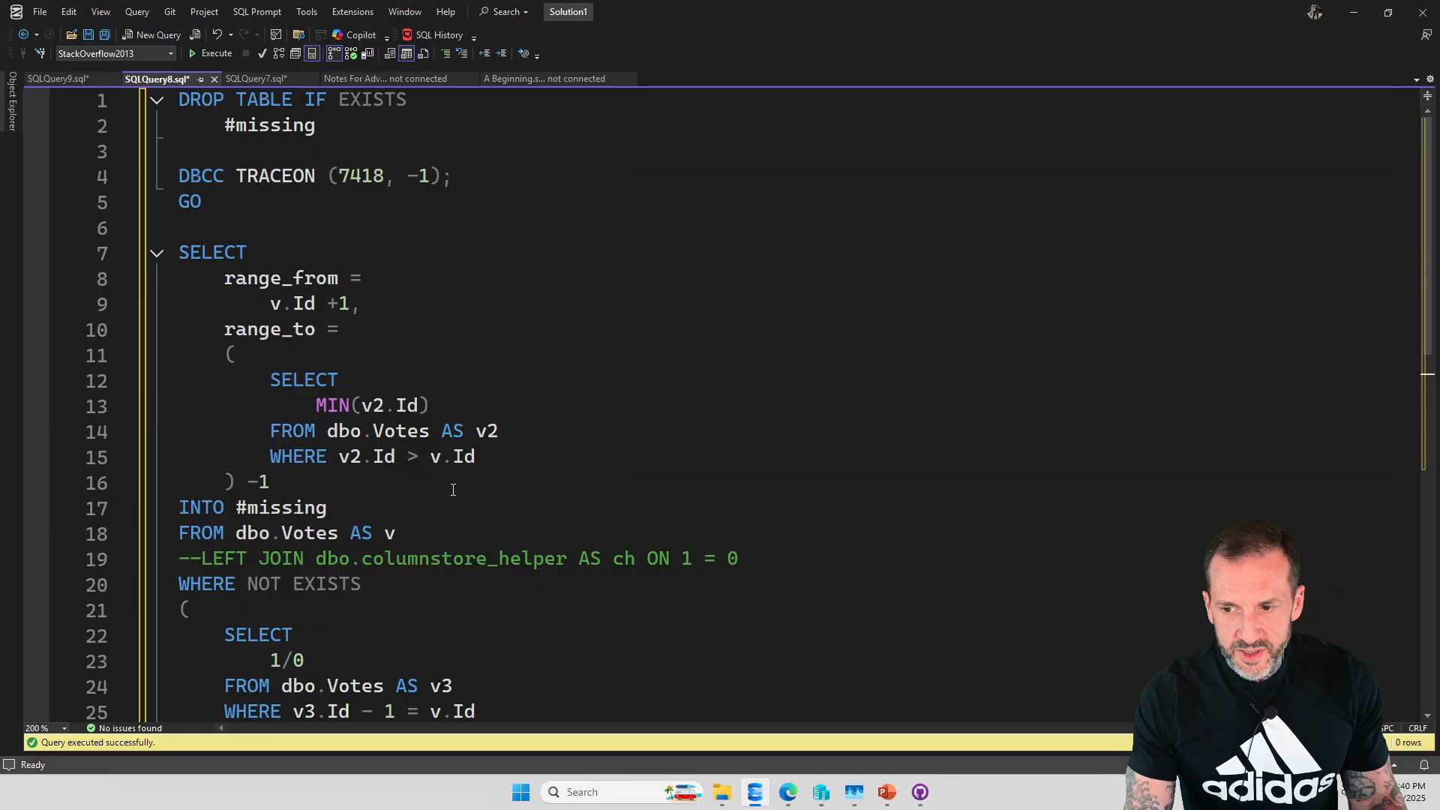
Step: Run the #missing script, inserting 5,423,108 rows, and display its execution plan
left_click(215, 52)
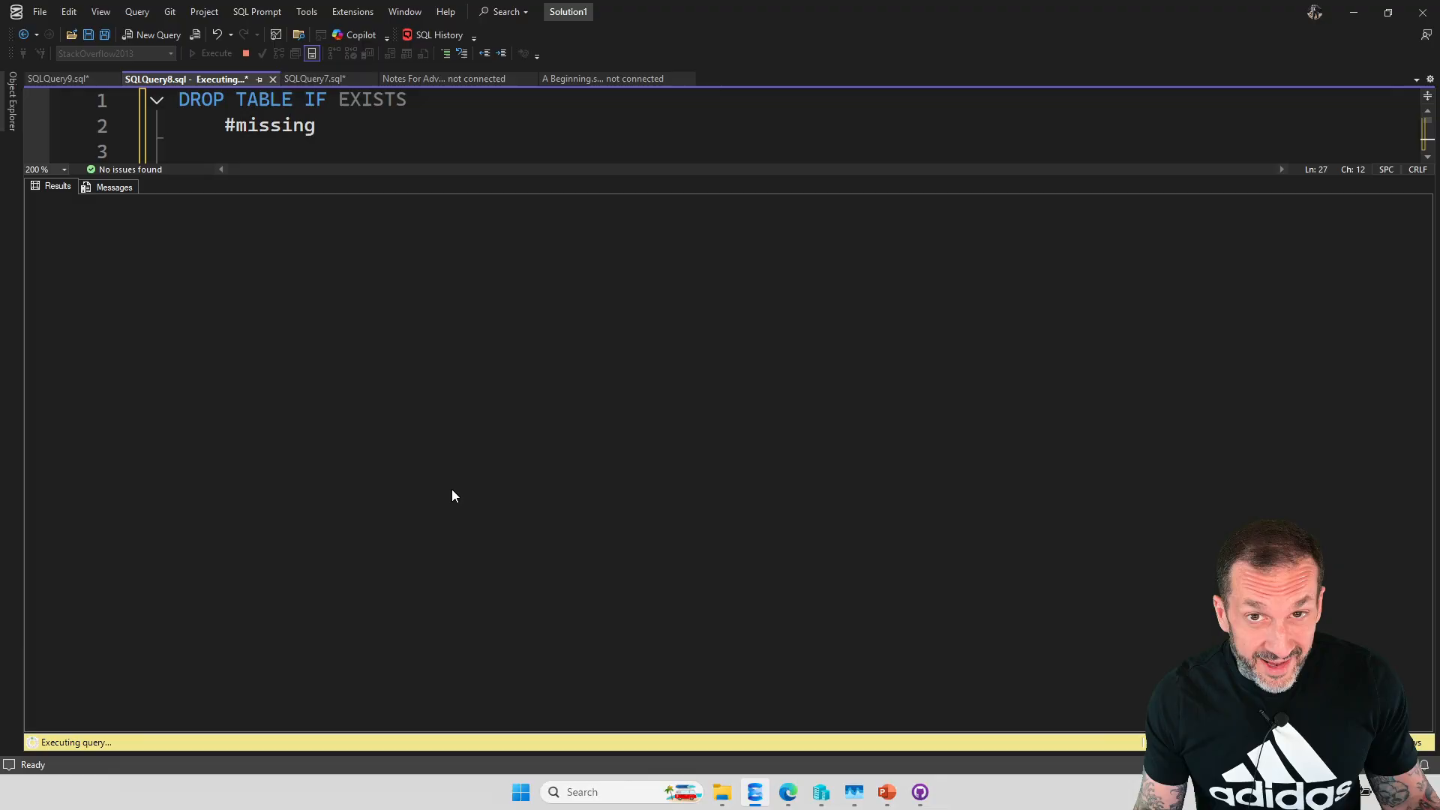
scroll("down", 3)
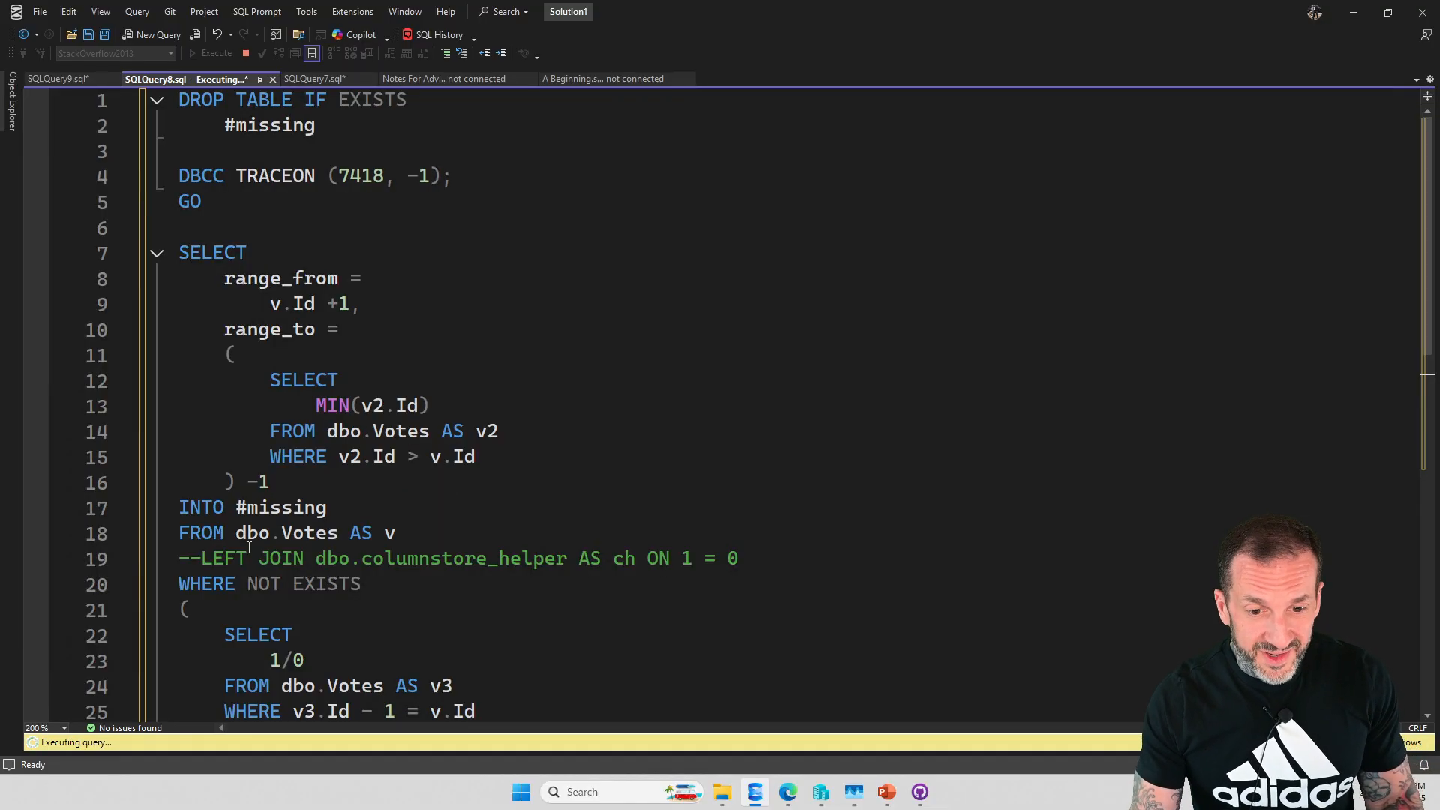
left_click(216, 52)
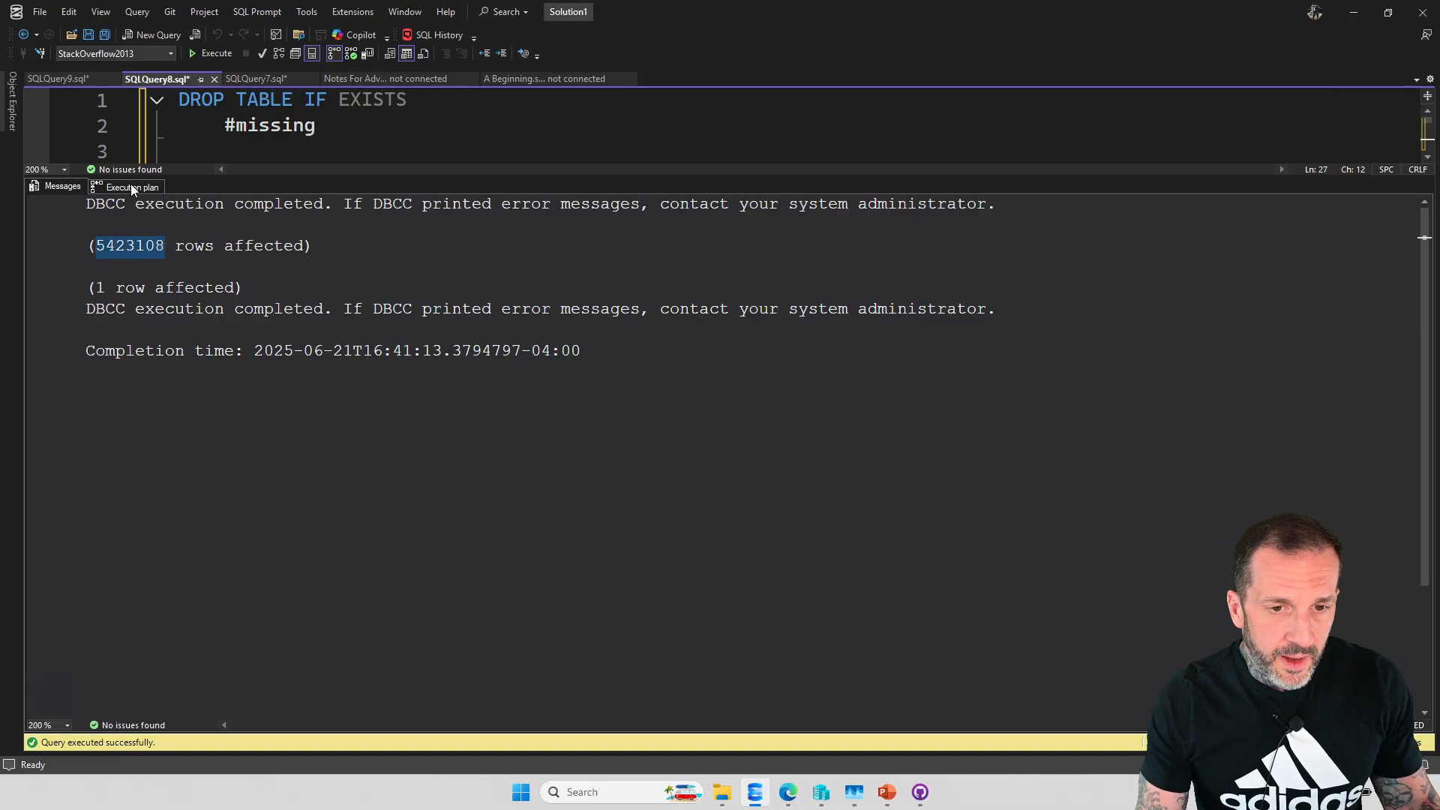
left_click(132, 187)
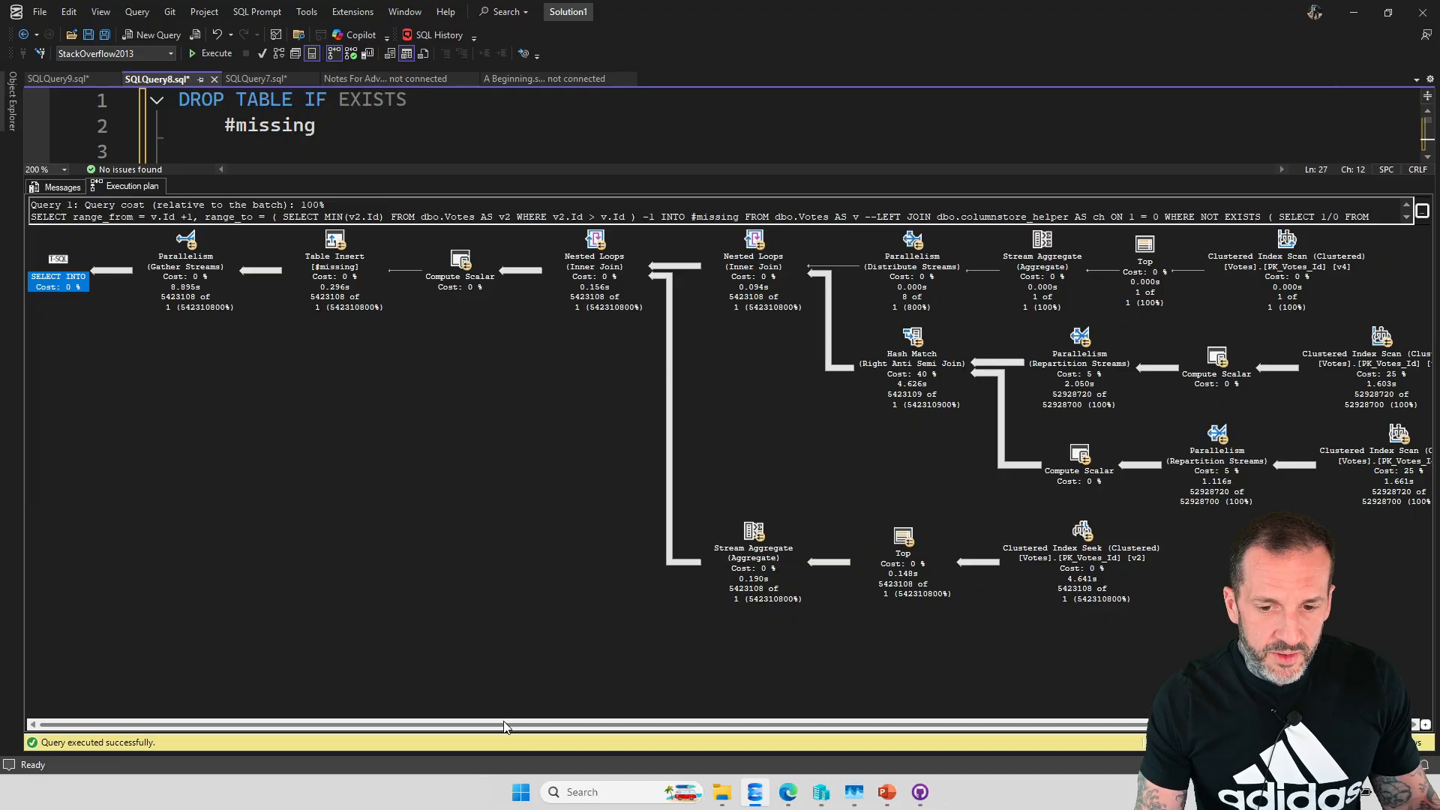
Step: Inspect the #missing plan's root SELECT INTO operator: parallelism degree 8, 9,407 MB memory grant
scroll("left", 3)
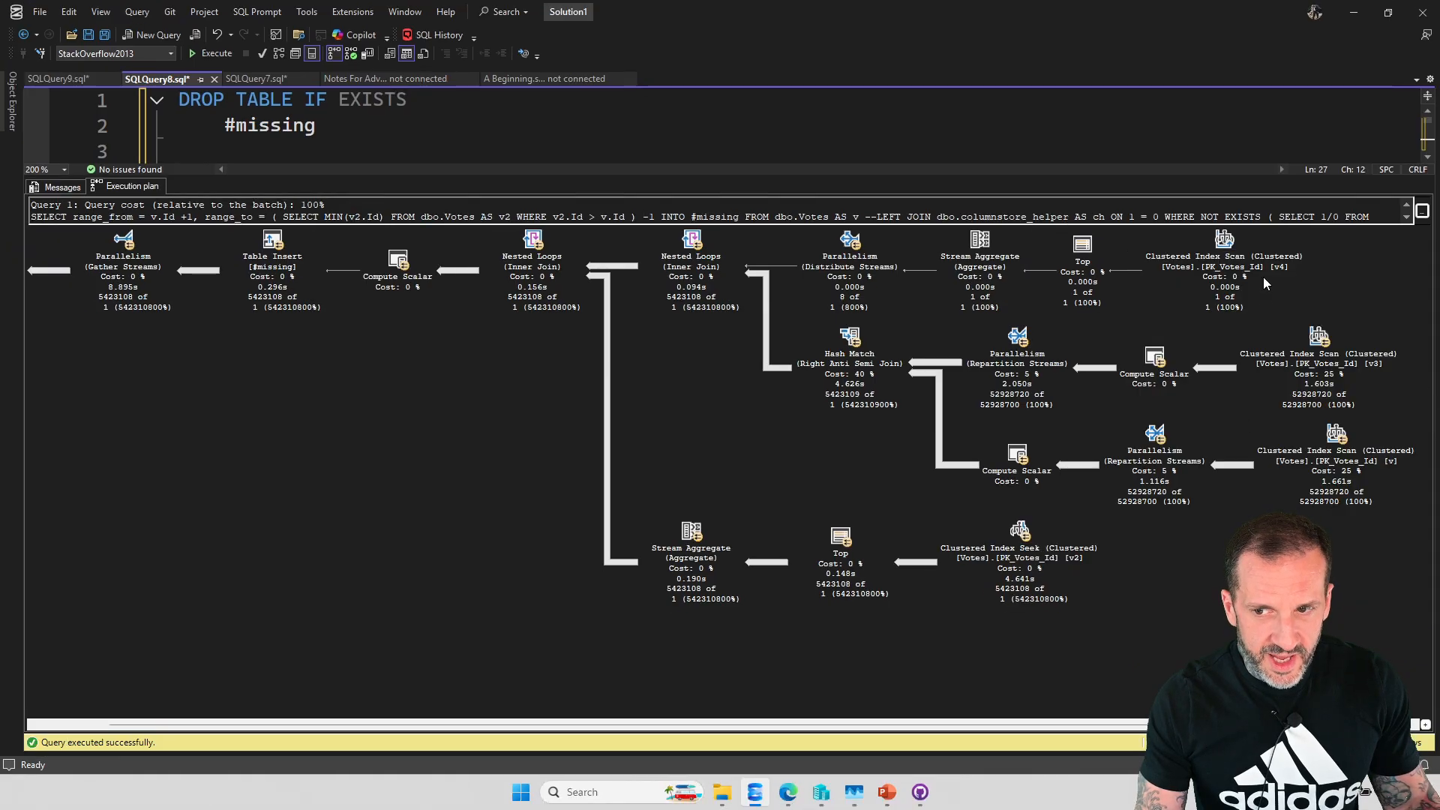
mouse_move(1134, 515)
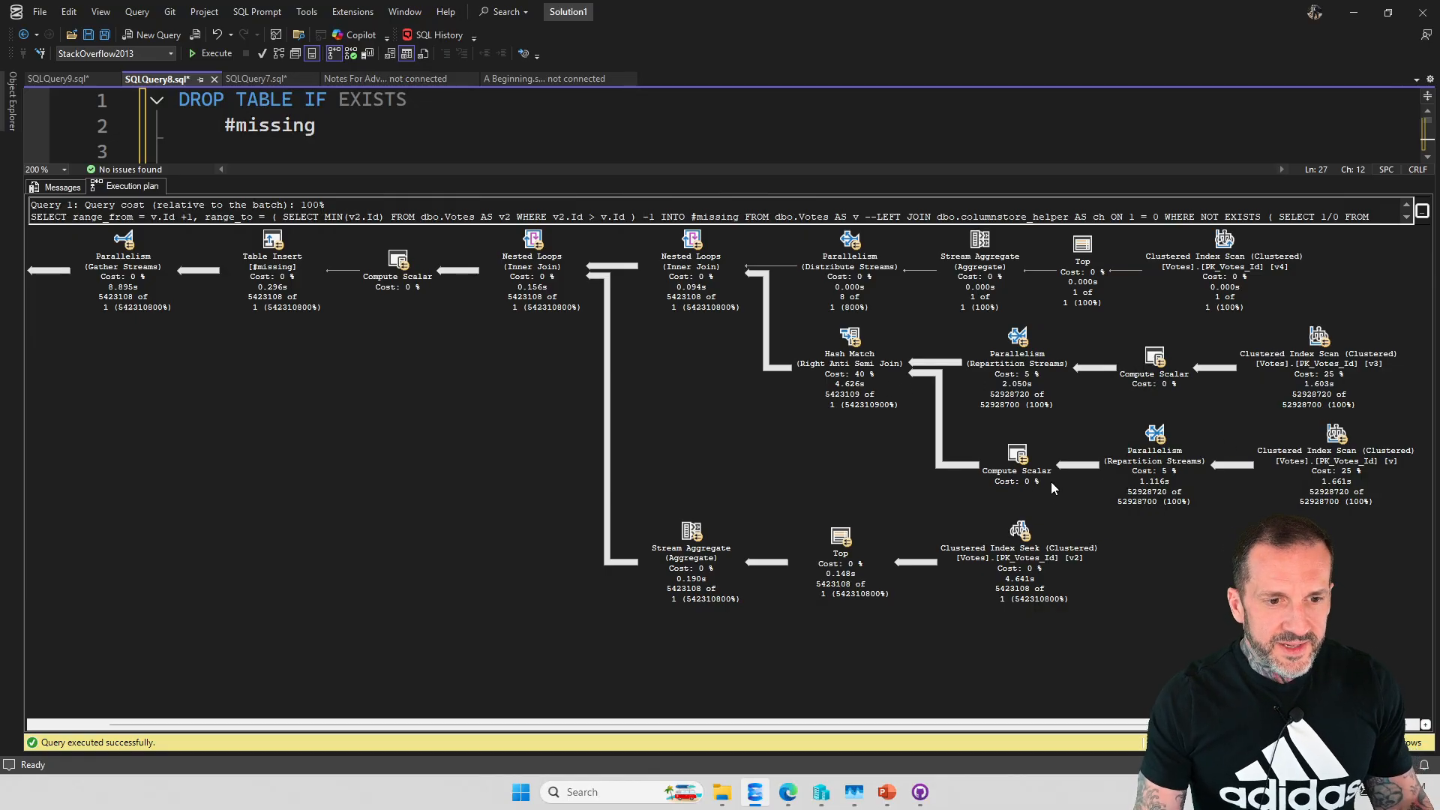
mouse_move(1145, 569)
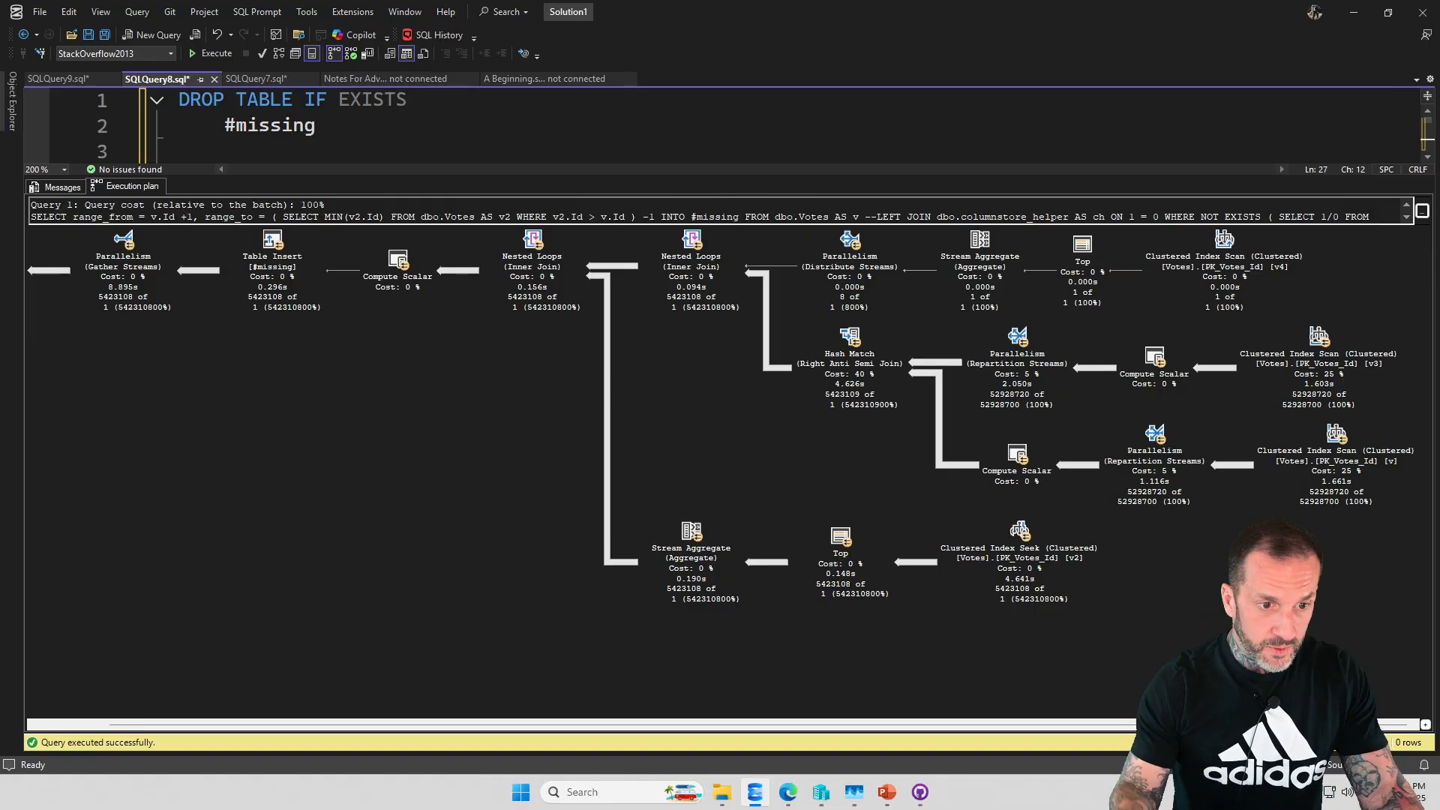
mouse_move(750, 558)
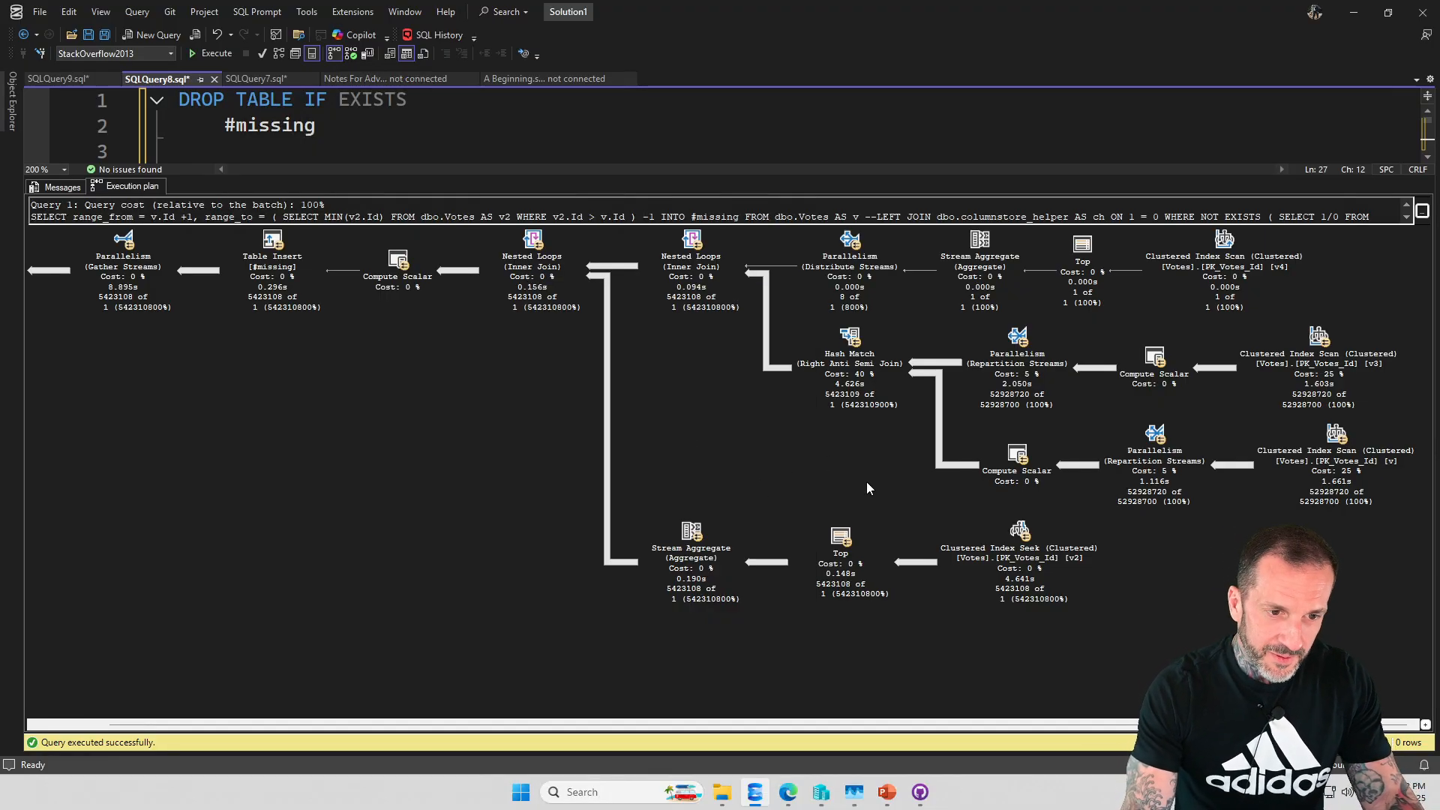
mouse_move(422, 510)
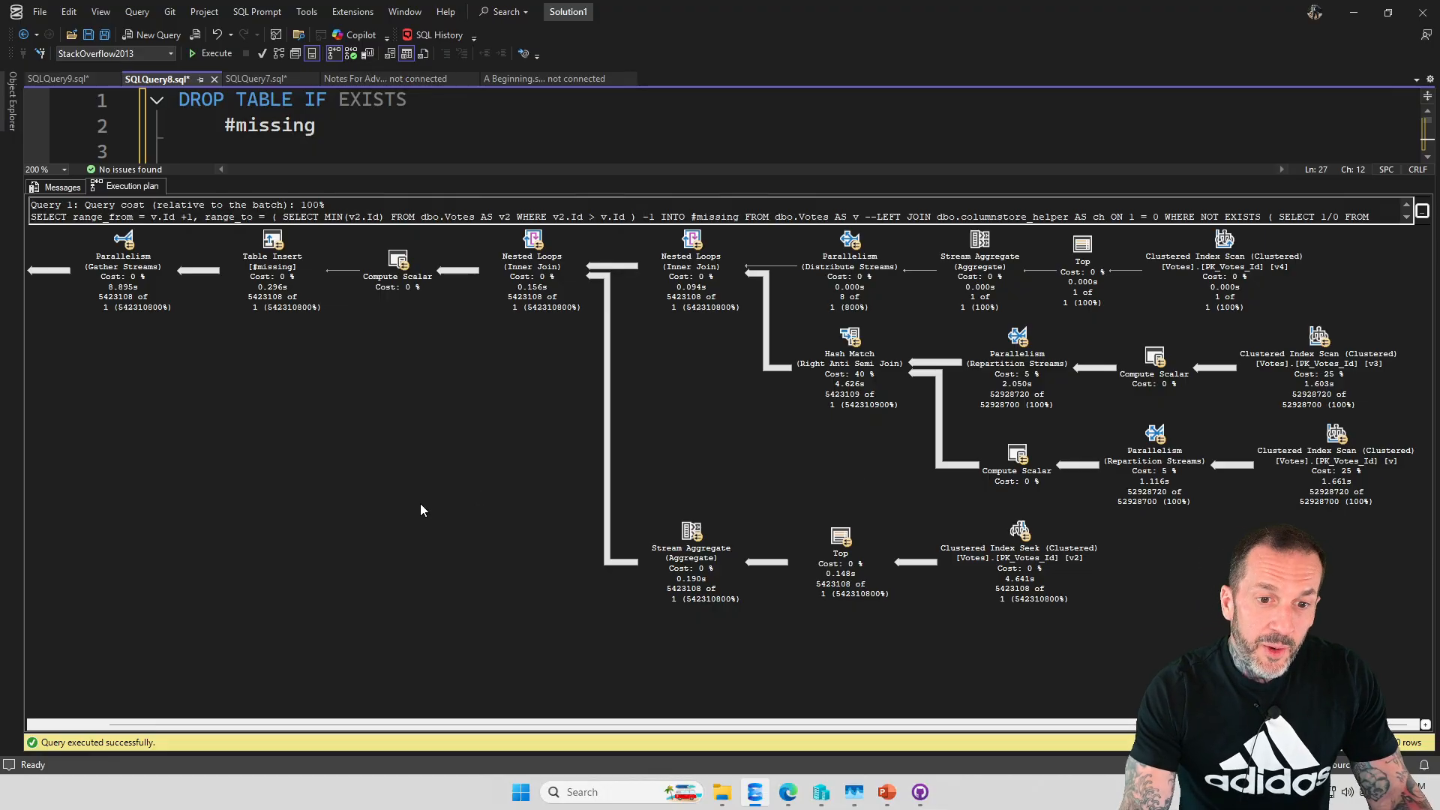
mouse_move(155, 437)
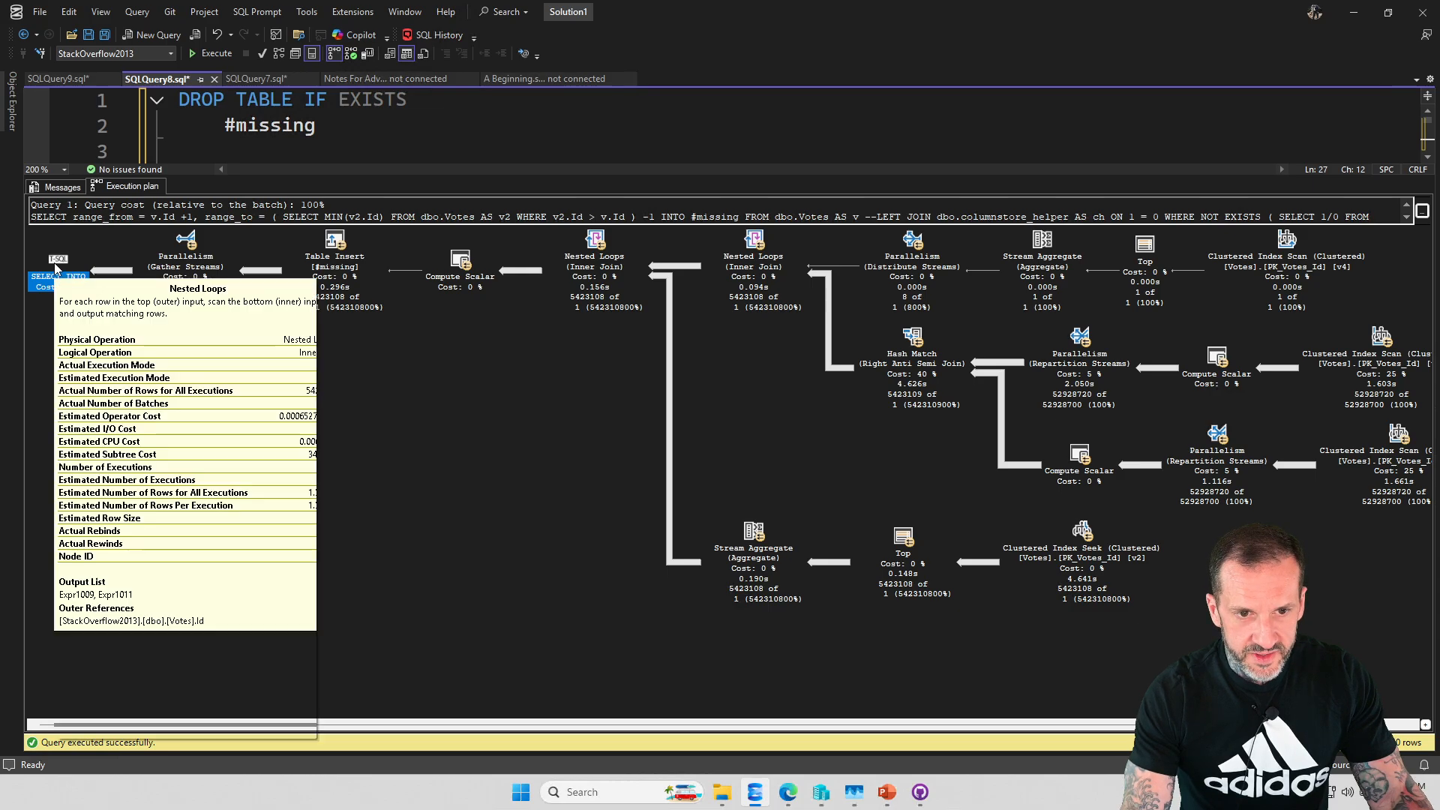
left_click(57, 282)
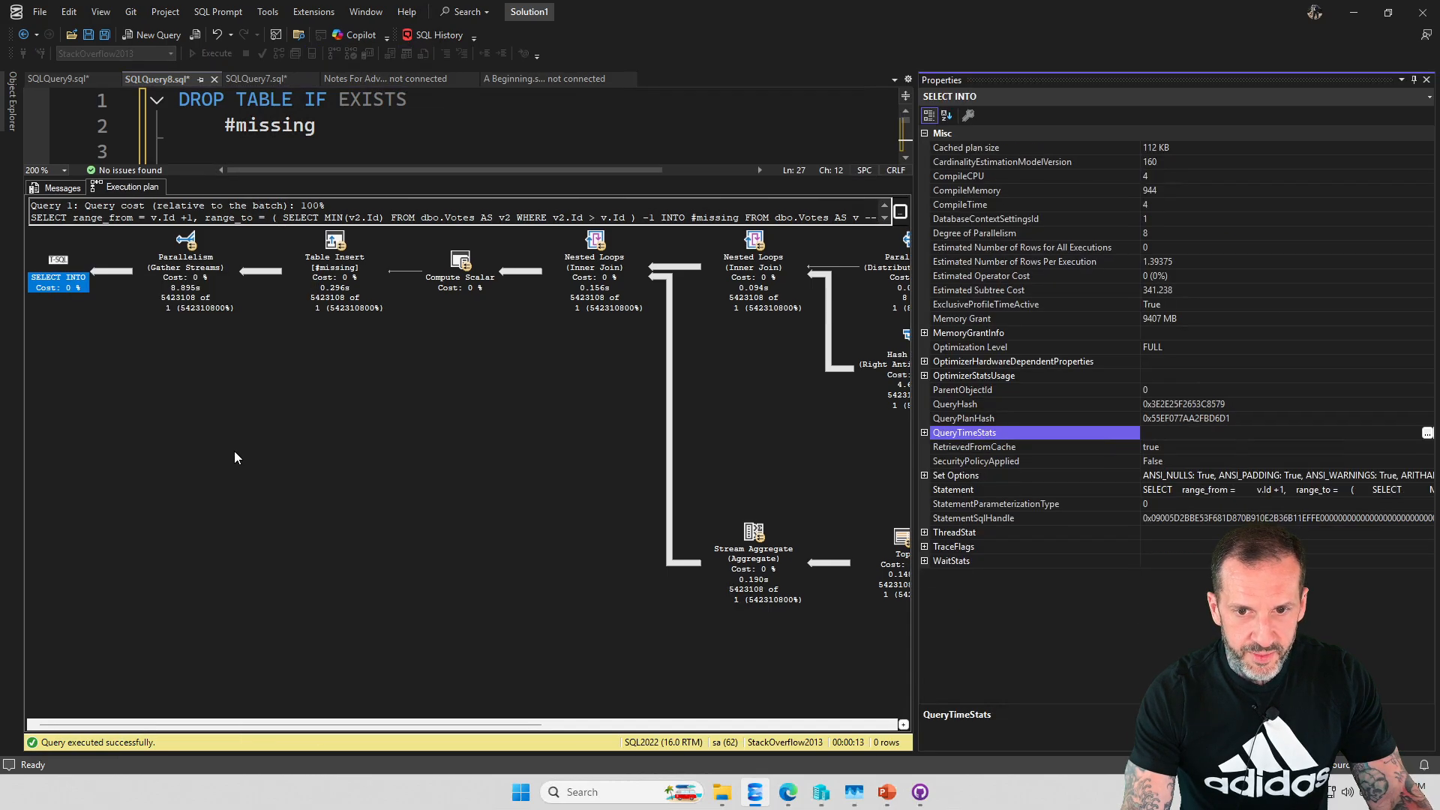
Step: Check query timing, close SELECT INTO properties, and review the plan's 8.895s Gather Streams
left_click(926, 432)
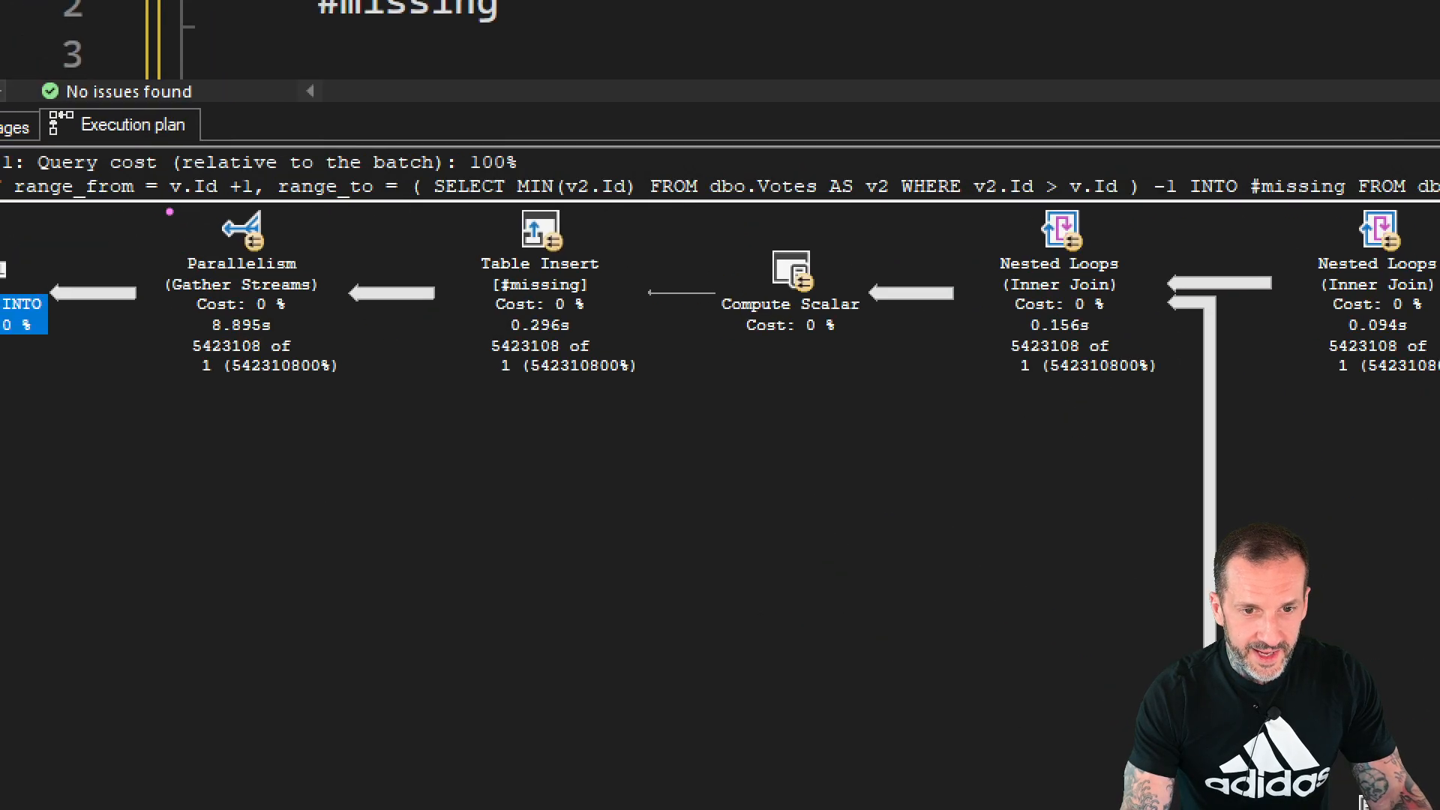
left_click(241, 293)
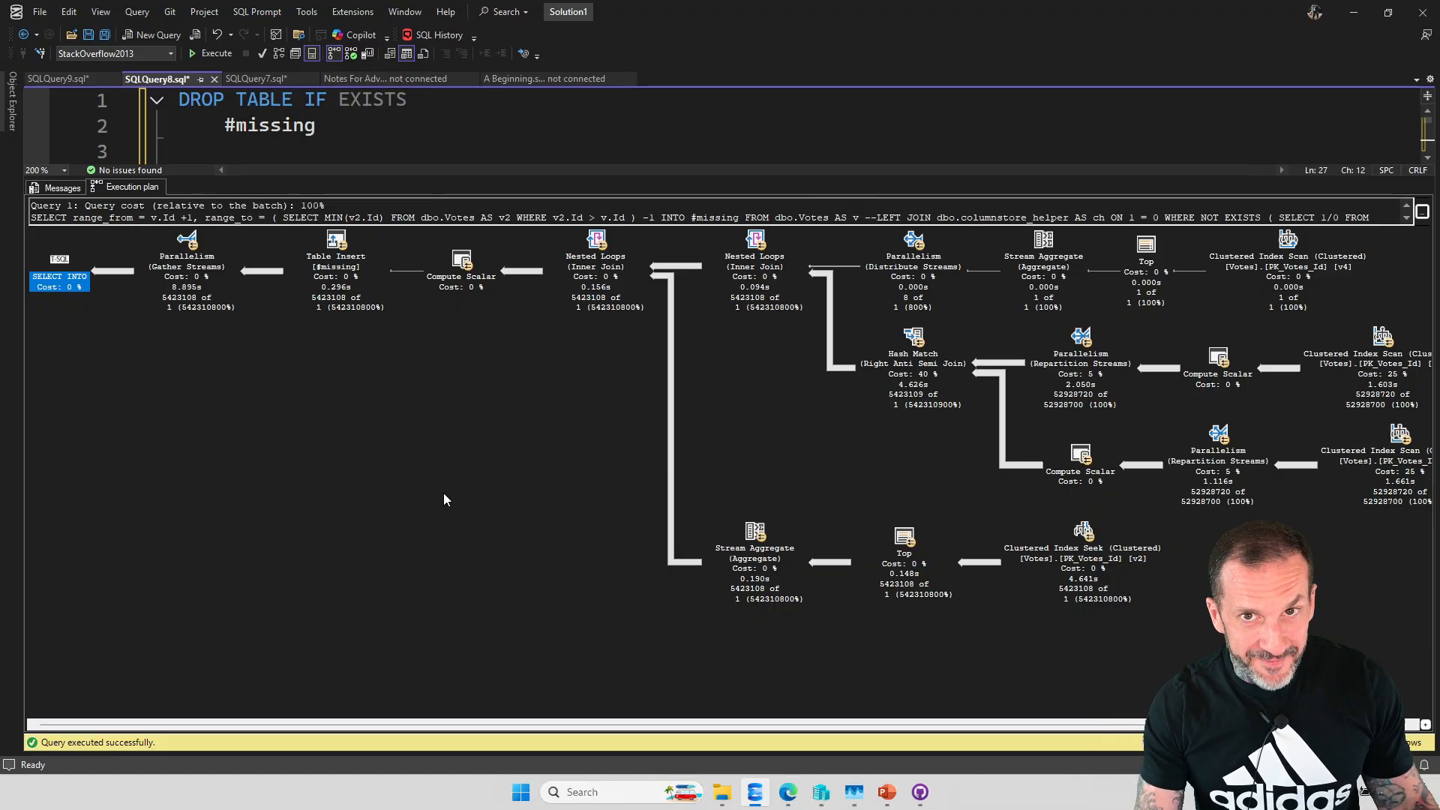
mouse_move(466, 680)
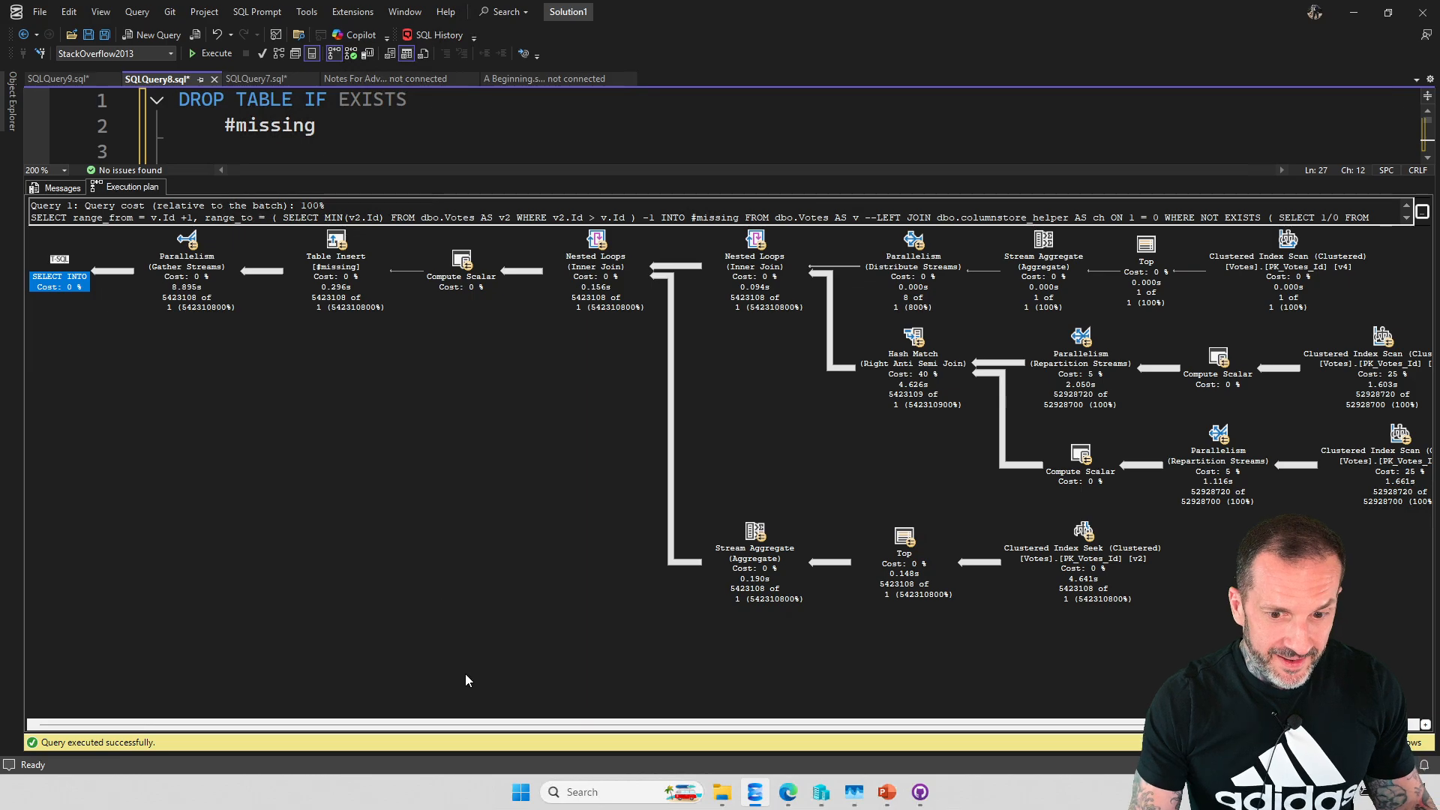
scroll("left", 3)
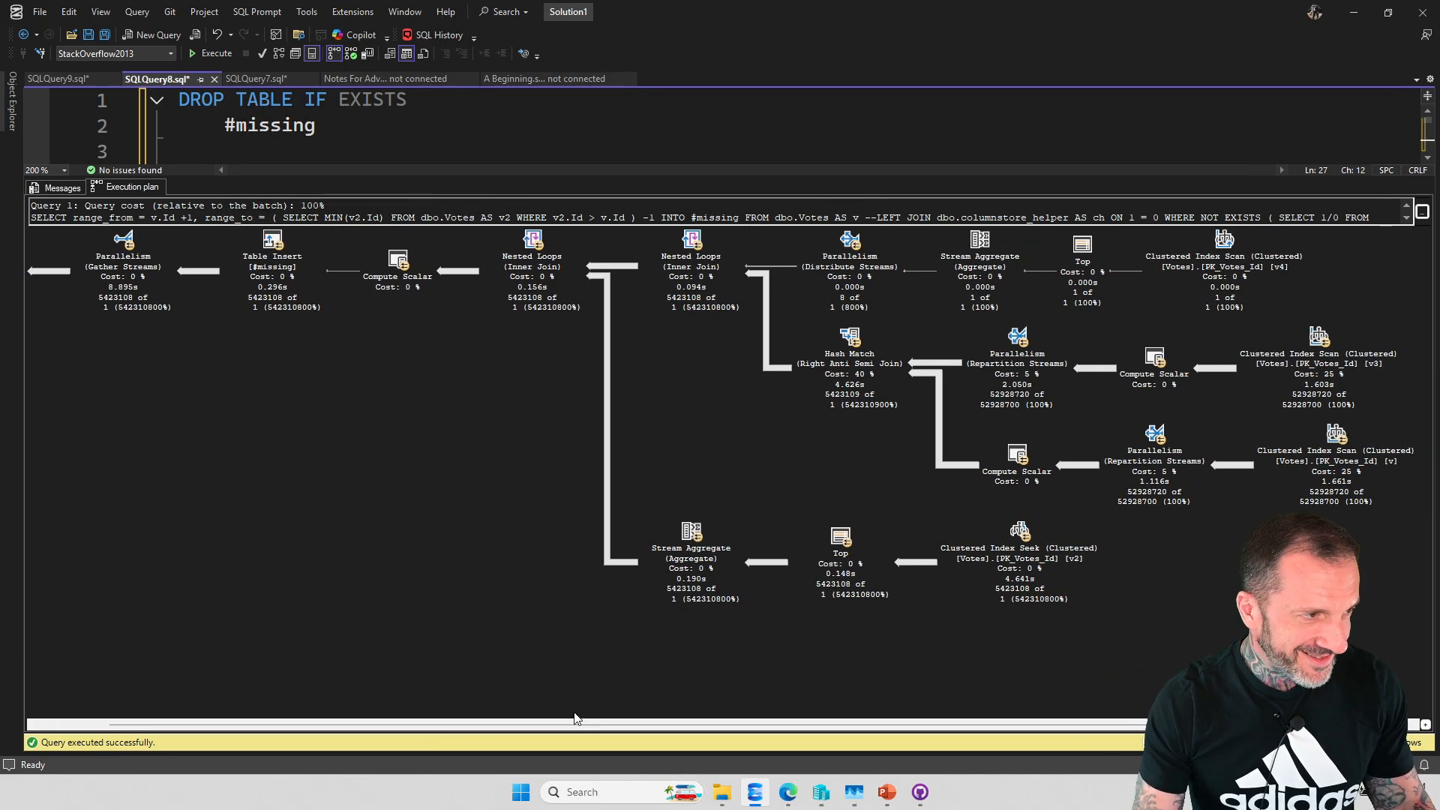
mouse_move(541, 654)
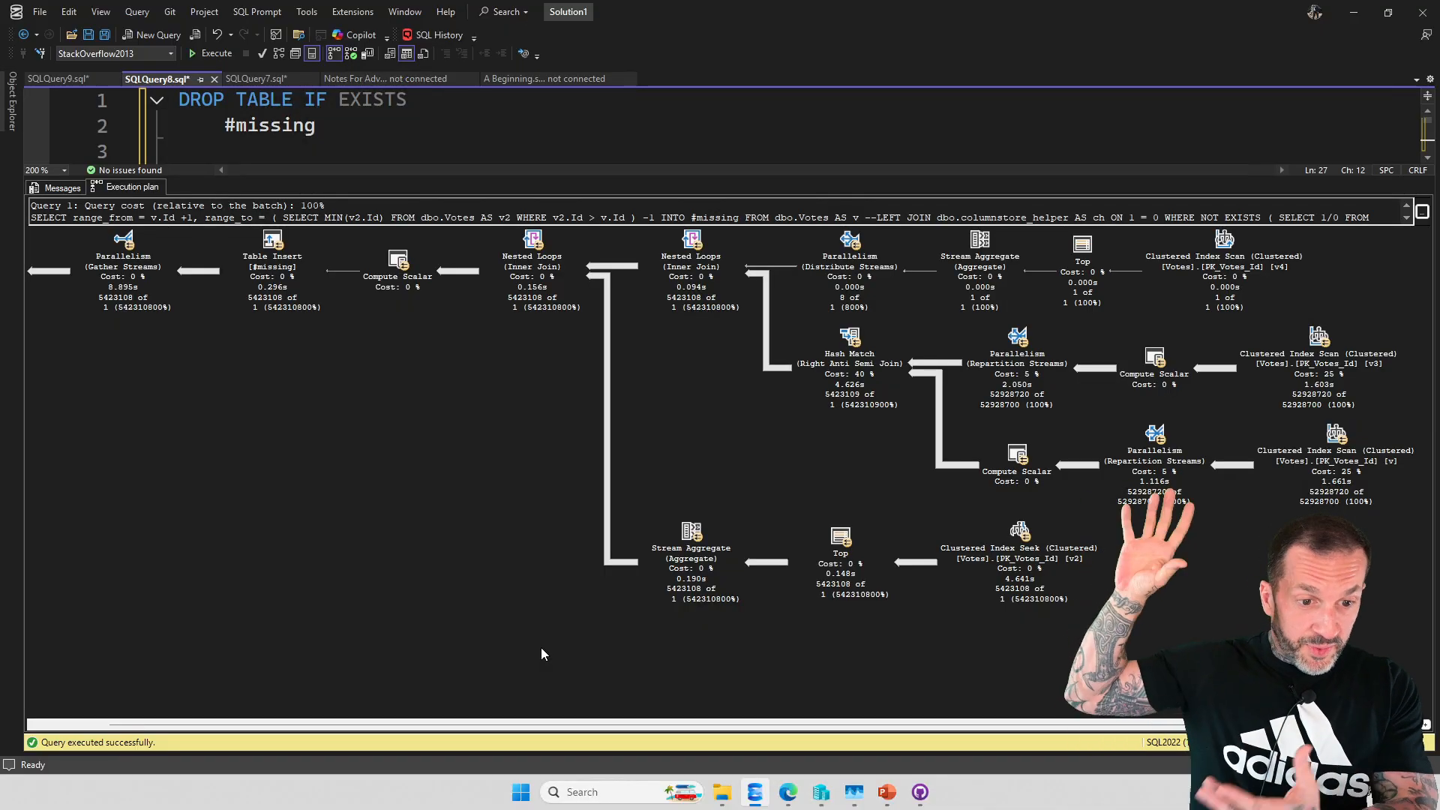
mouse_move(679, 479)
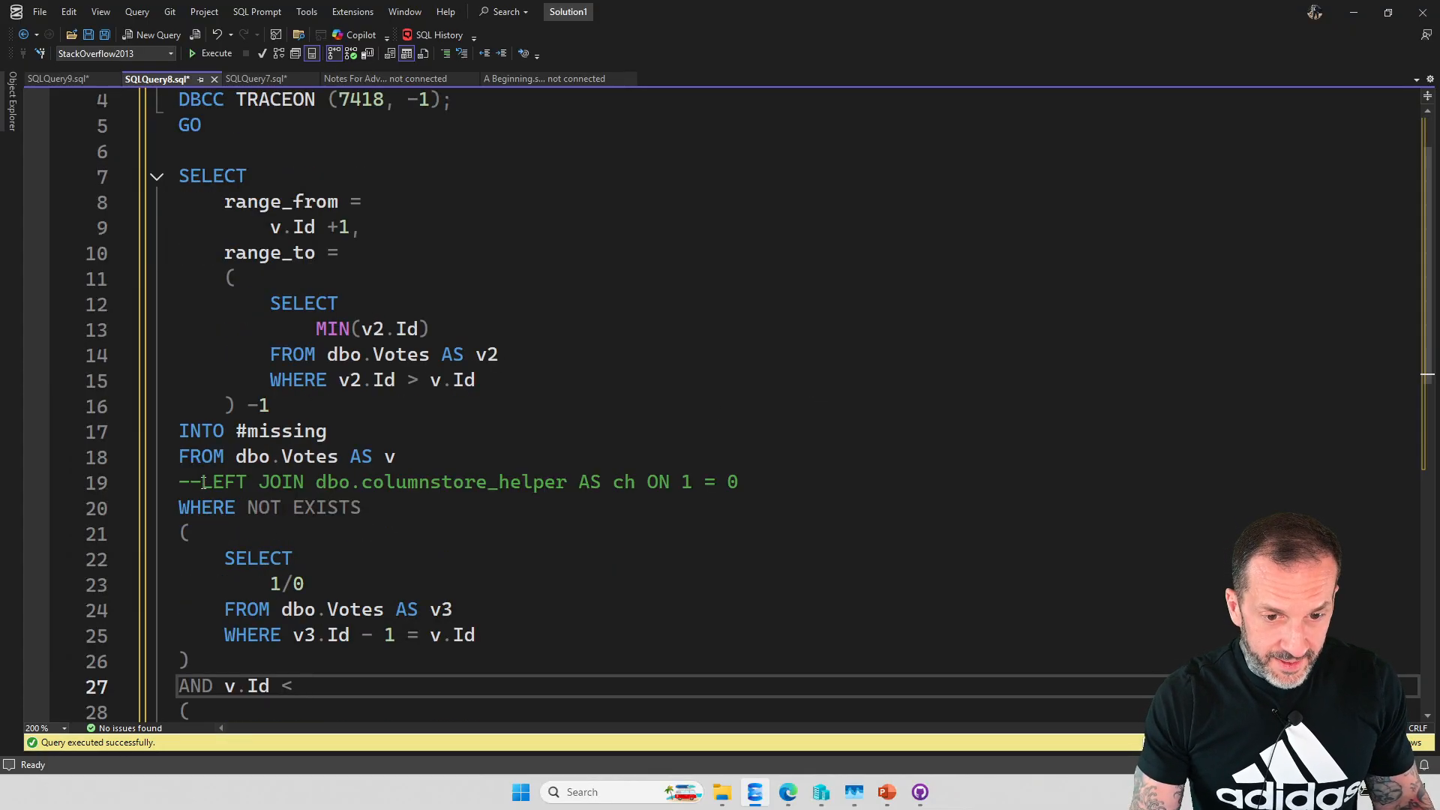
scroll("up", 3)
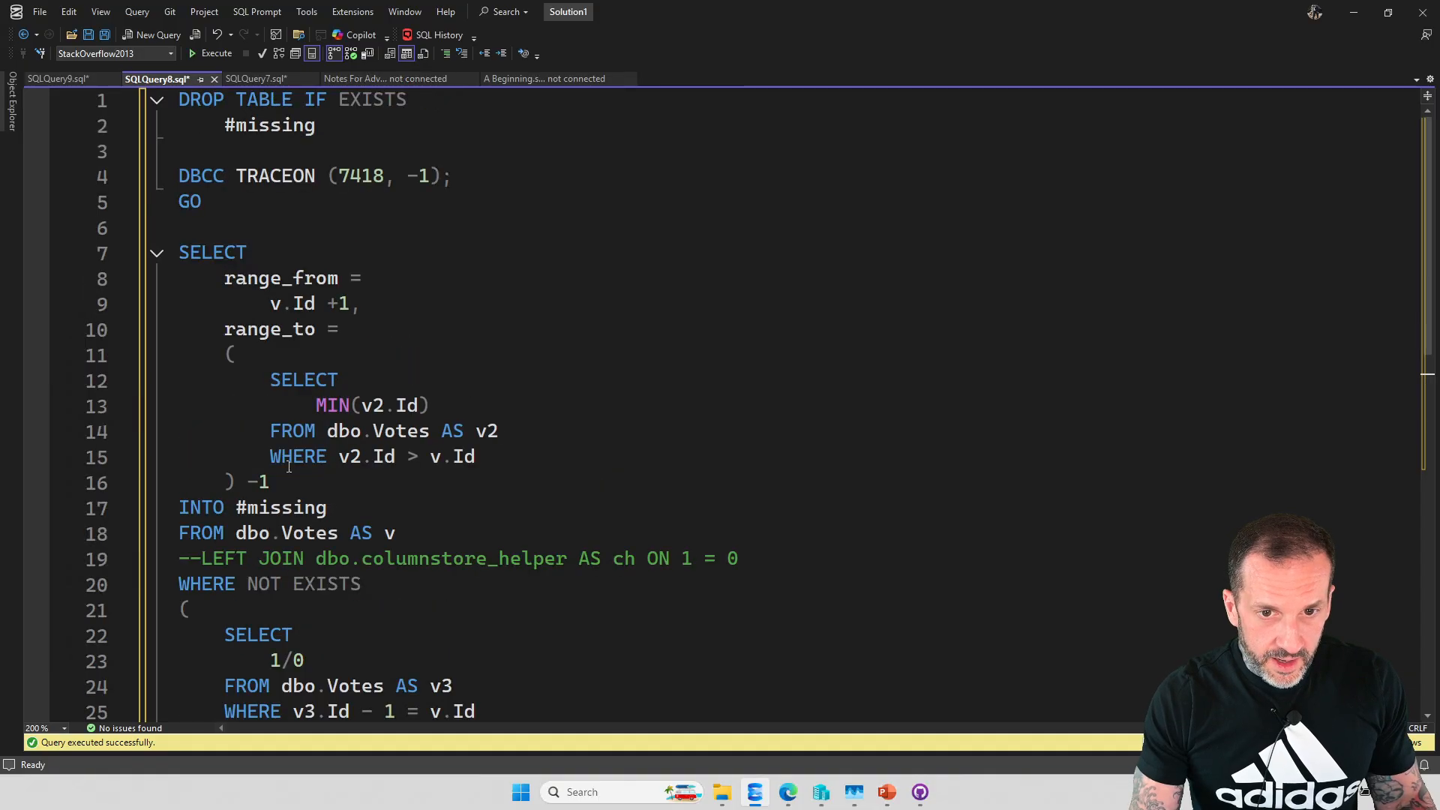
mouse_move(425, 307)
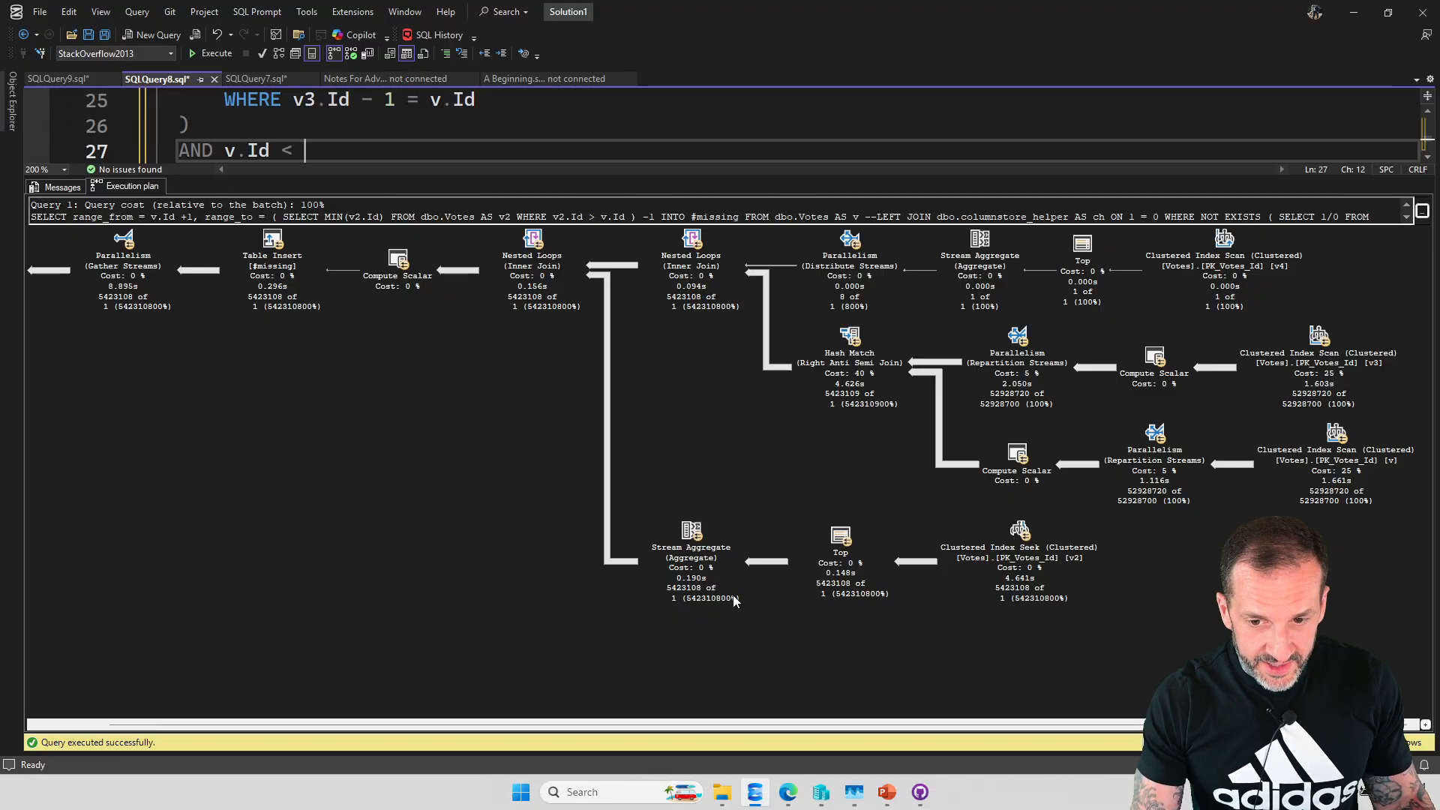
mouse_move(725, 426)
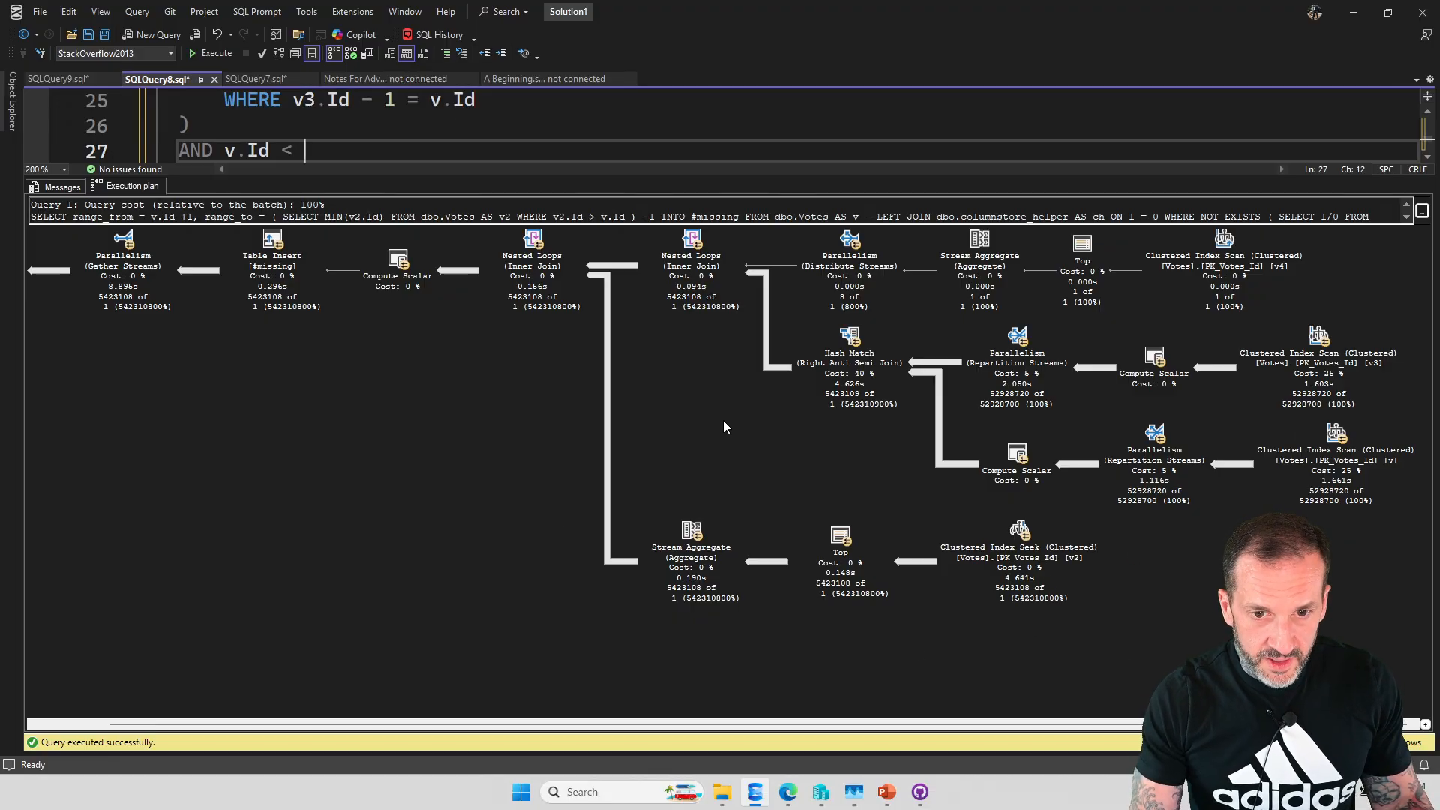
mouse_move(1342, 516)
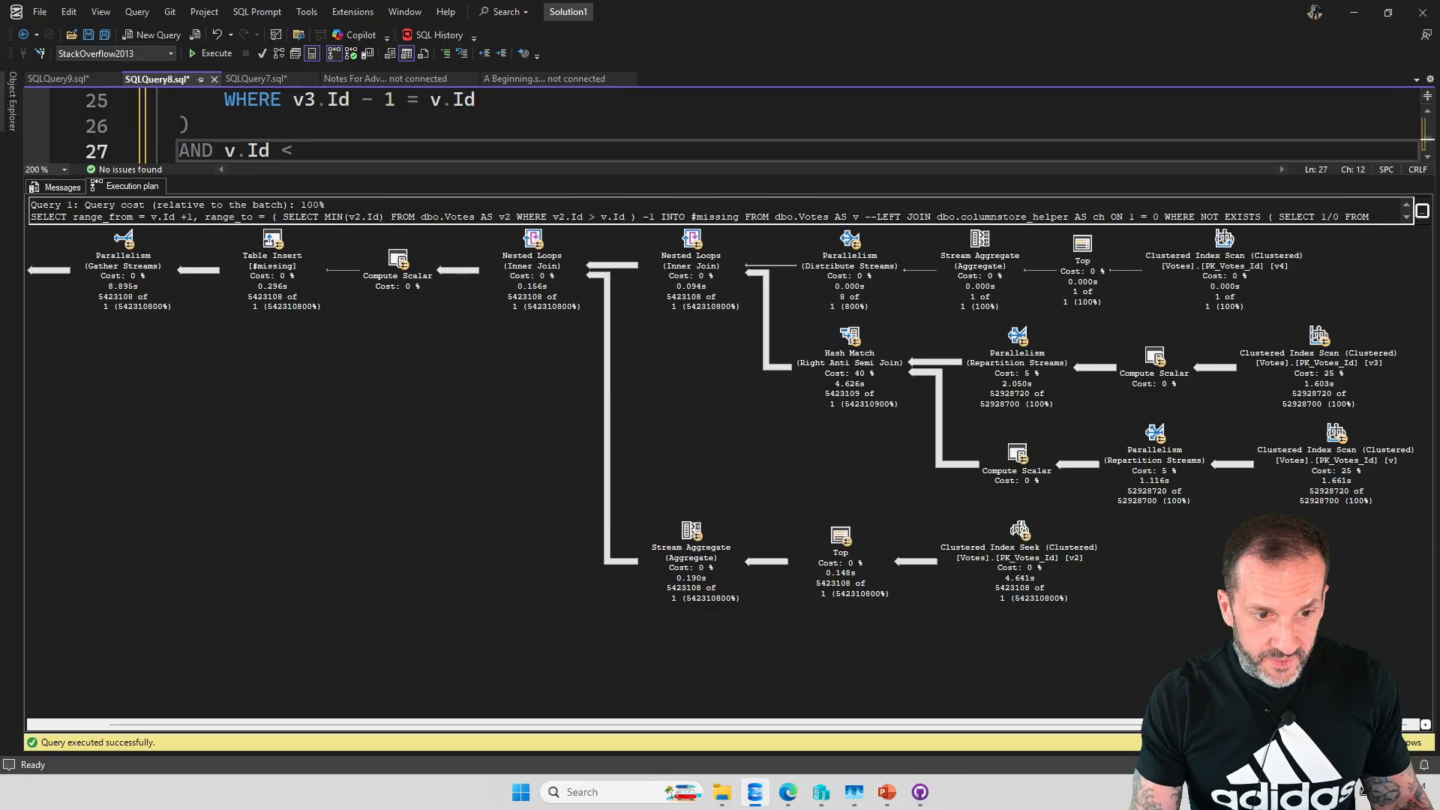
mouse_move(482, 307)
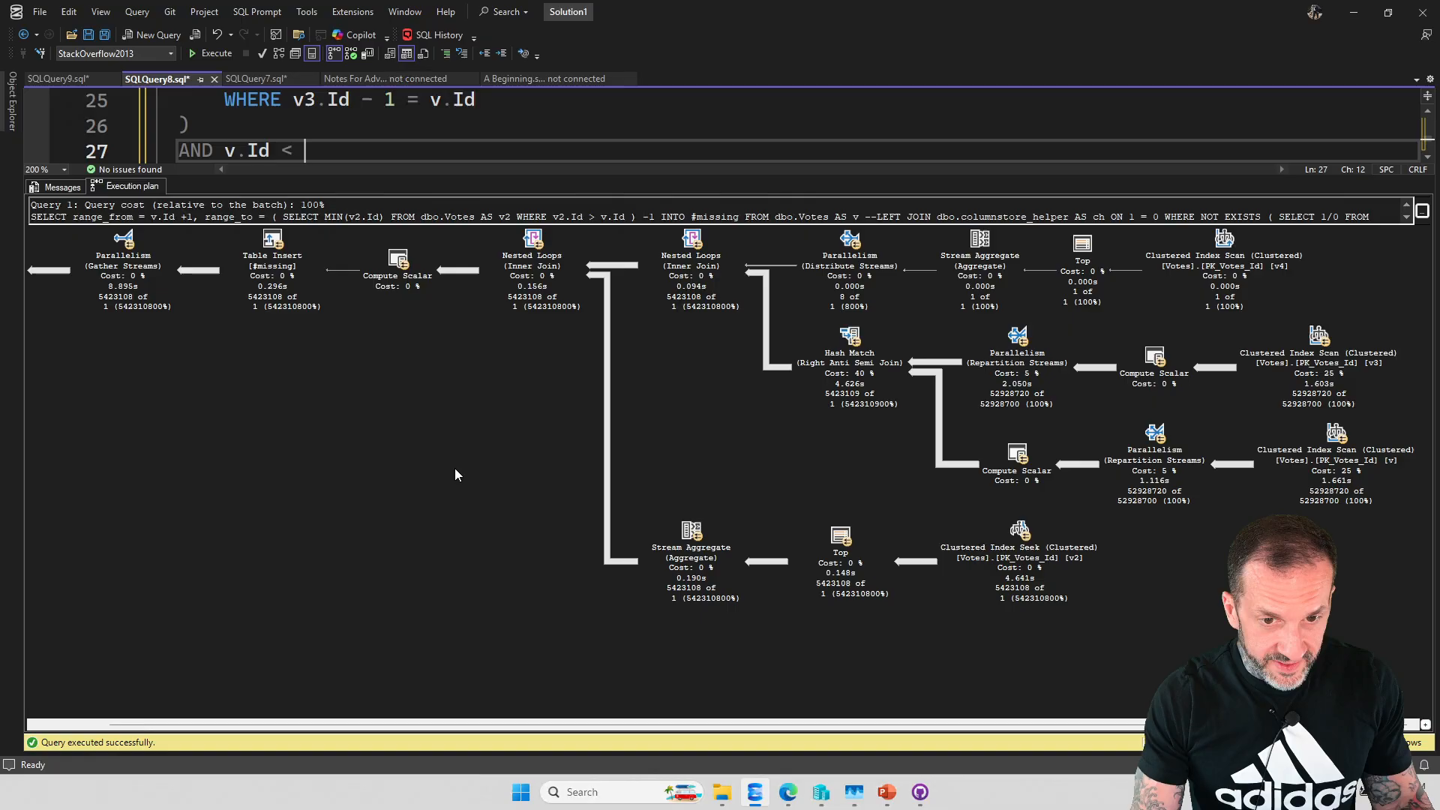
mouse_move(462, 424)
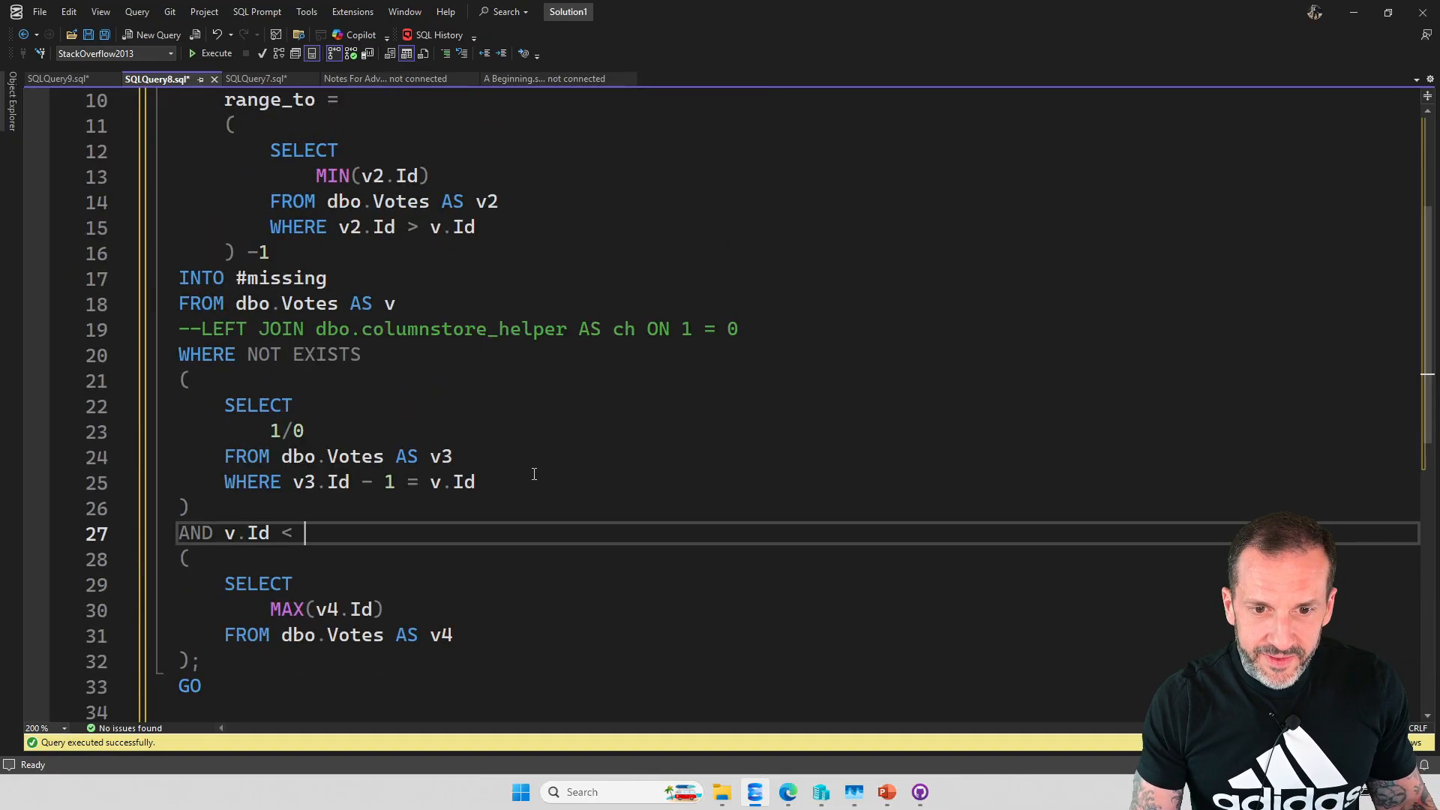
scroll("up", 3)
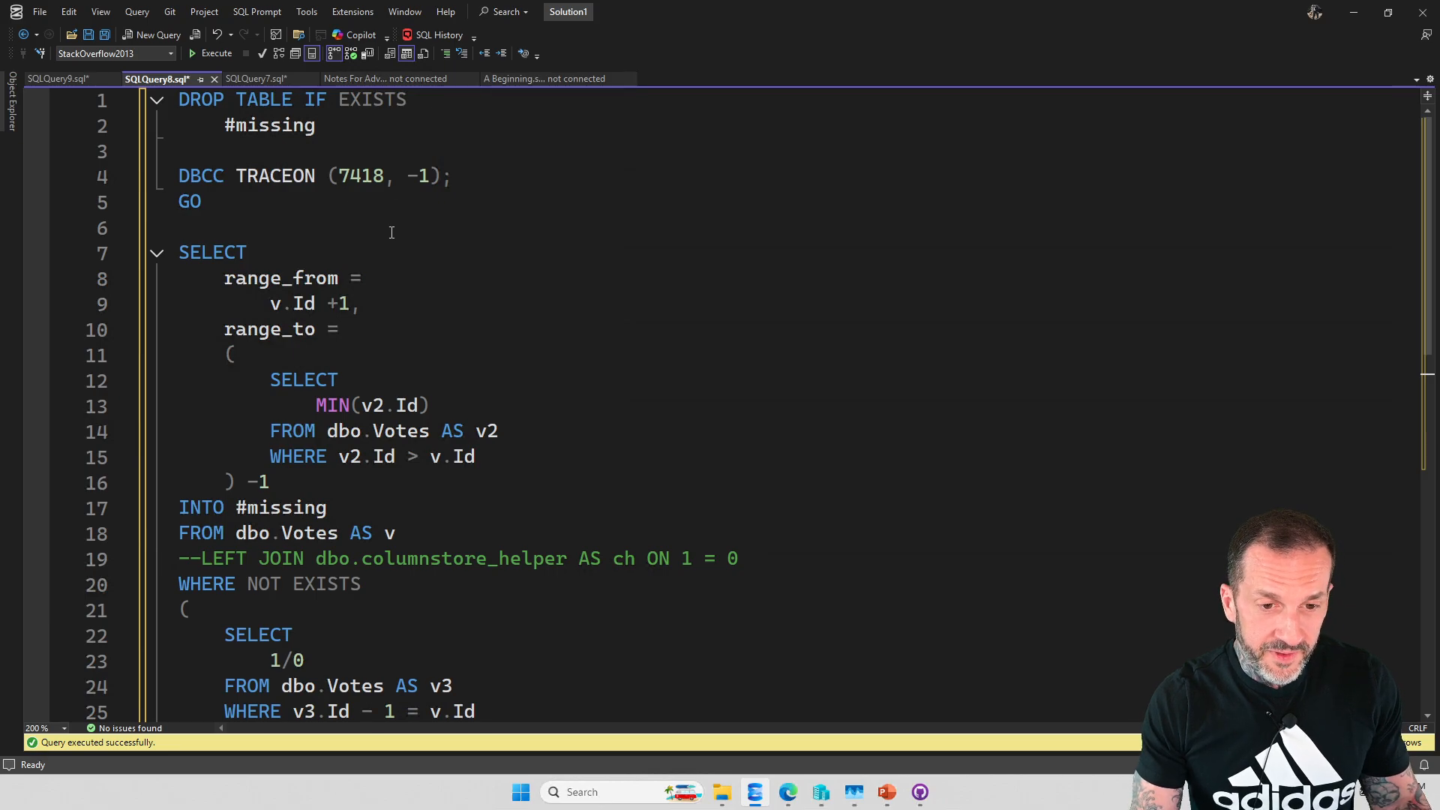
left_click(216, 53)
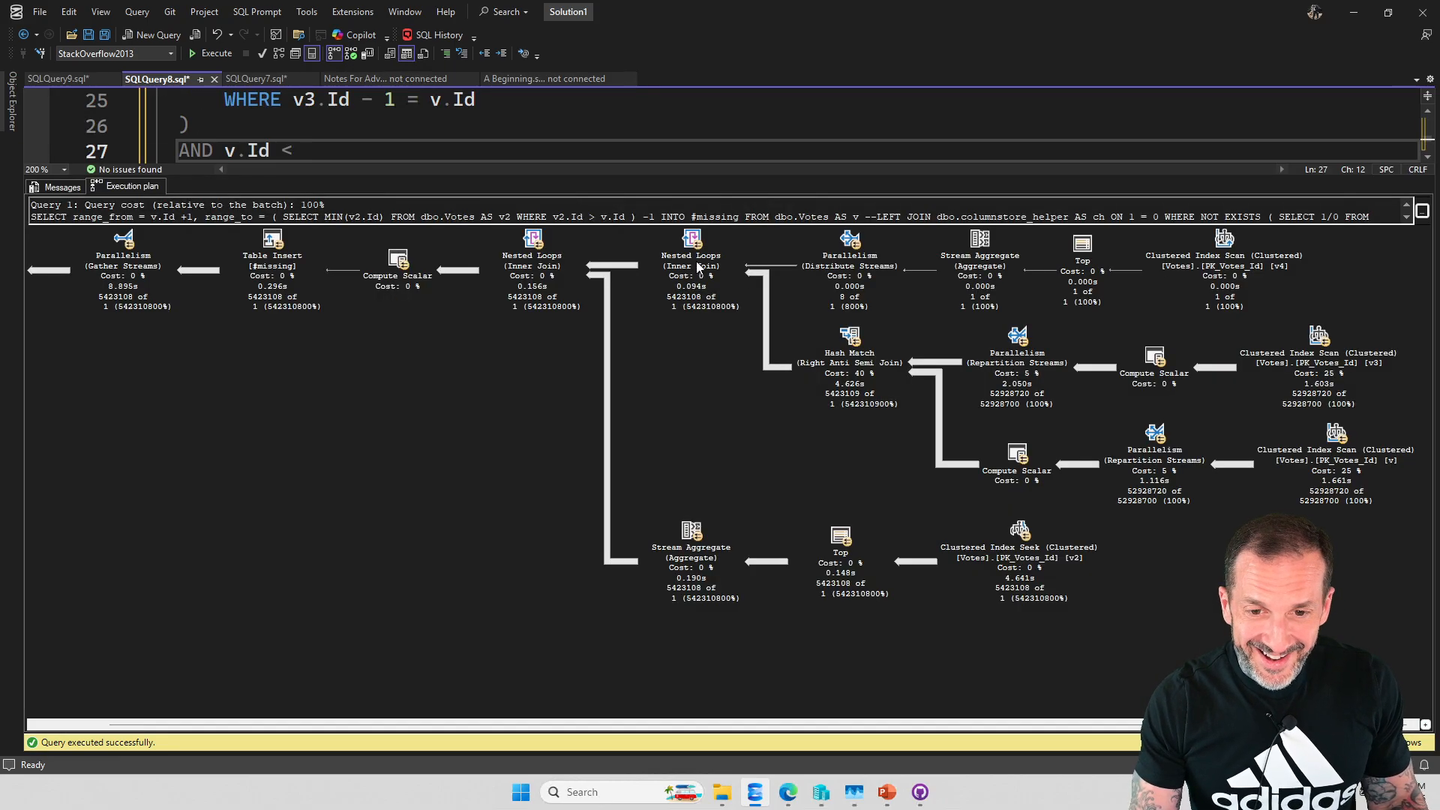
mouse_move(1343, 576)
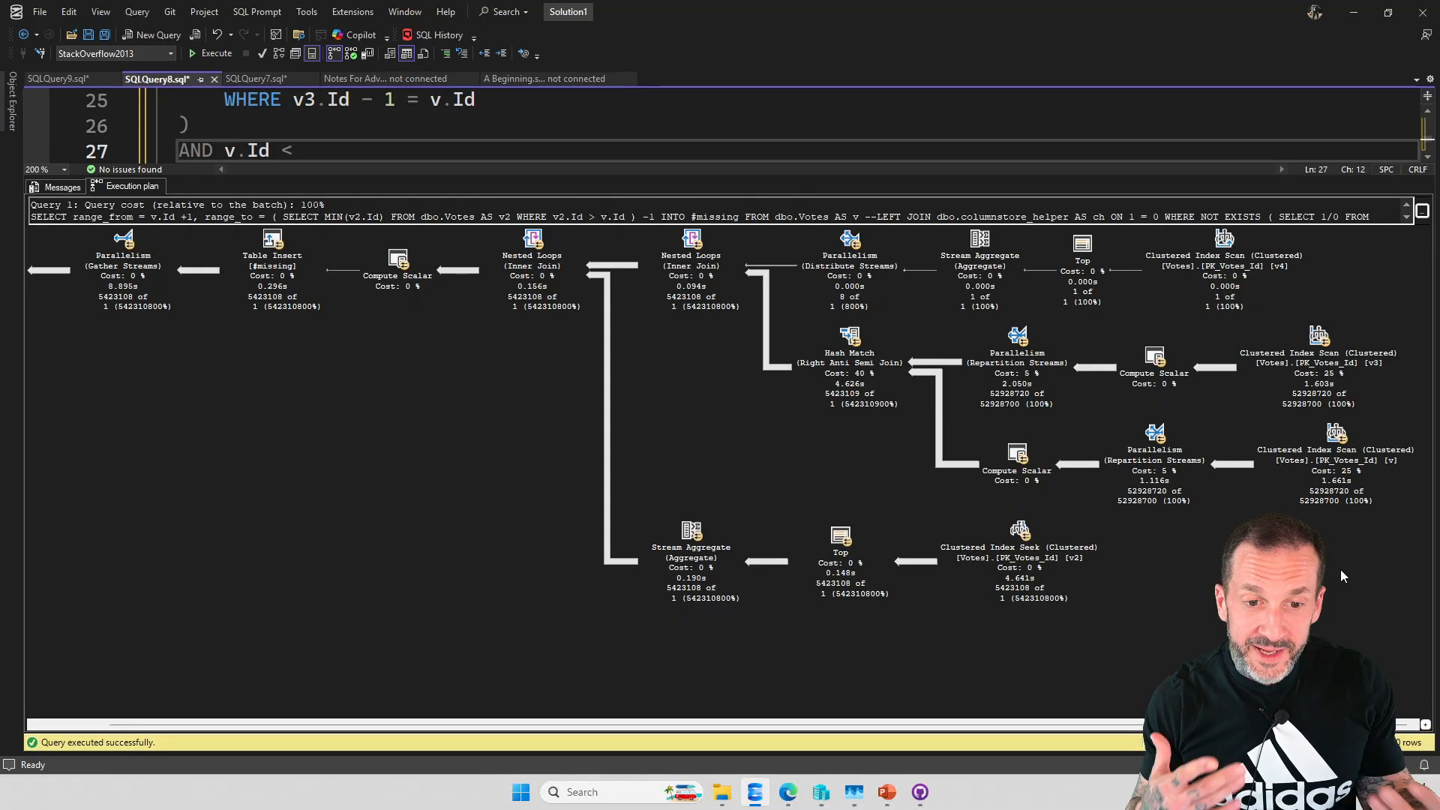
left_click(303, 149)
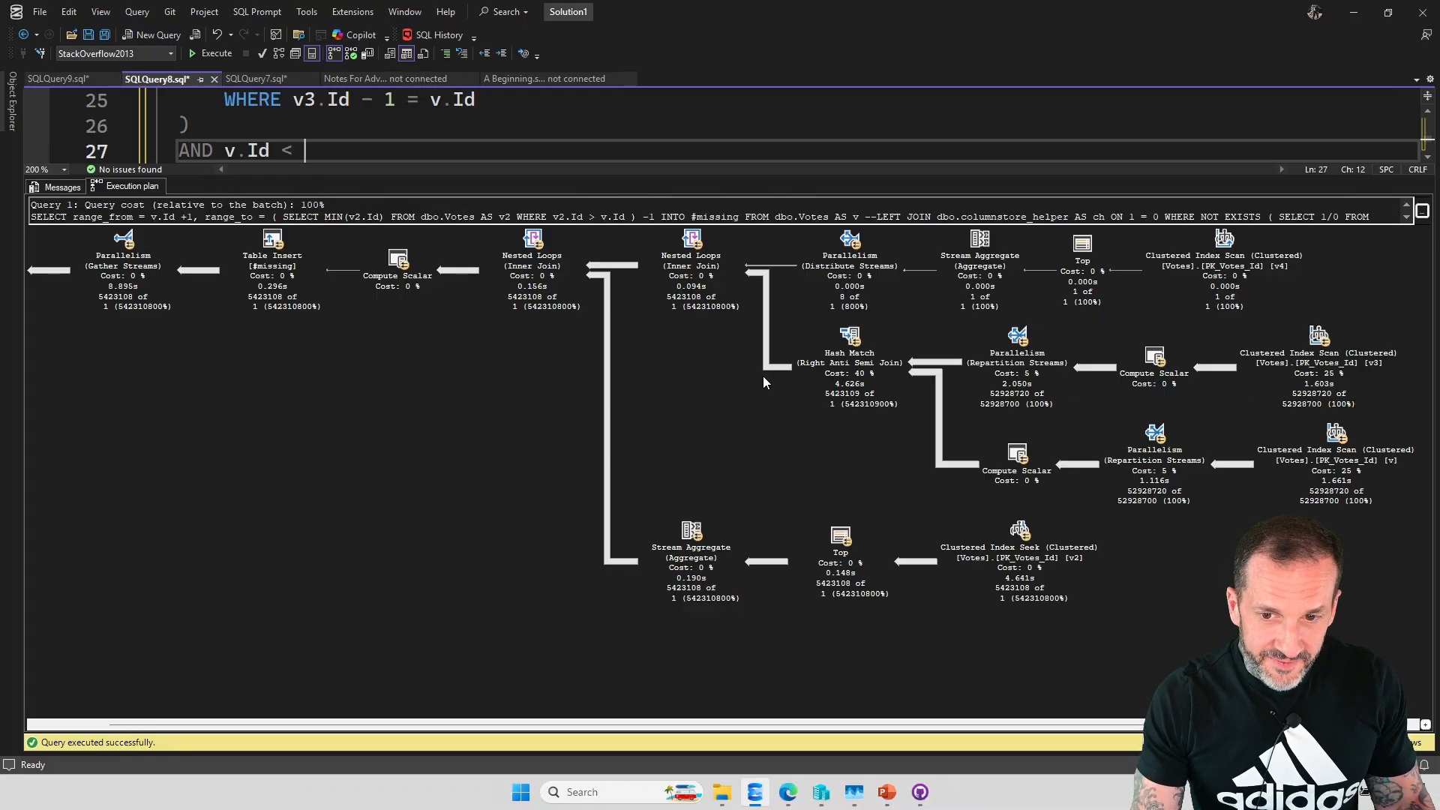
mouse_move(381, 421)
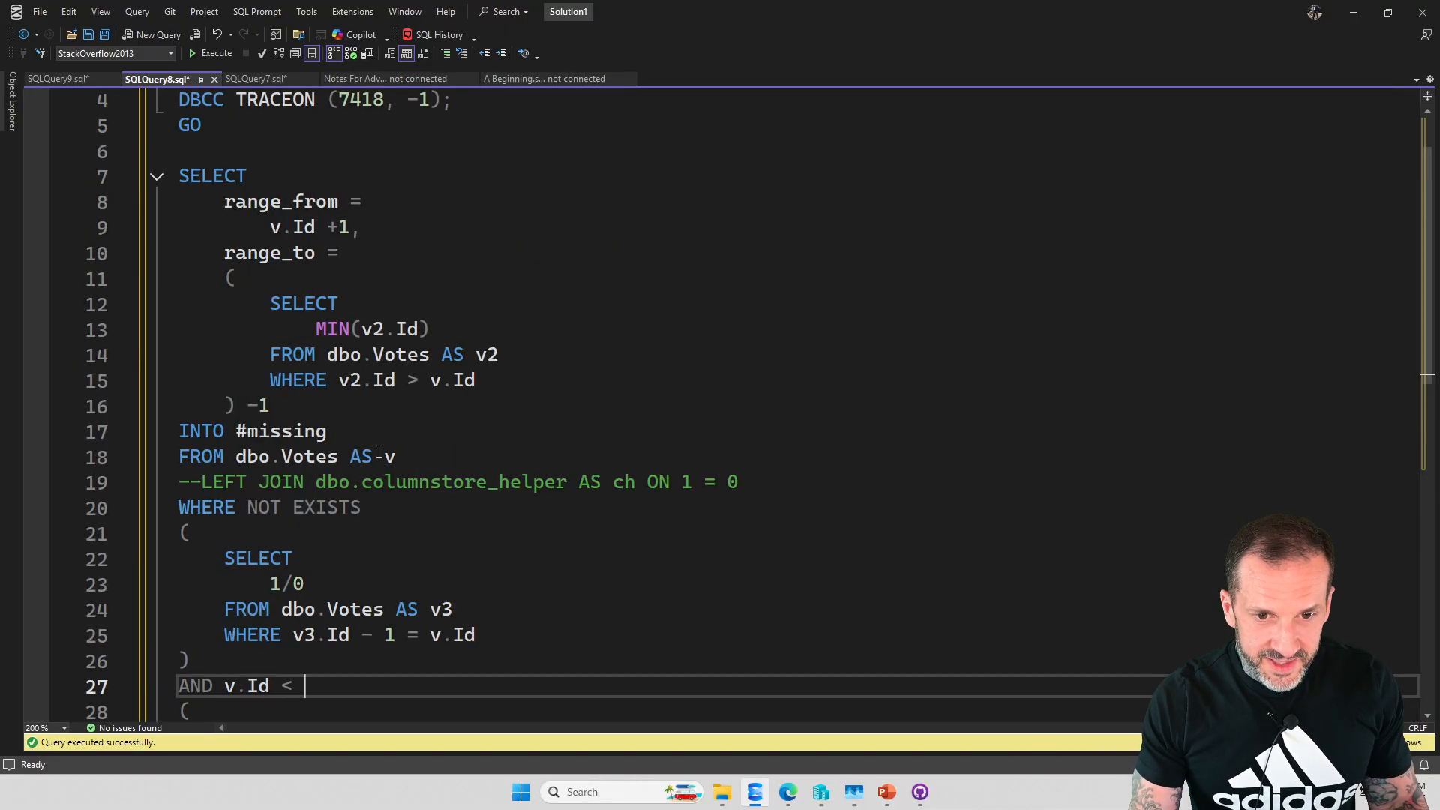
Step: Uncomment the LEFT JOIN to dbo.columnstore_helper in the #missing script
left_click(216, 53)
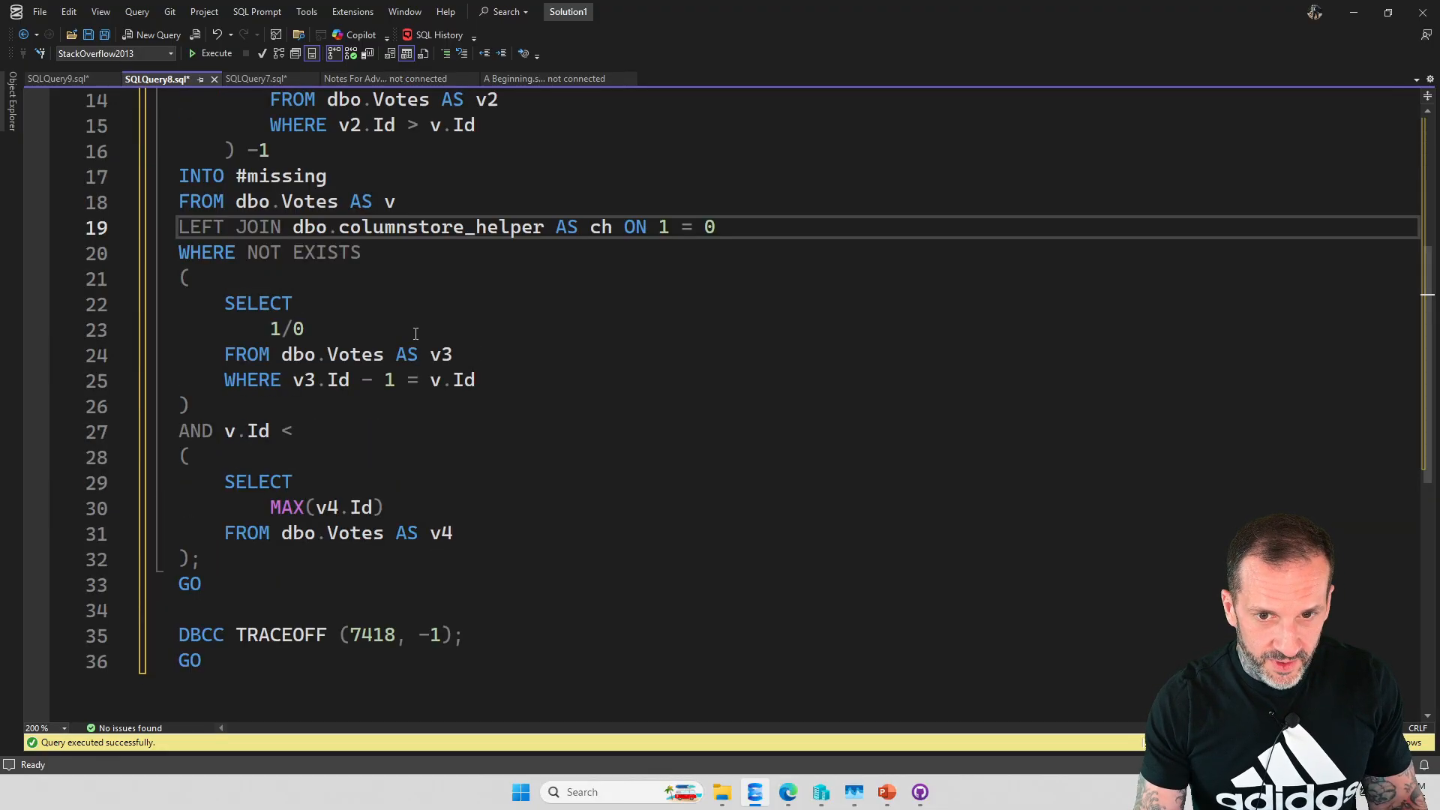
scroll("up", 3)
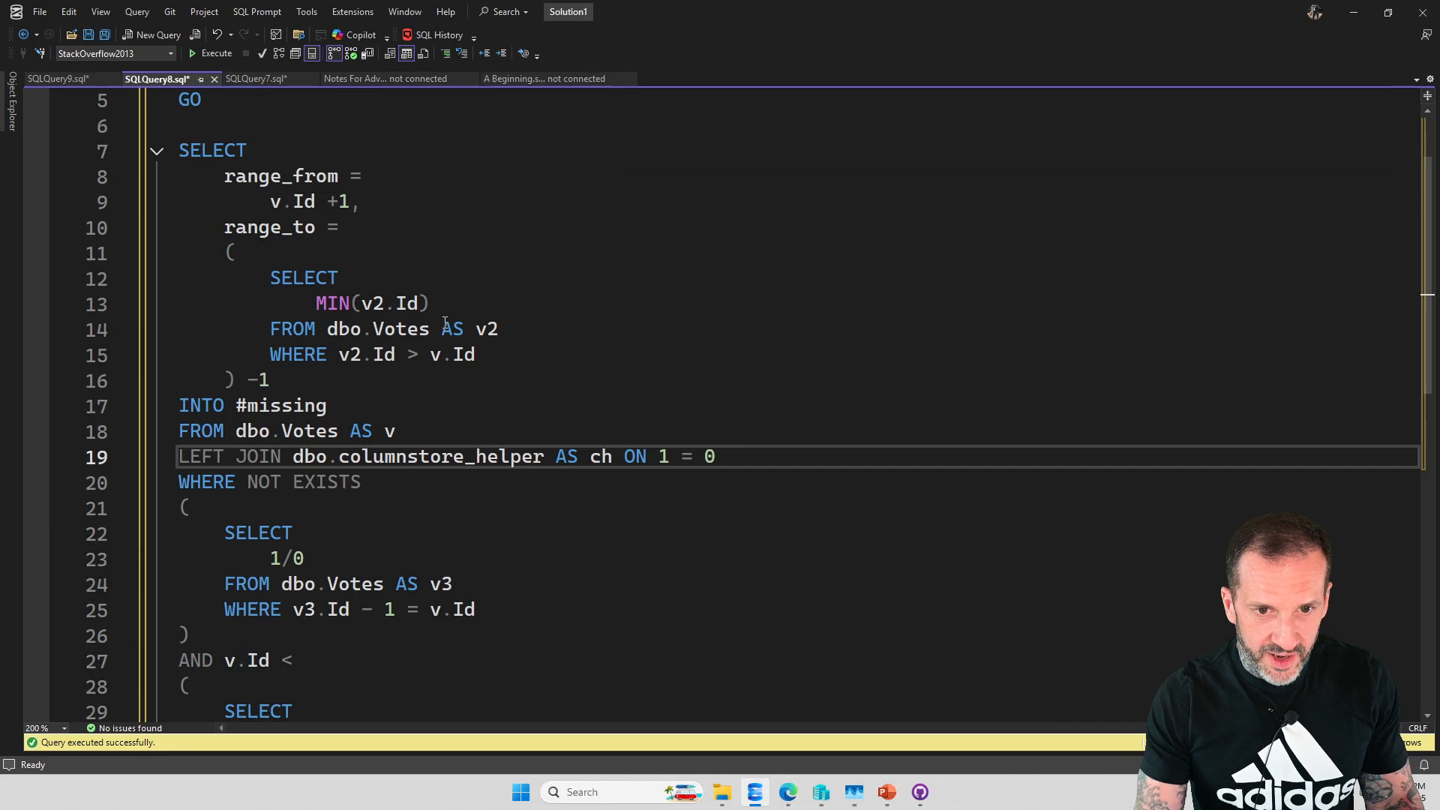
Step: Rerun the query (5,423,108 rows) and view its new plan with Hash Match at 2.117s
left_click(212, 52)
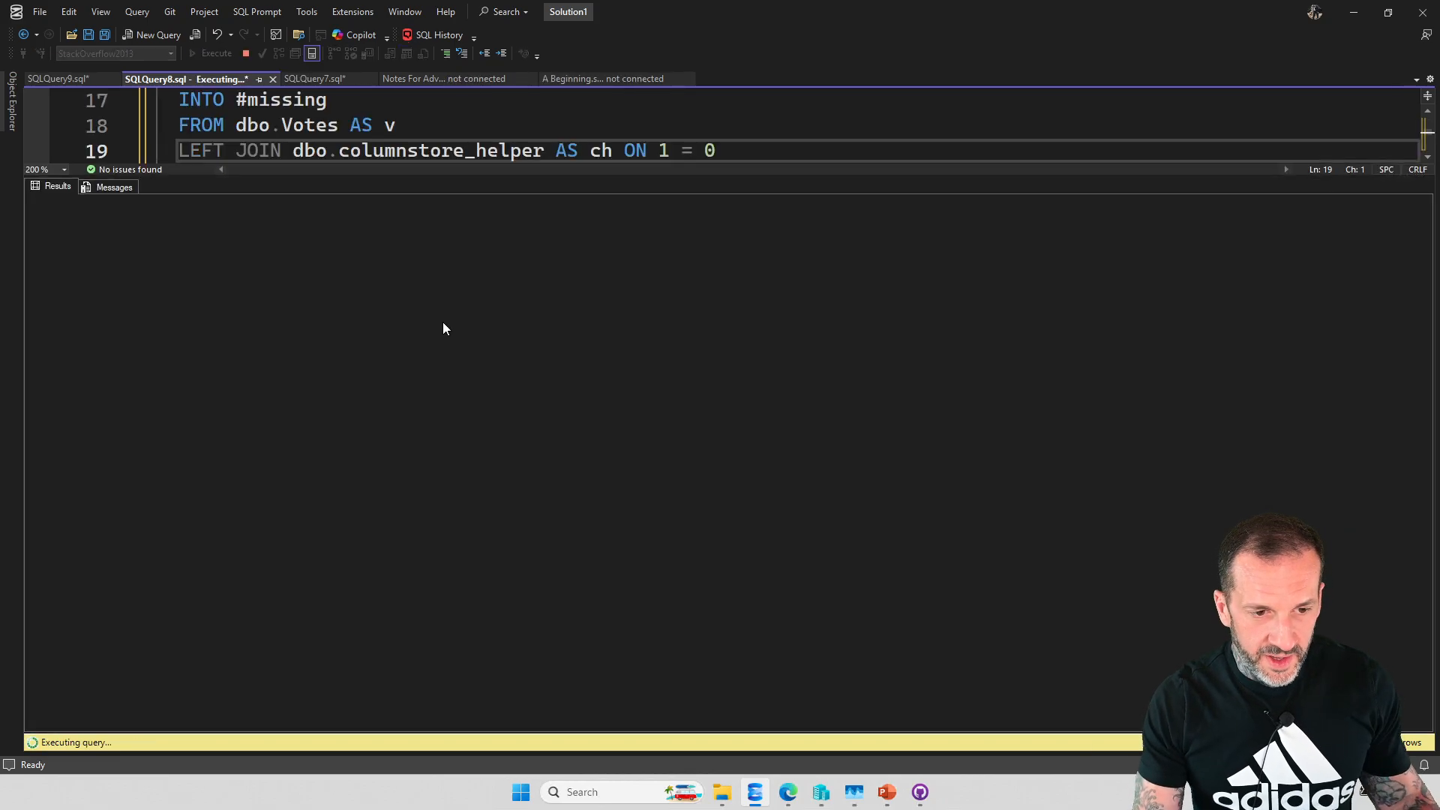
mouse_move(588, 471)
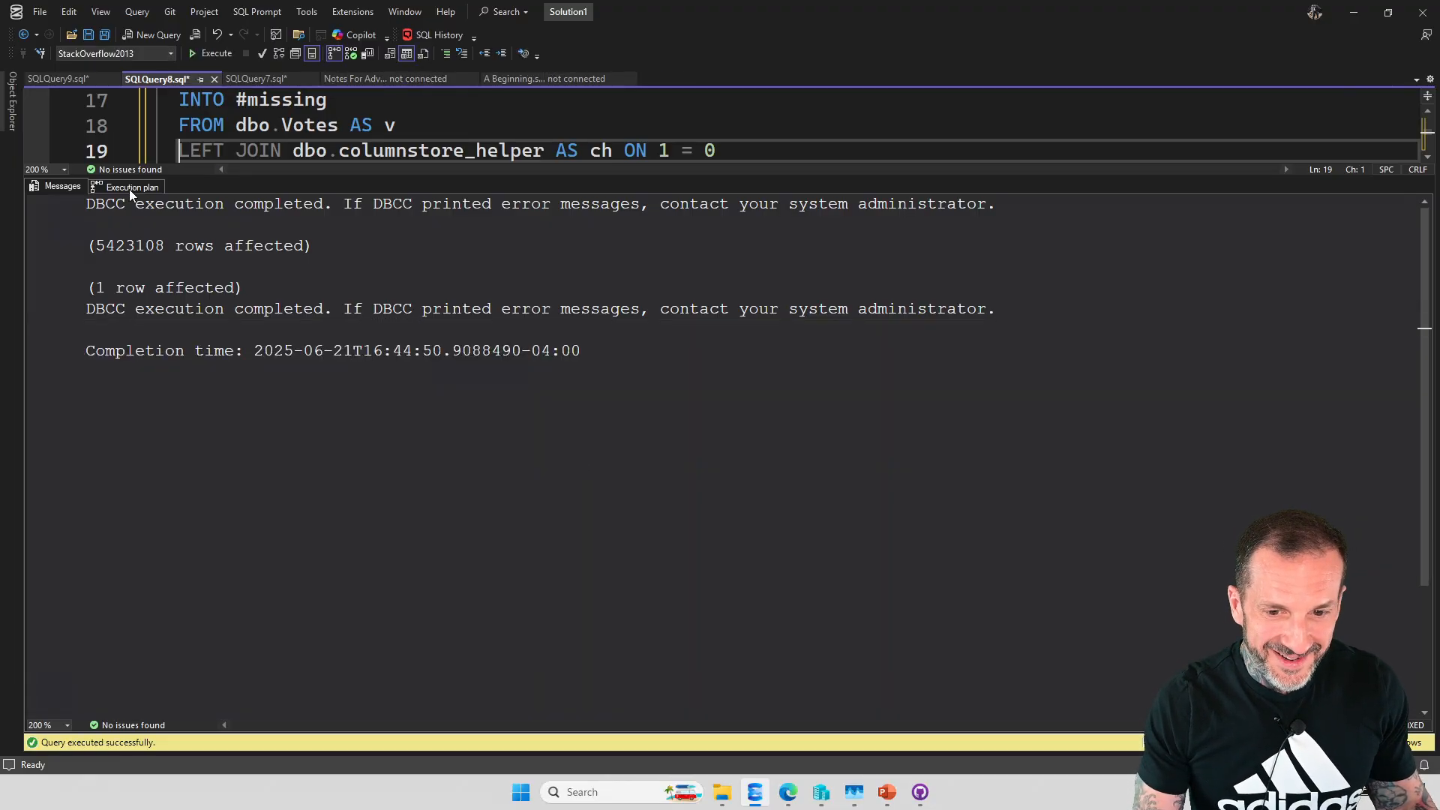
left_click(132, 186)
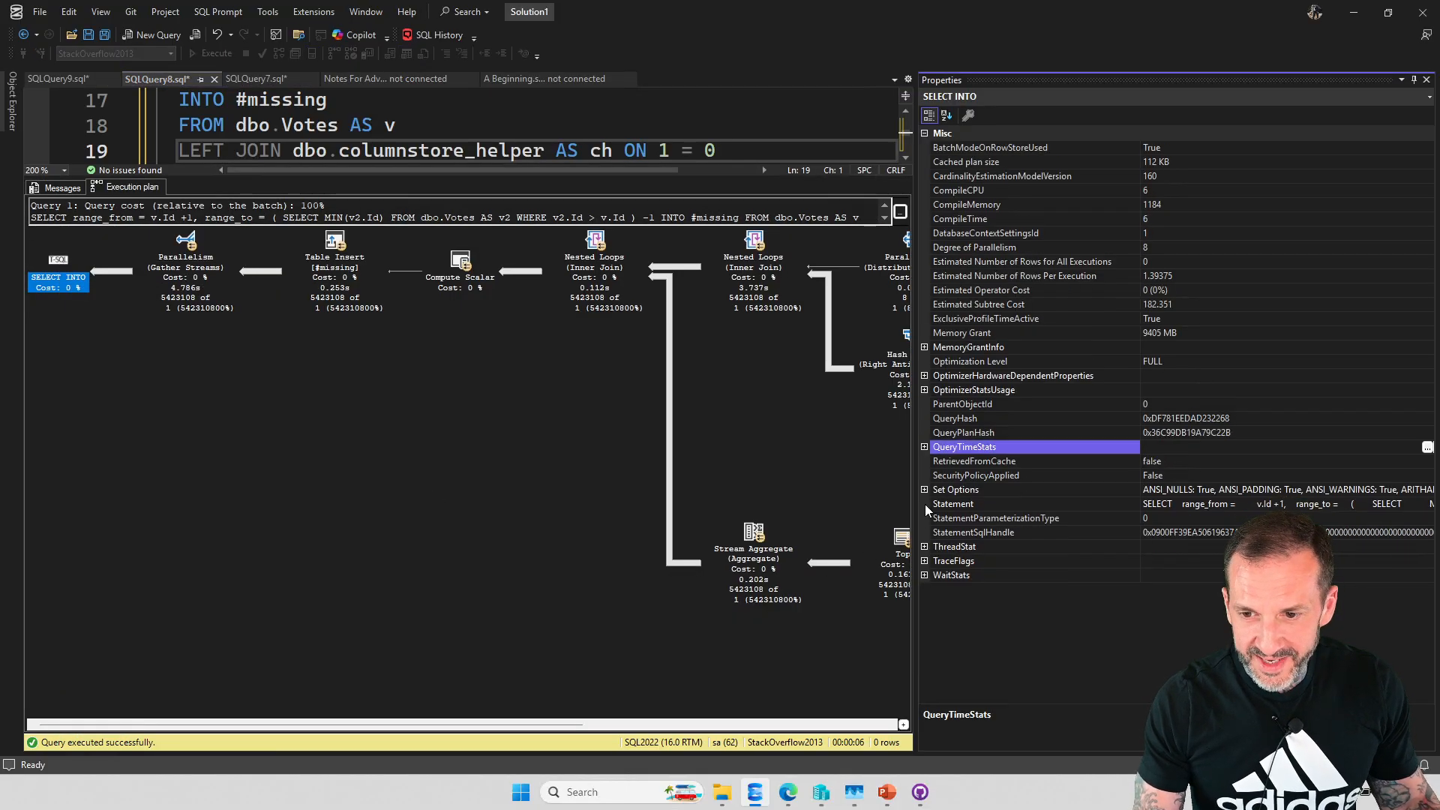
left_click(926, 446)
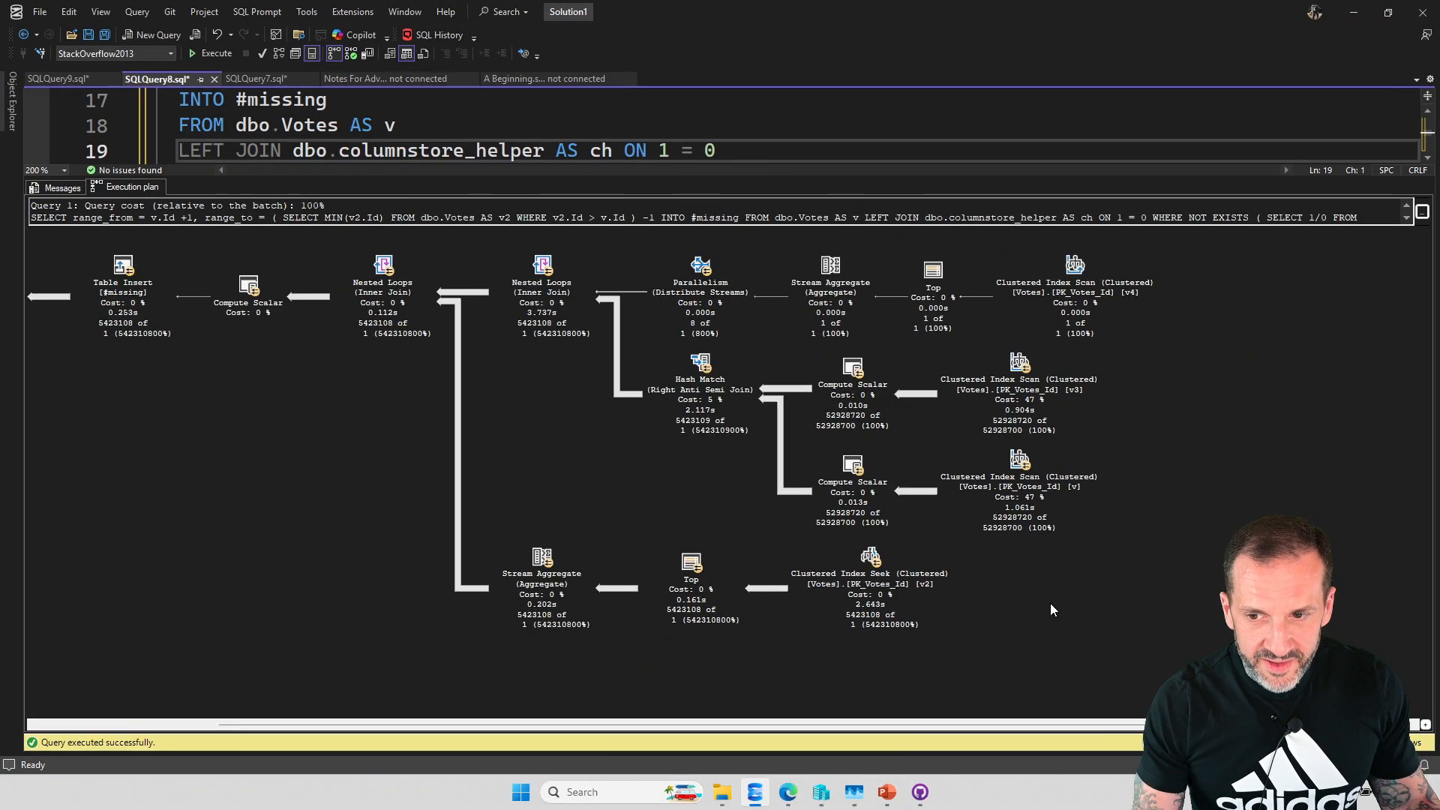
scroll("left", 3)
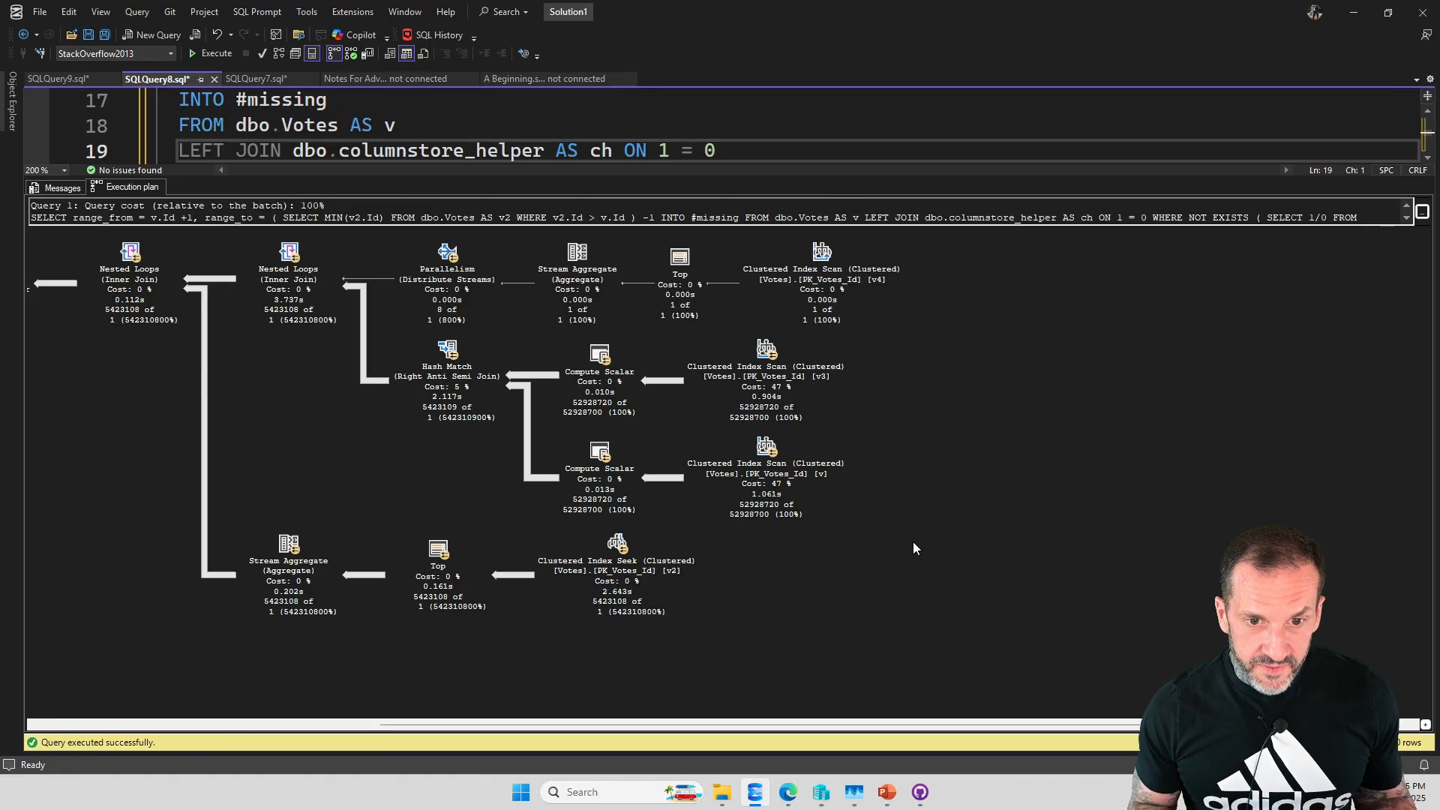
mouse_move(810, 686)
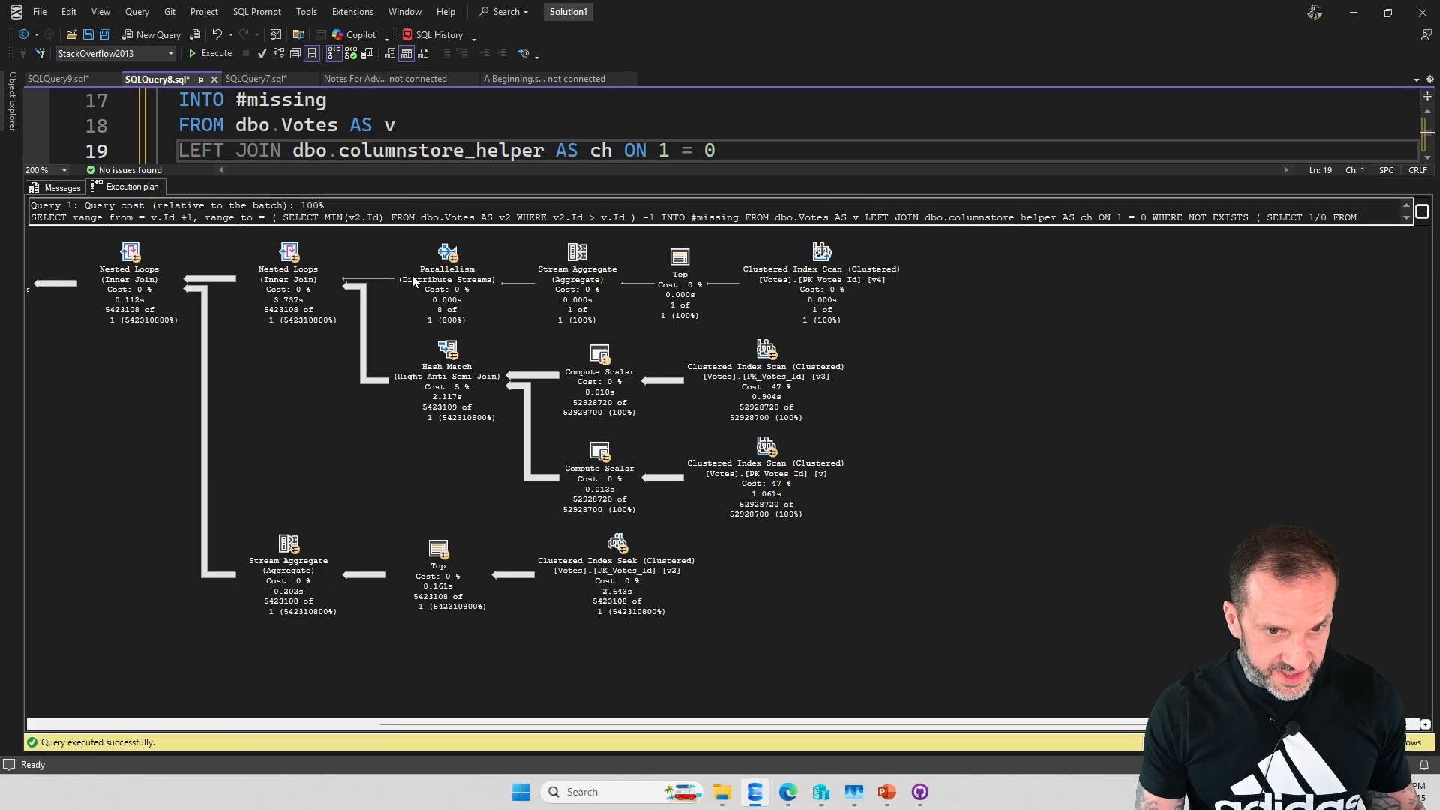
mouse_move(432, 567)
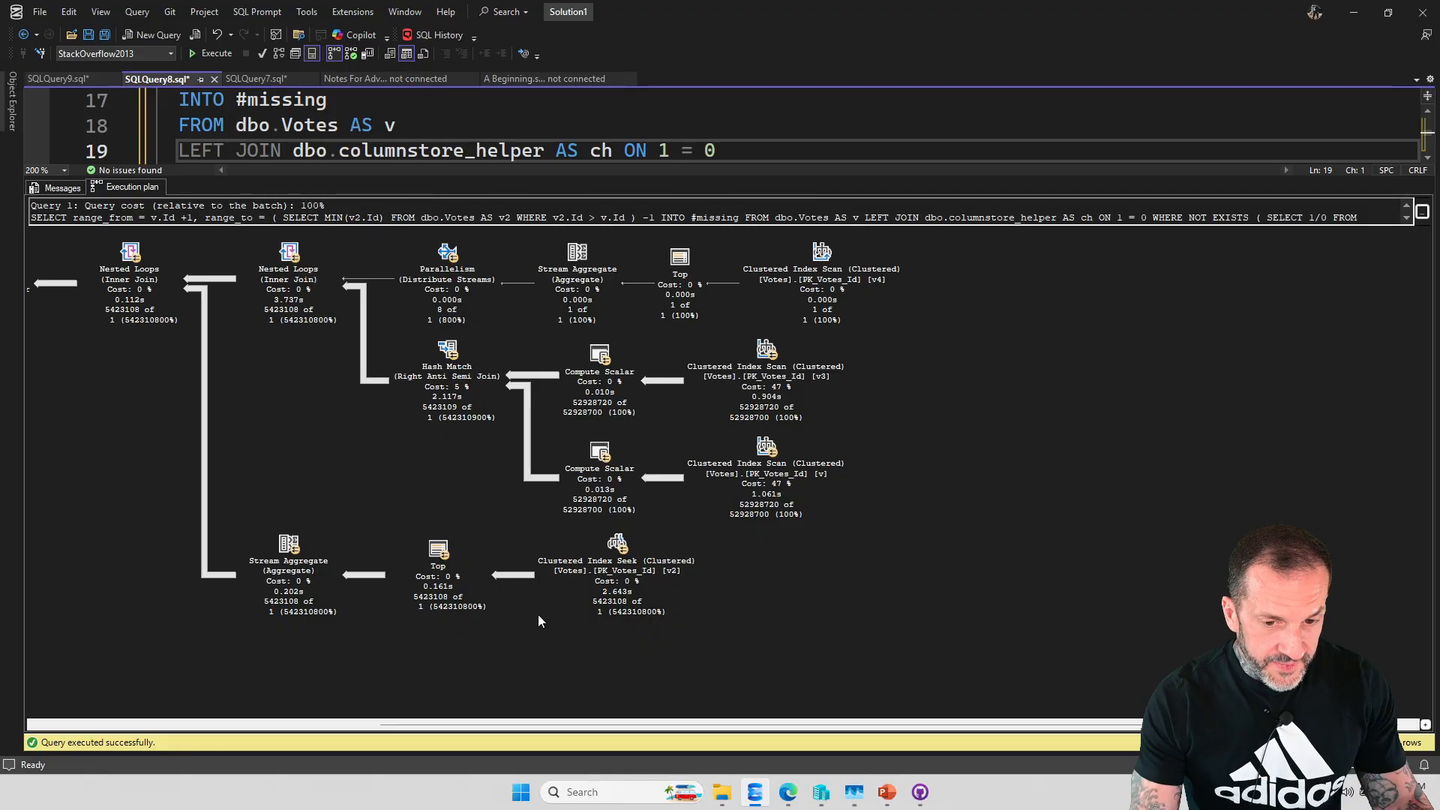
Step: Scroll back to the script top, showing the DROP TABLE and trace flag 7418 lines
scroll("left", 3)
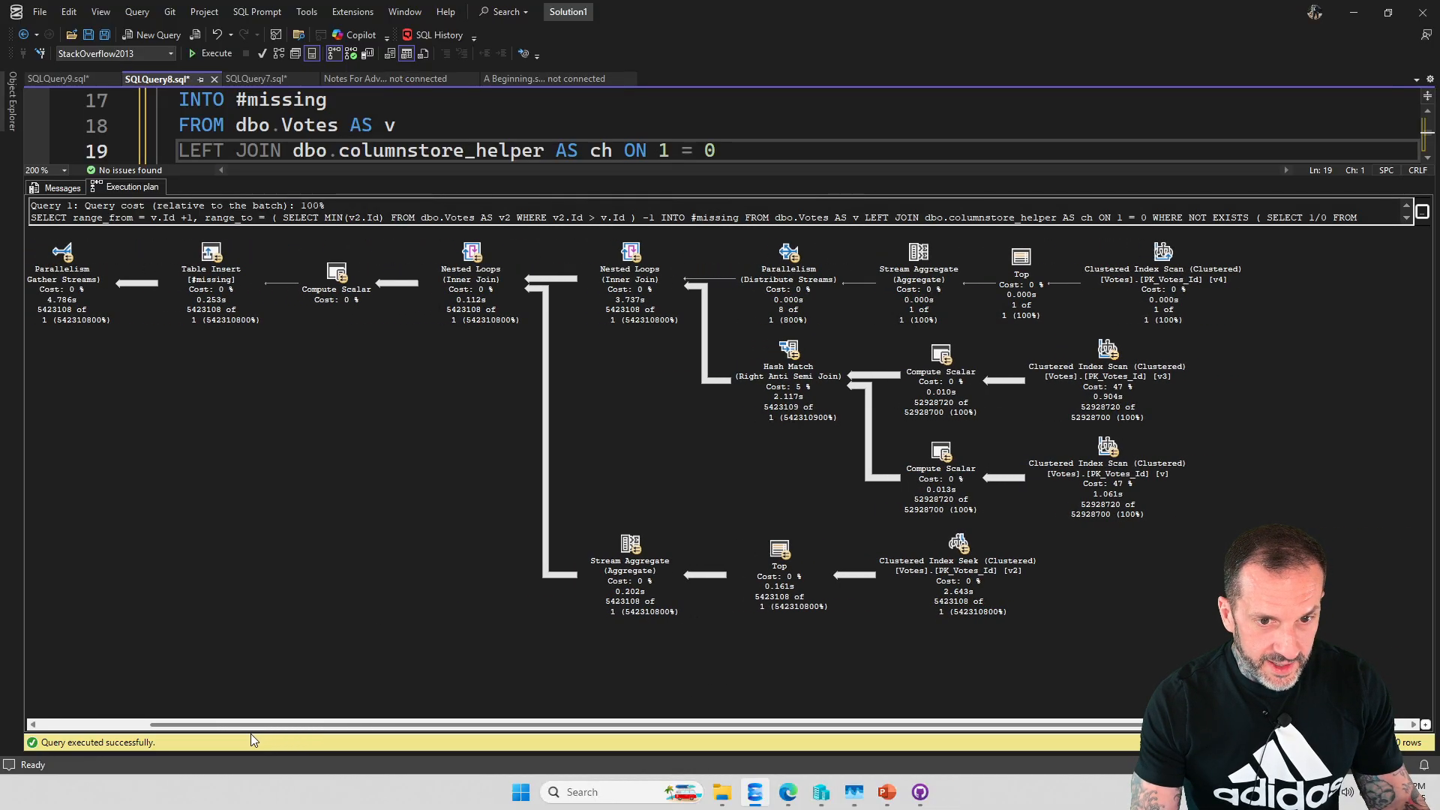
mouse_move(401, 732)
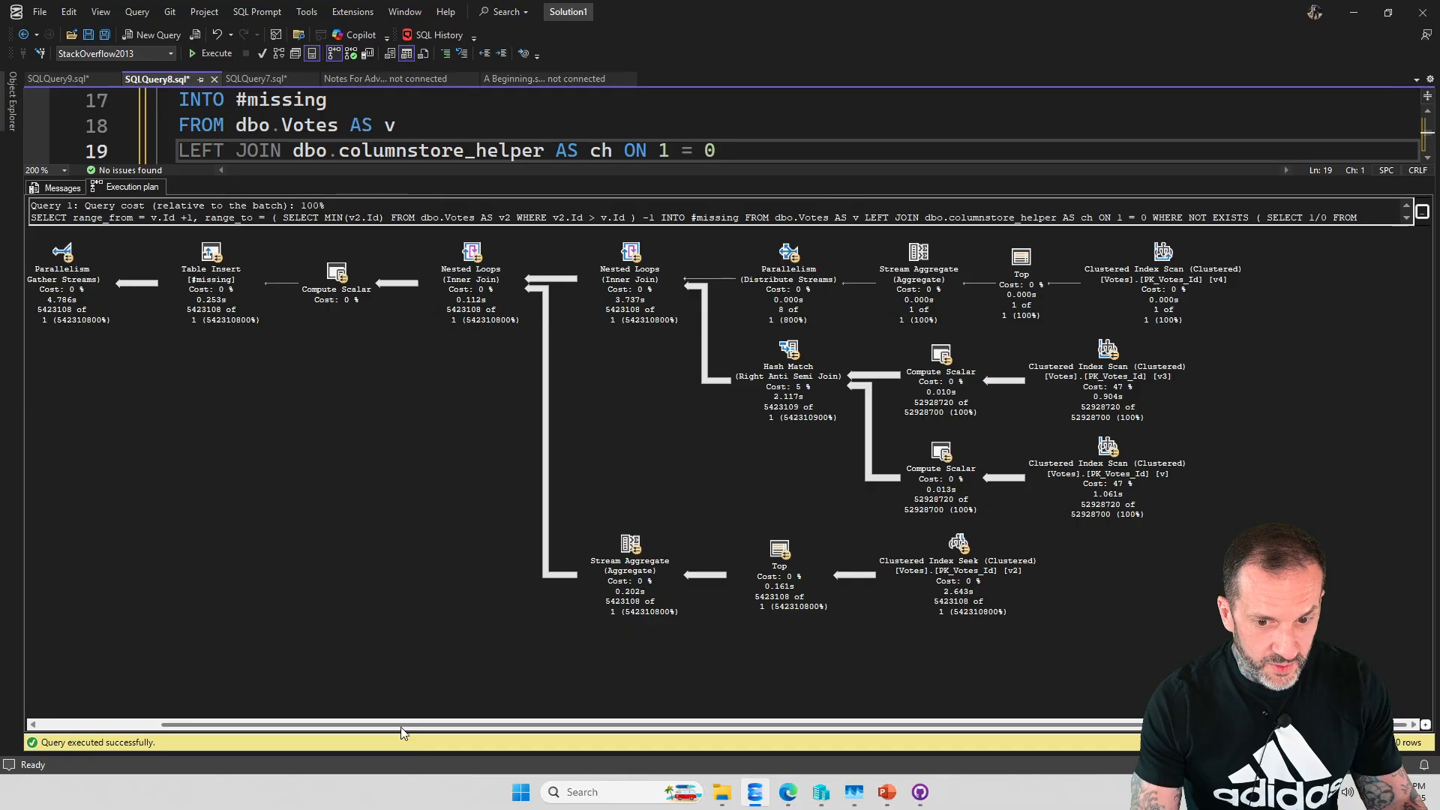
mouse_move(767, 629)
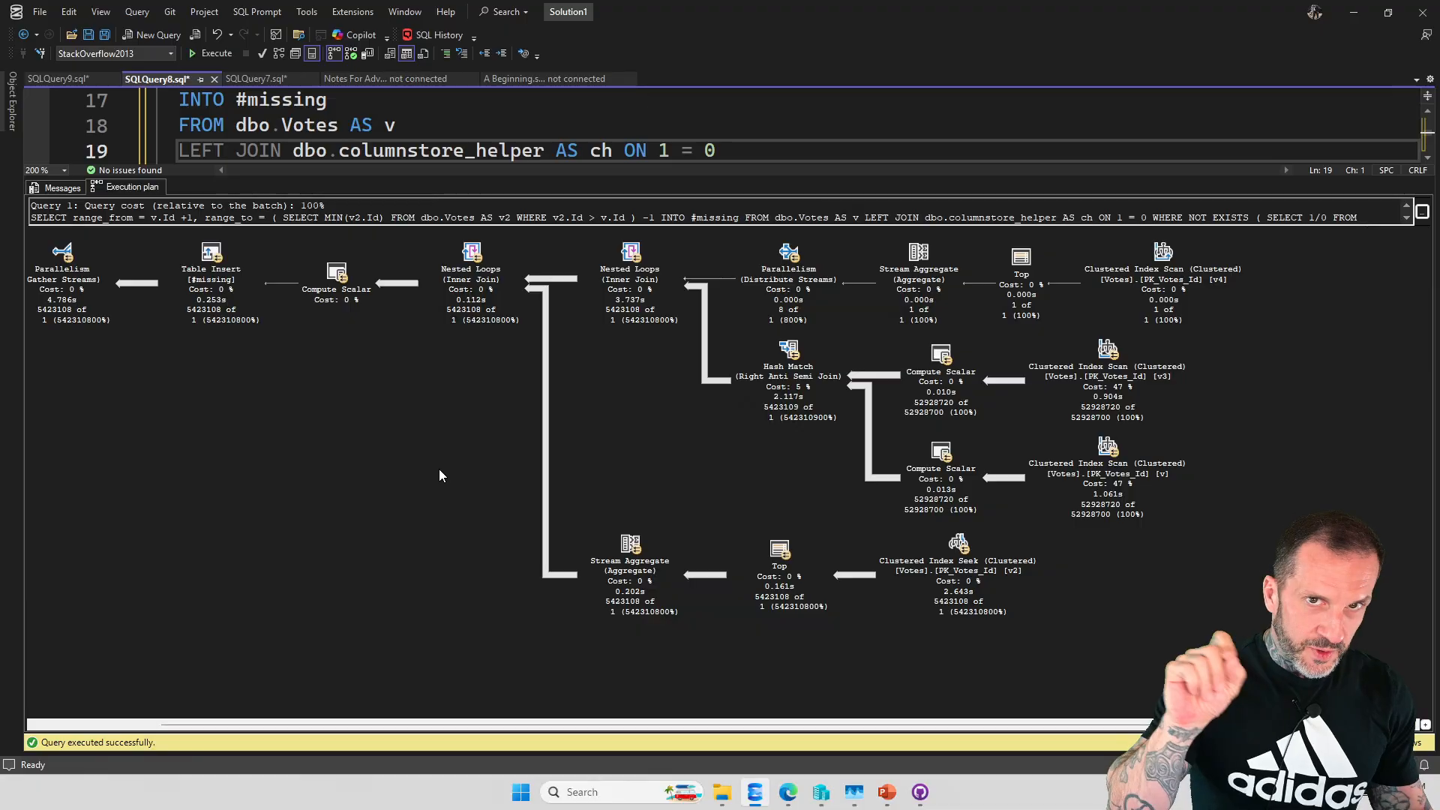
mouse_move(512, 454)
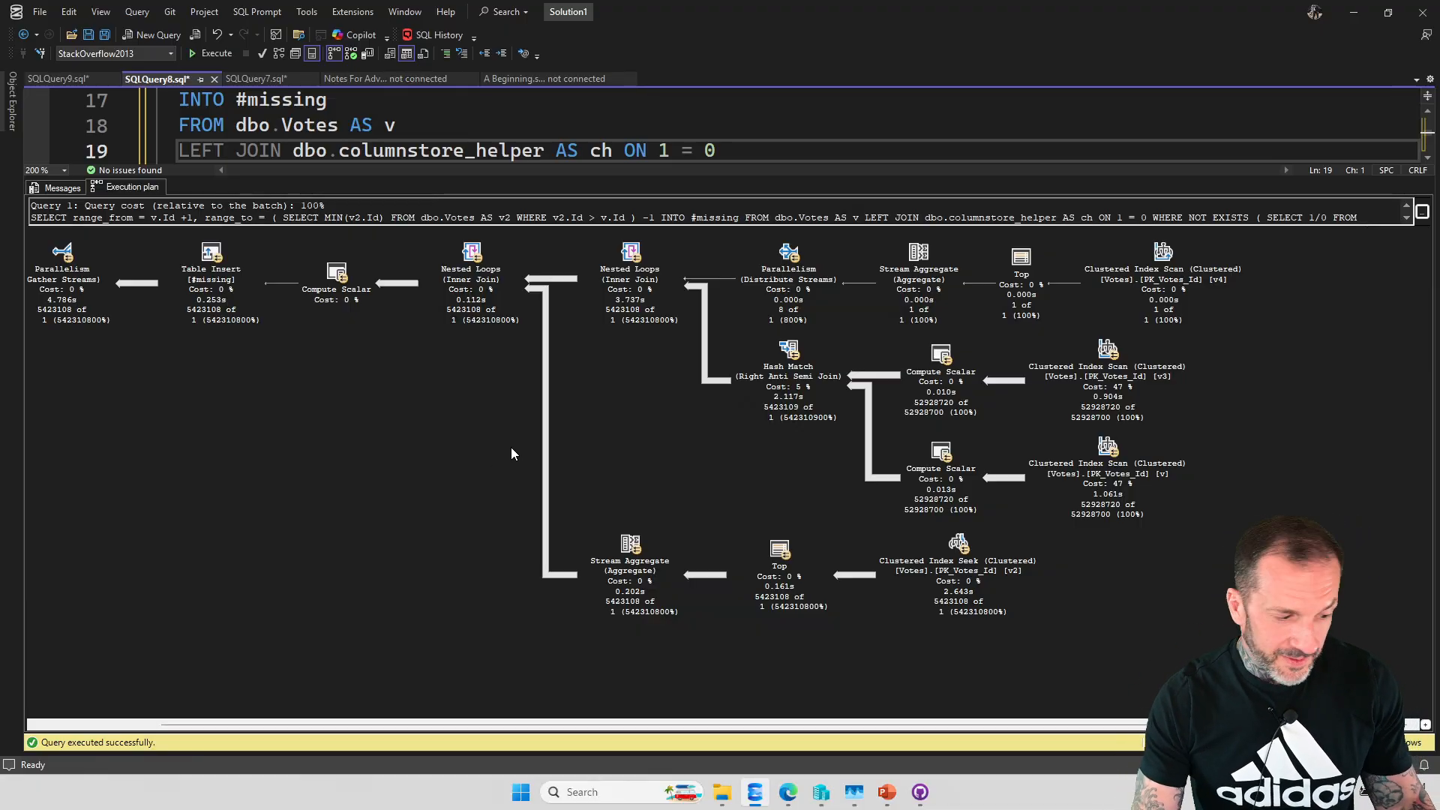
mouse_move(458, 422)
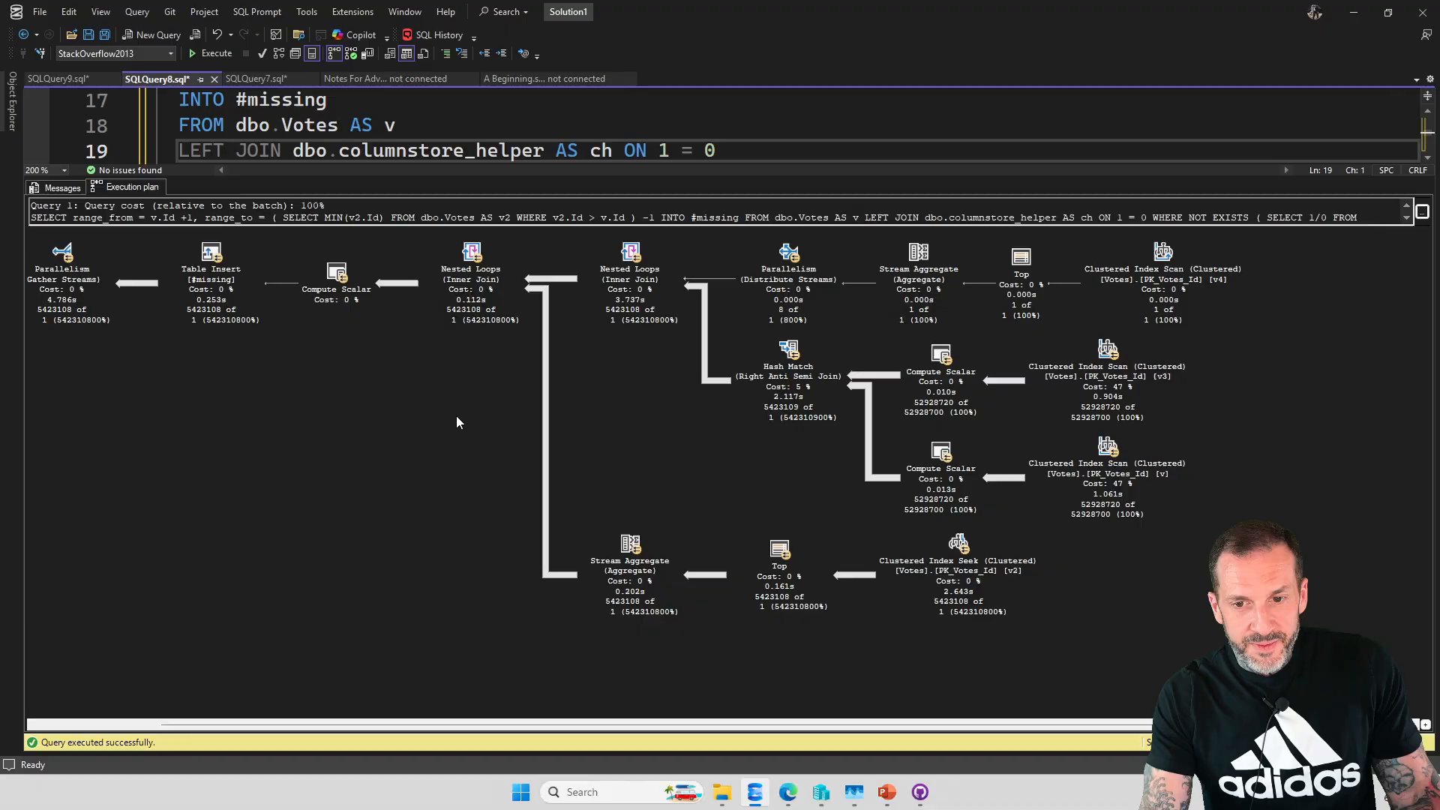
mouse_move(1153, 430)
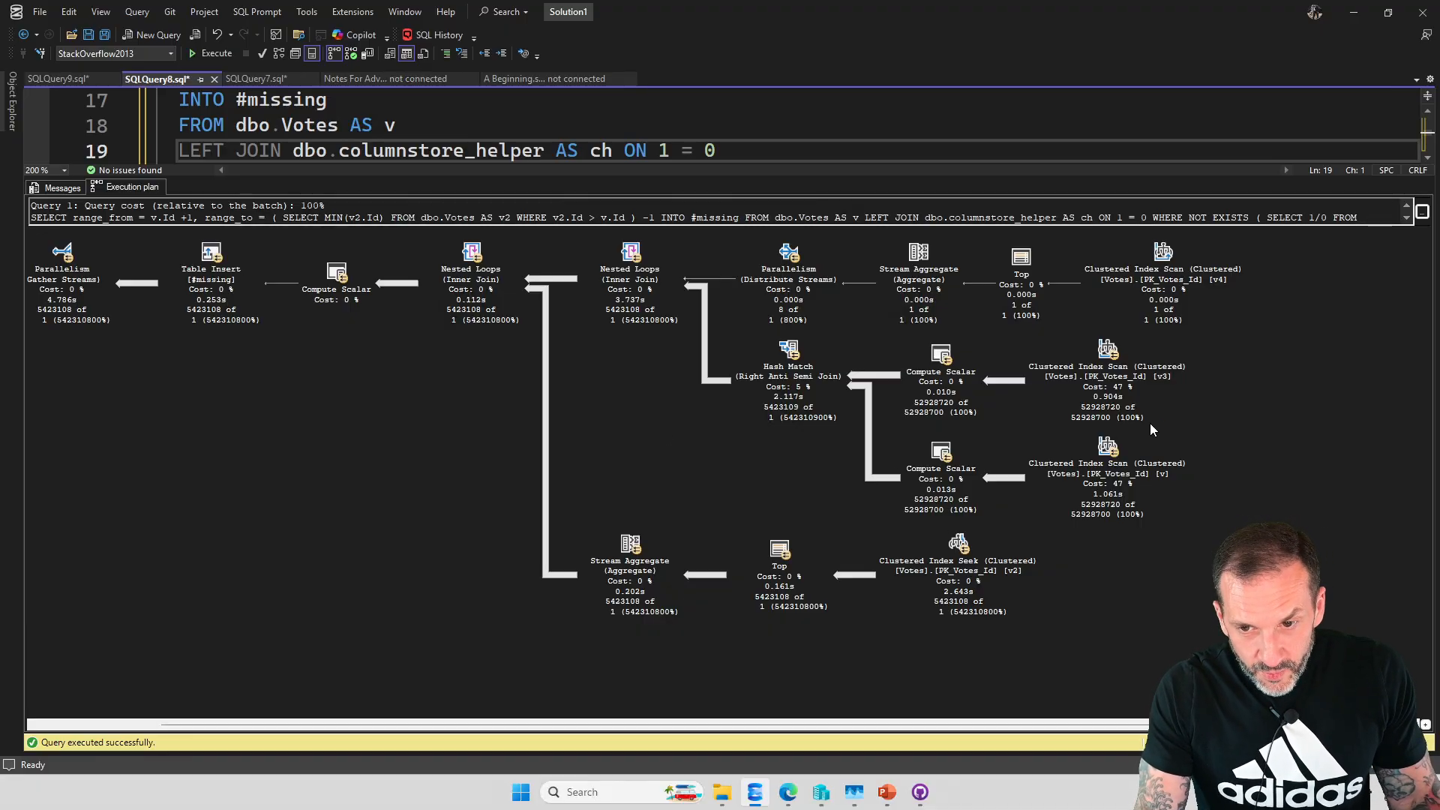
mouse_move(965, 509)
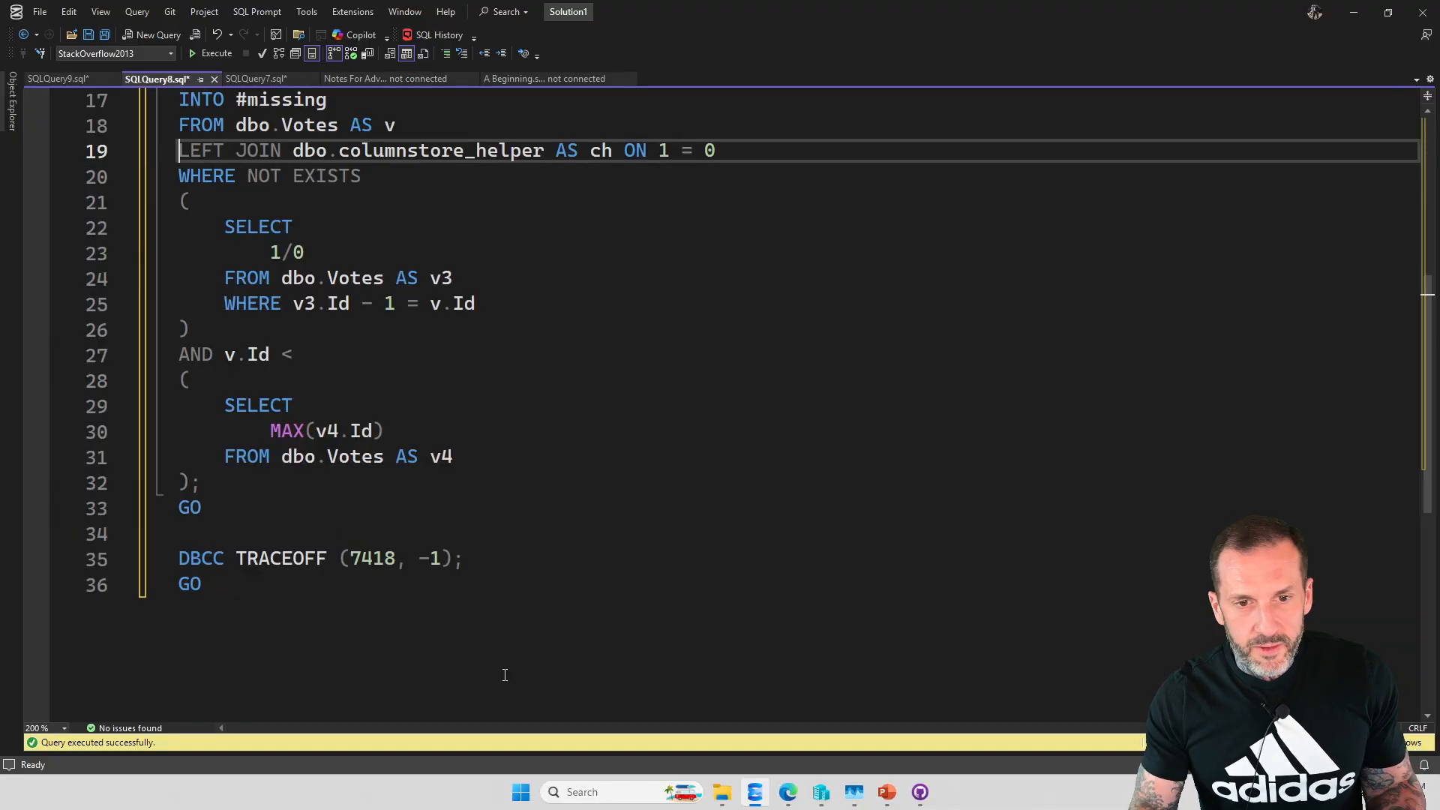
scroll("up", 3)
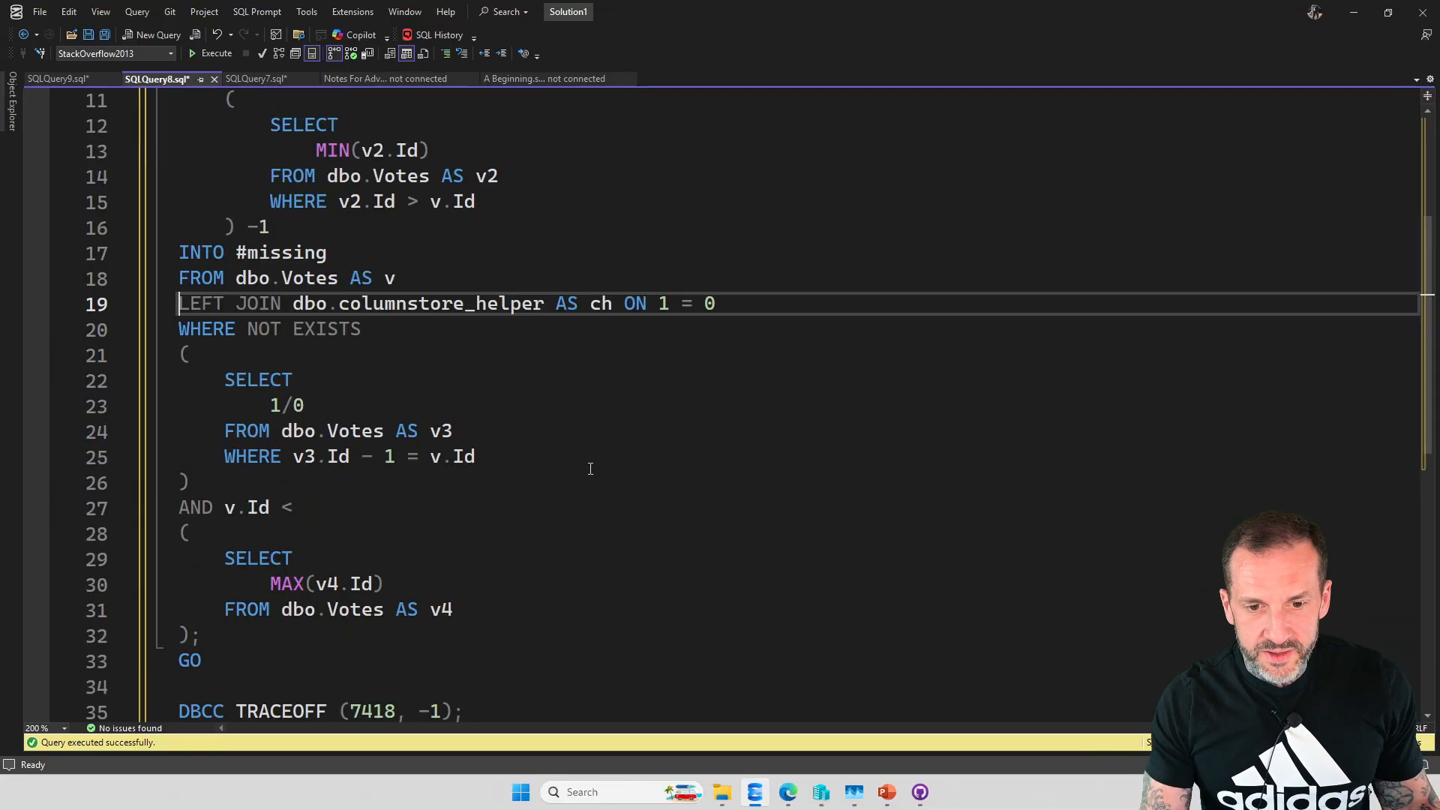
scroll("up", 3)
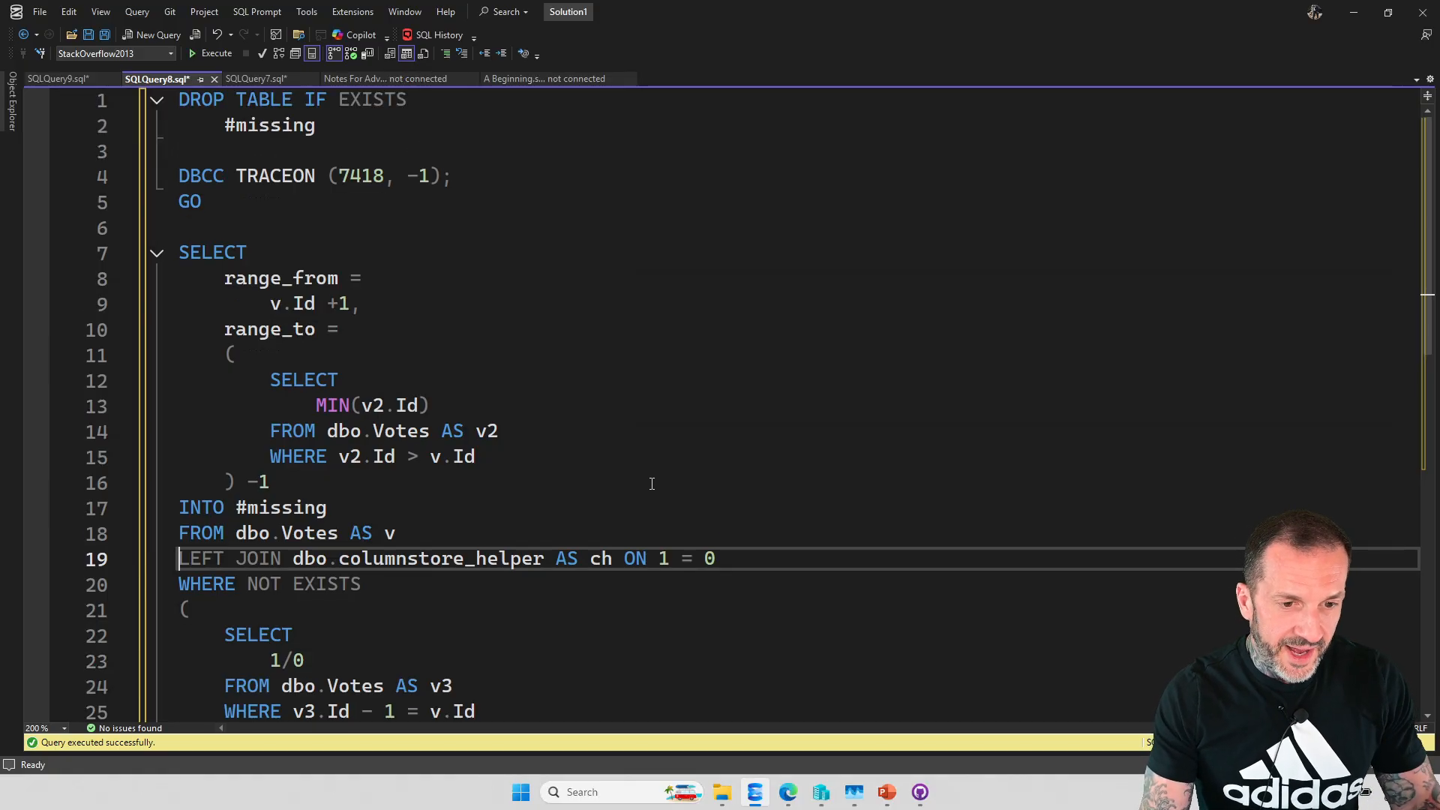